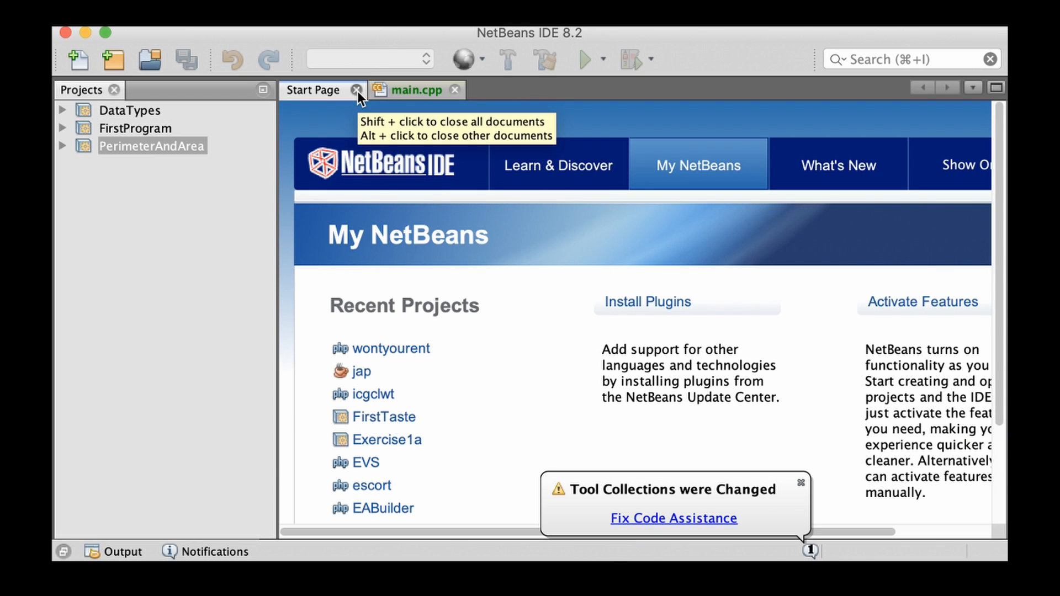
mouse_move(114, 61)
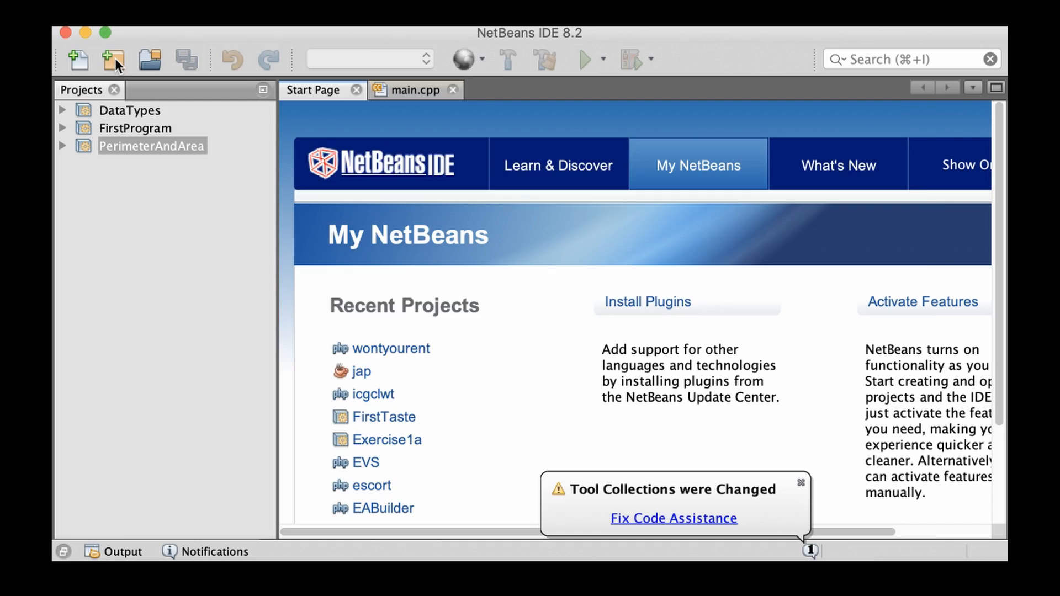
Create a new C/C++ Application project named ArithmeticOperators.
click(112, 59)
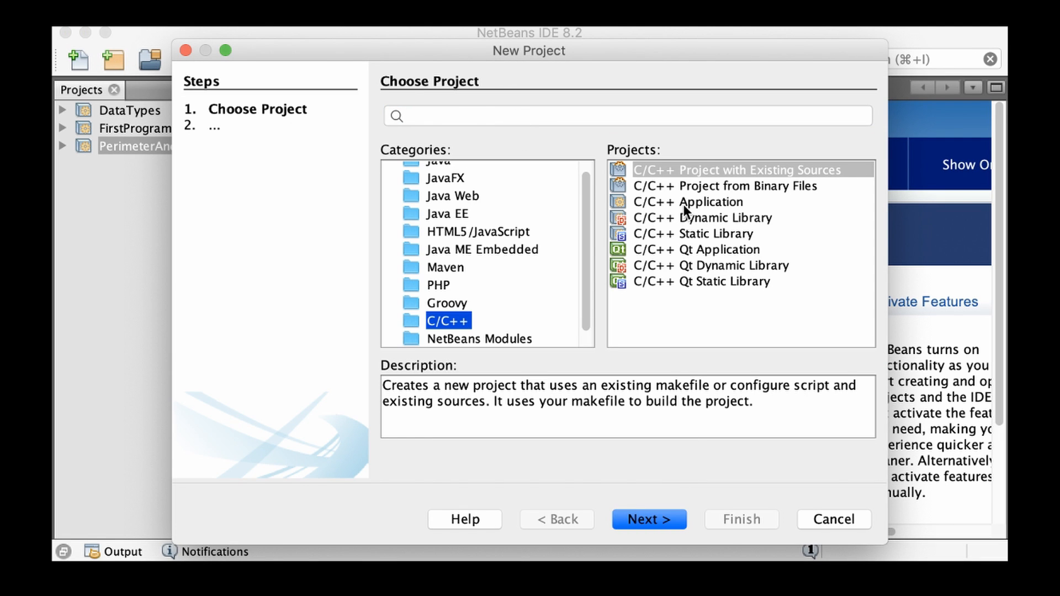
click(647, 518)
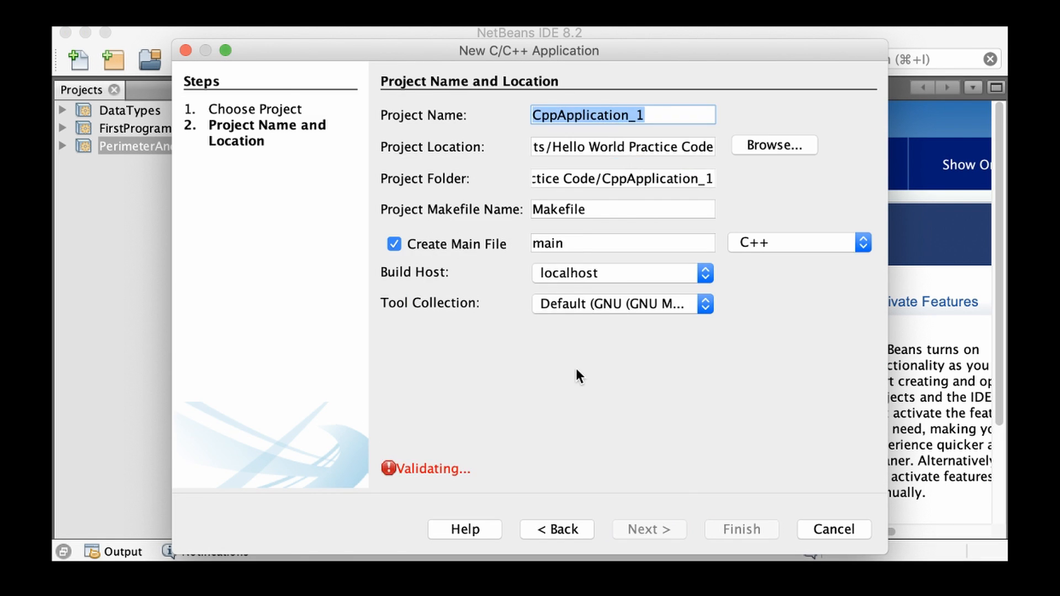
text(Arit)
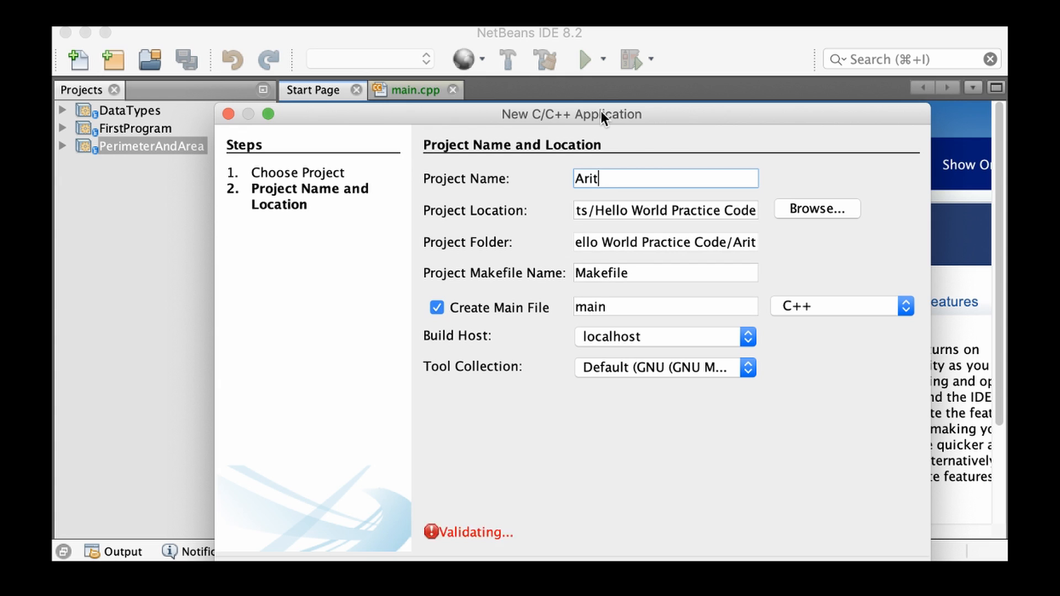
text(hmeticOp)
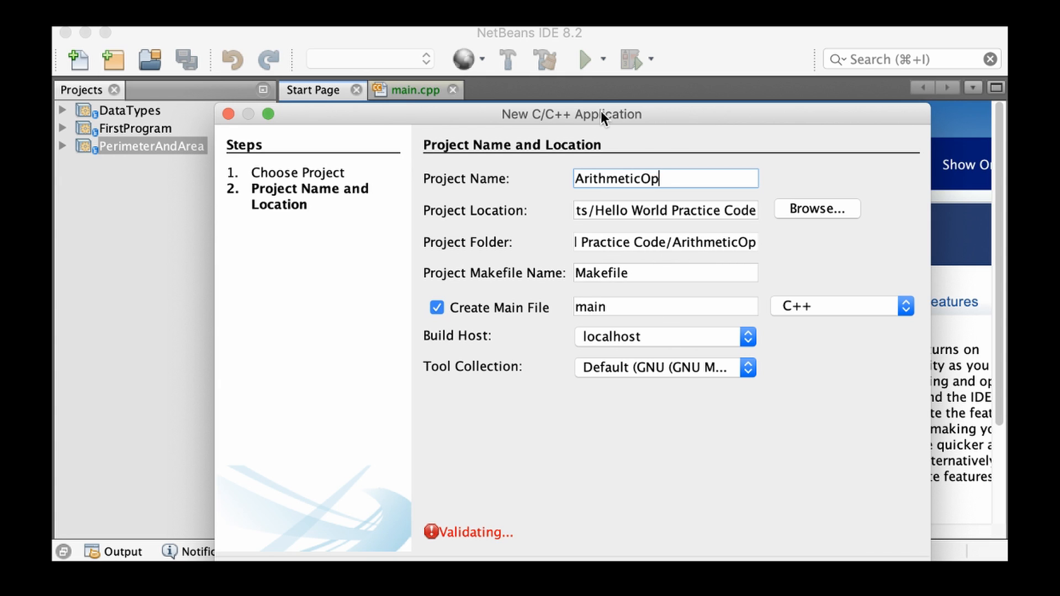
text(erators)
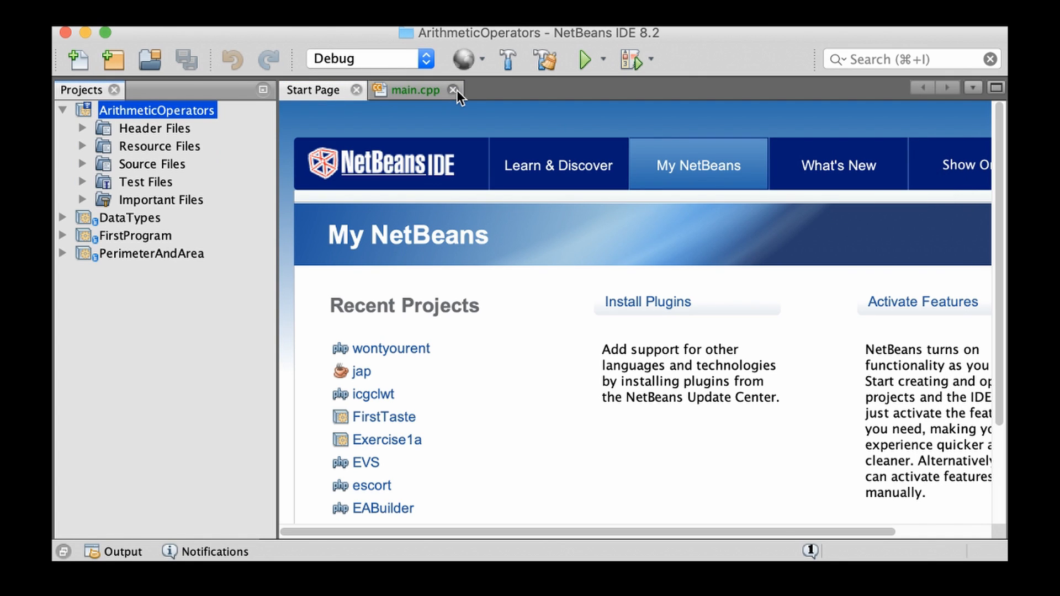
Close the editor tabs and set the ArithmeticOperators compiler standard to C++11.
click(454, 90)
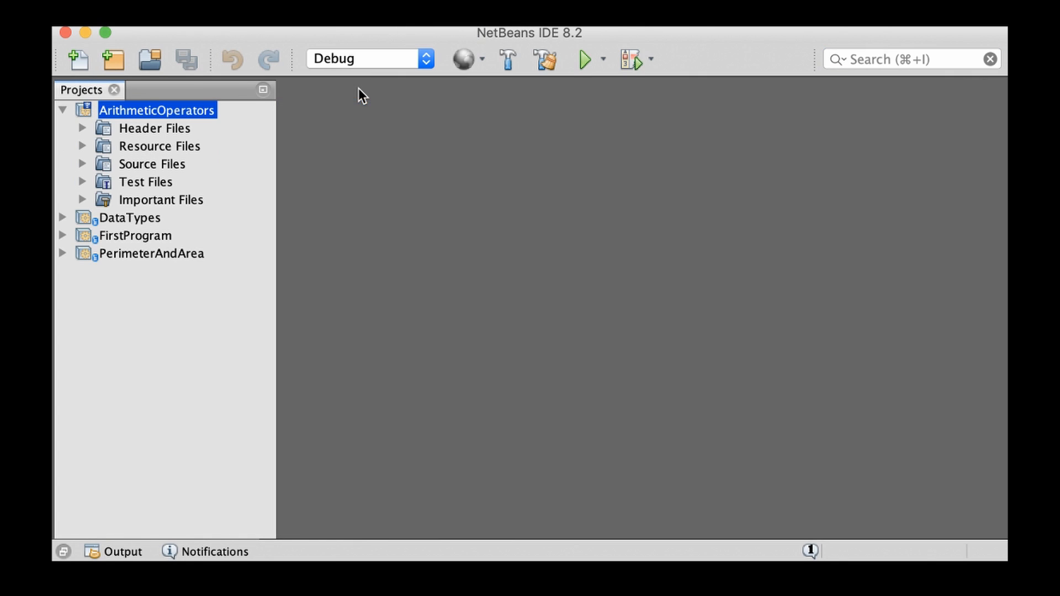
right_click(157, 109)
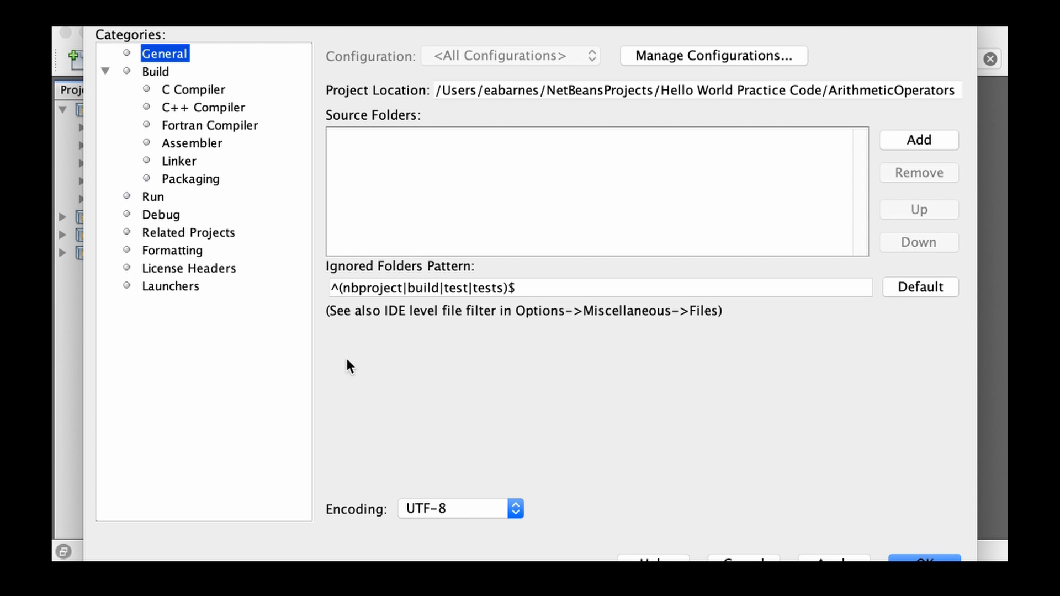
click(203, 107)
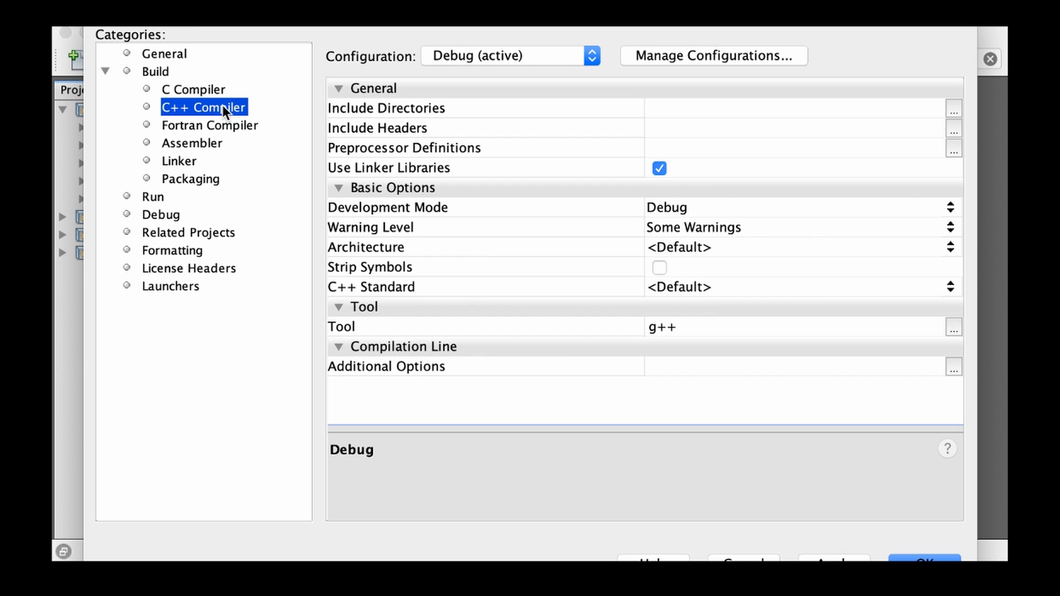
mouse_move(710, 302)
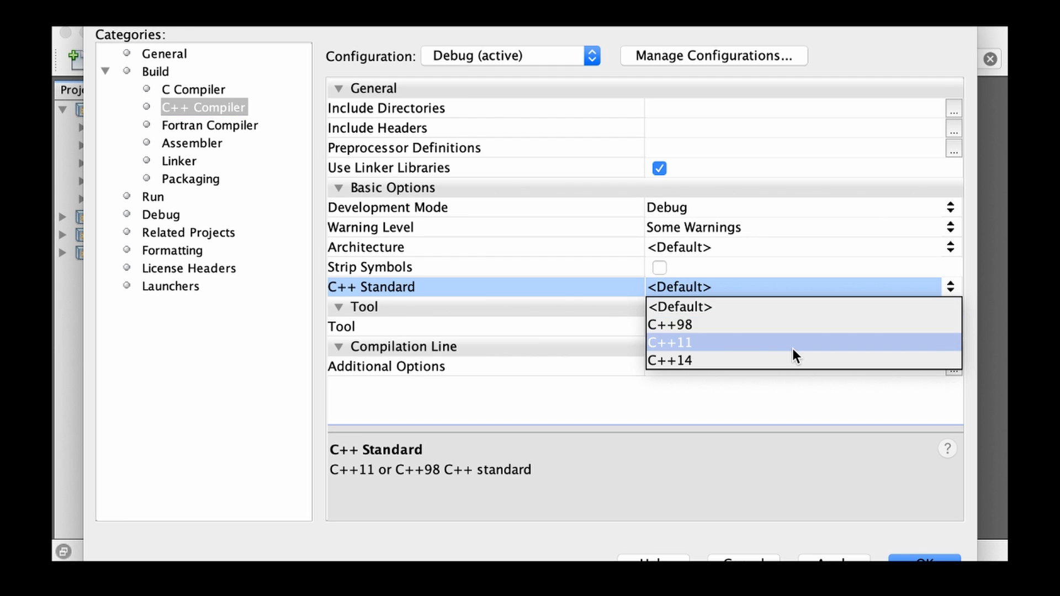
click(668, 359)
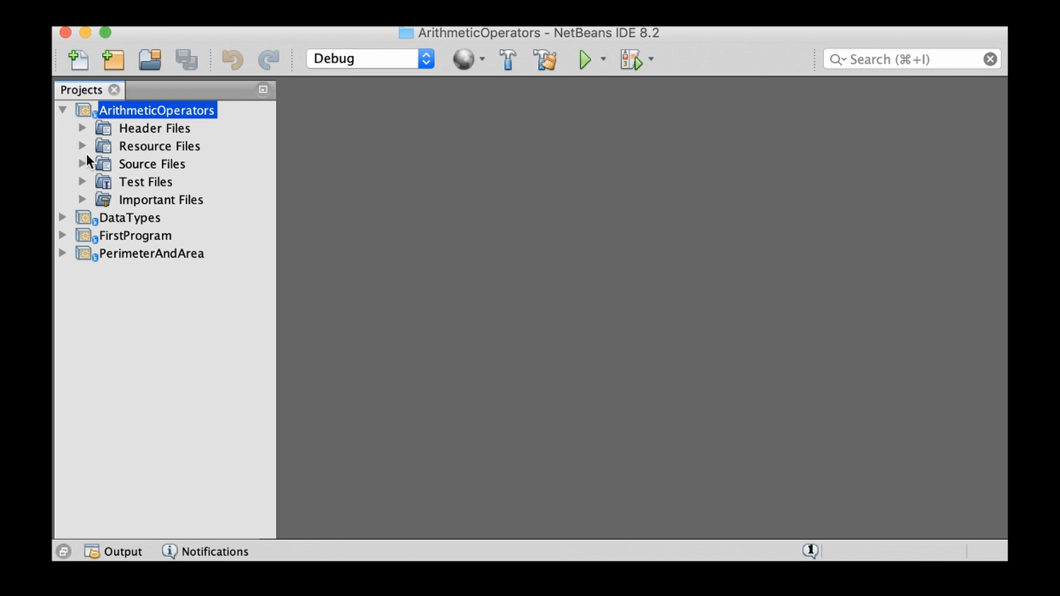
Open main.cpp from the project's Source Files.
click(81, 163)
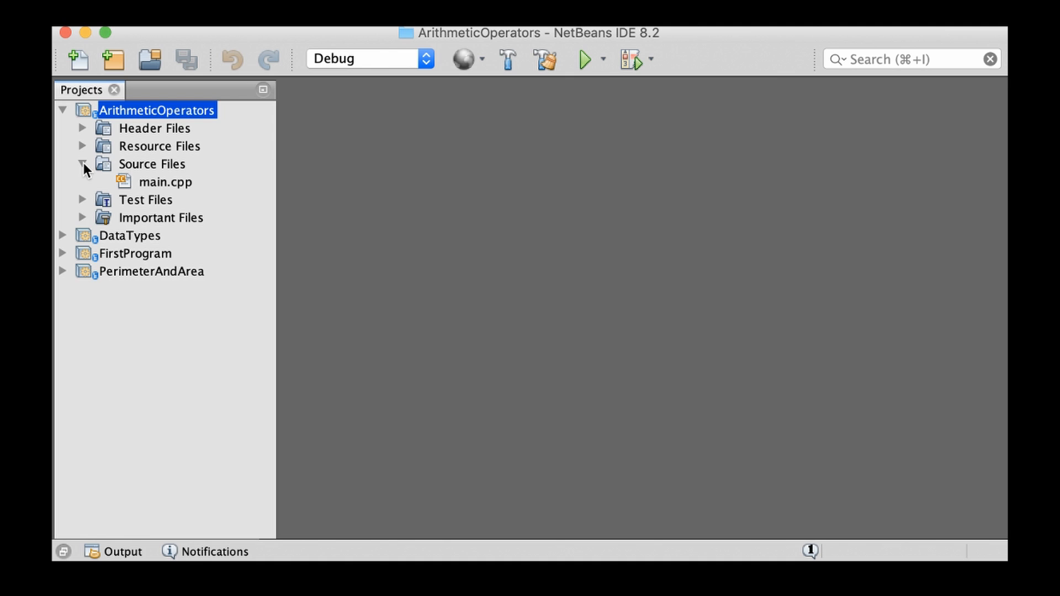
double_click(165, 181)
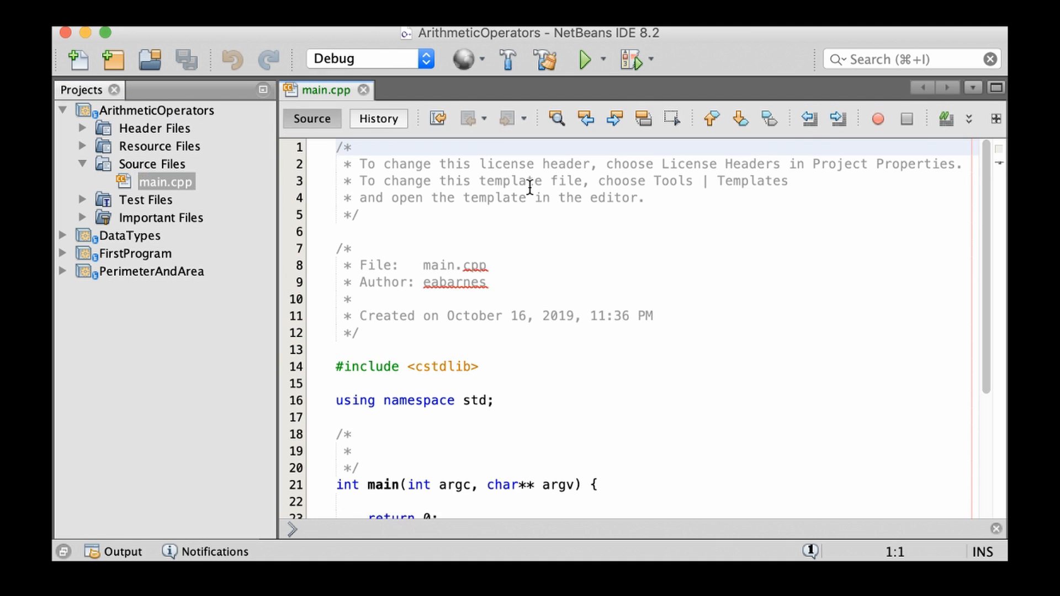
scroll(down, 3)
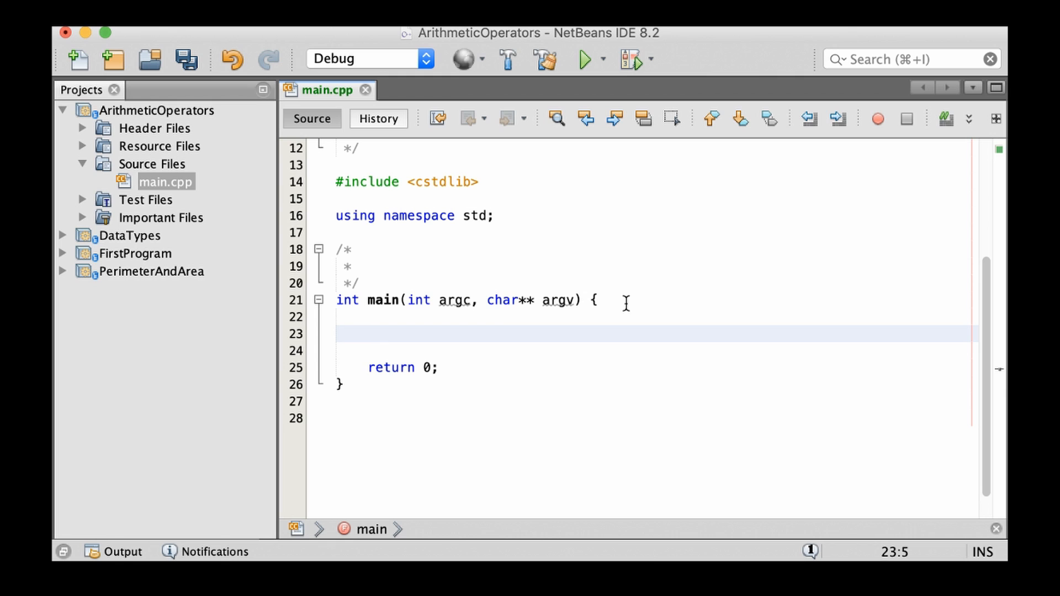
Declare int a = 10 and int b = 20 inside main.
text(in)
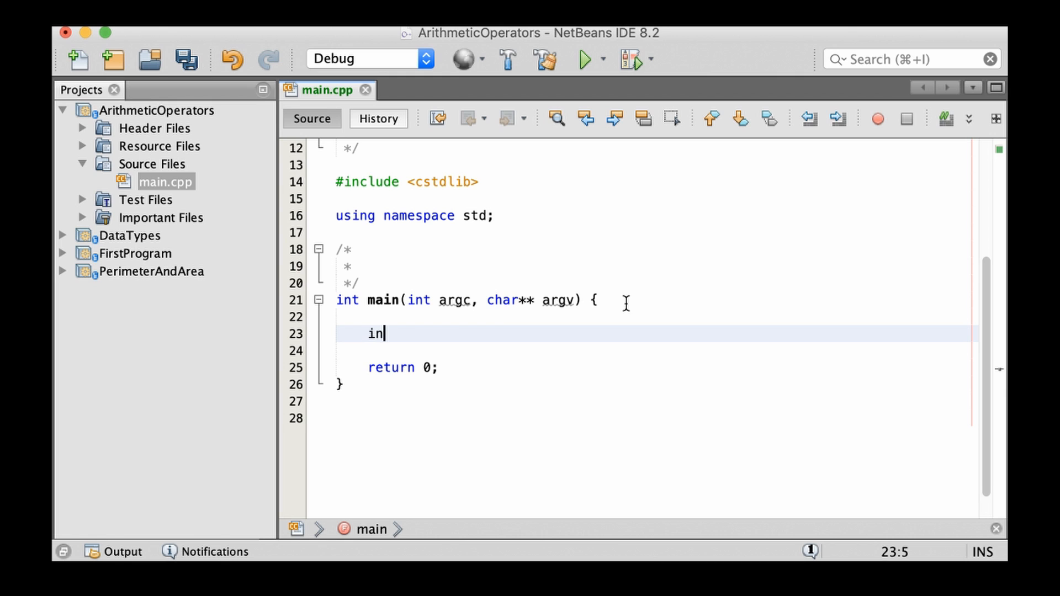
text(t a)
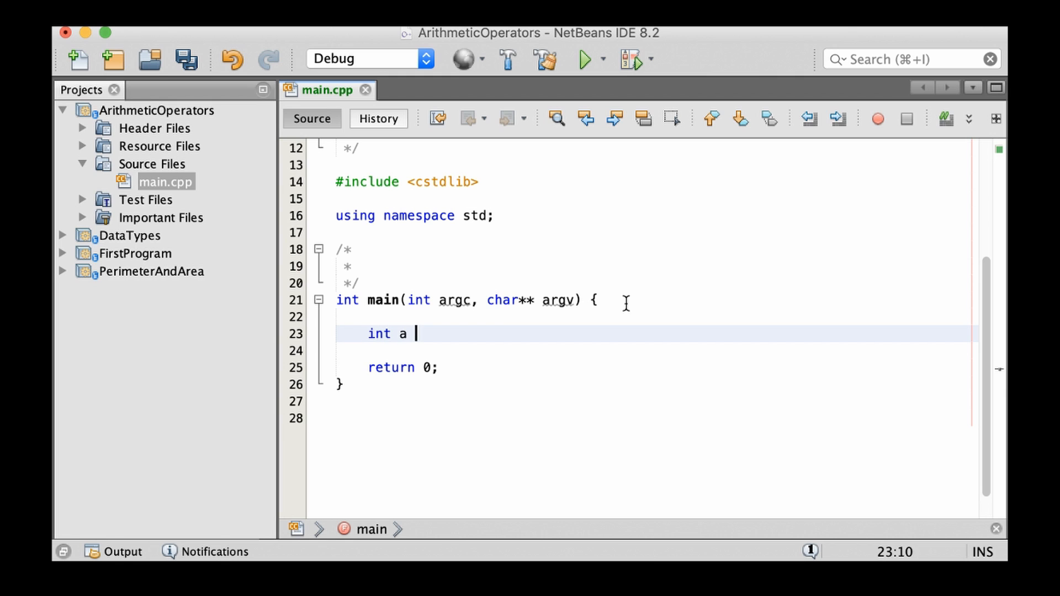
text(= 10;)
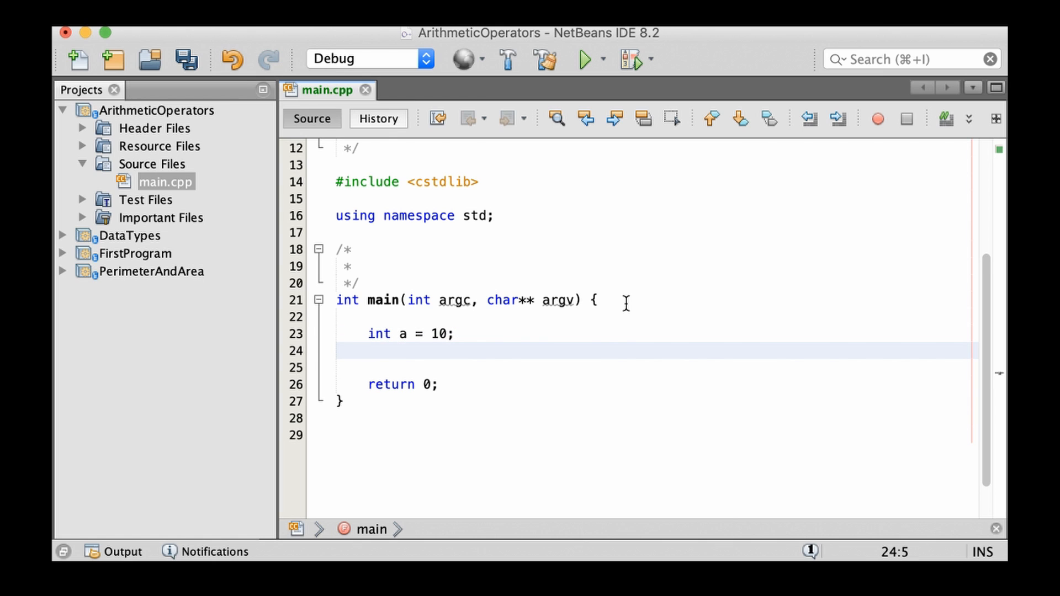
text(int b= 20)
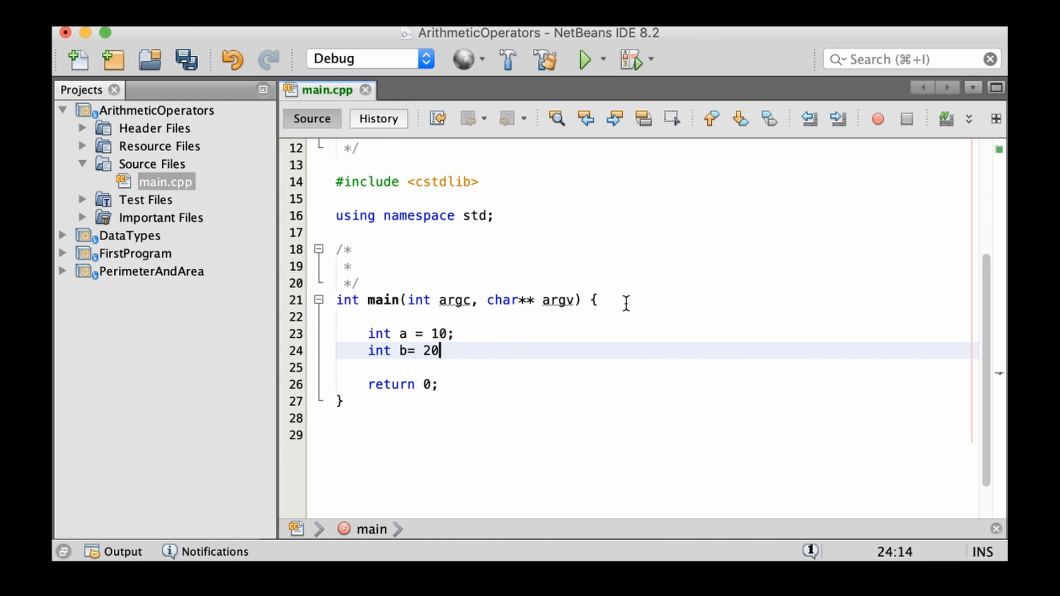
key(Enter)
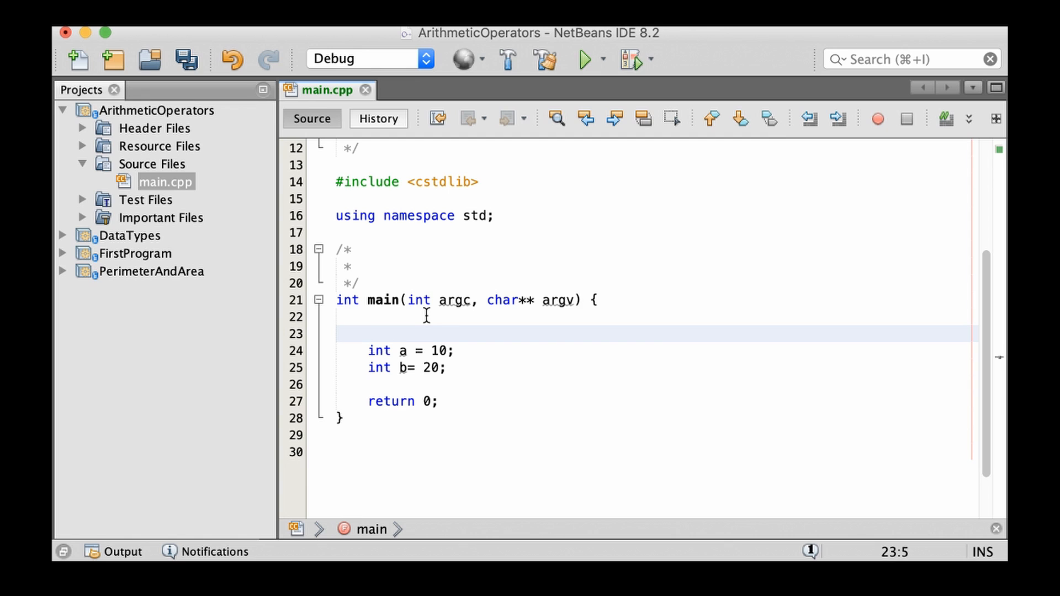
Add a '//declaring variables' comment above the declarations and start a new line below.
text(//d)
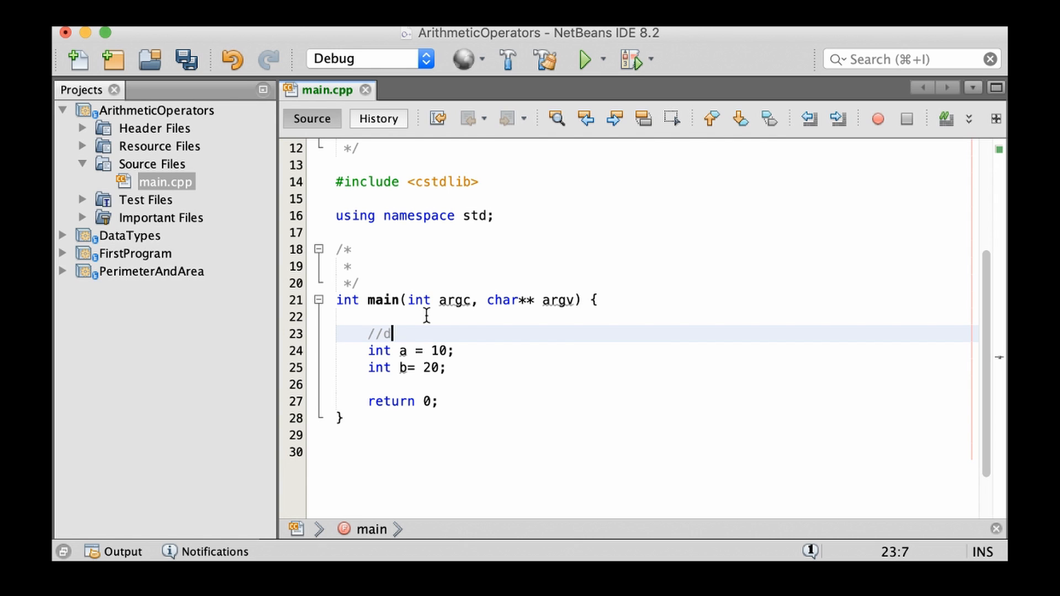
text(eclaring vari)
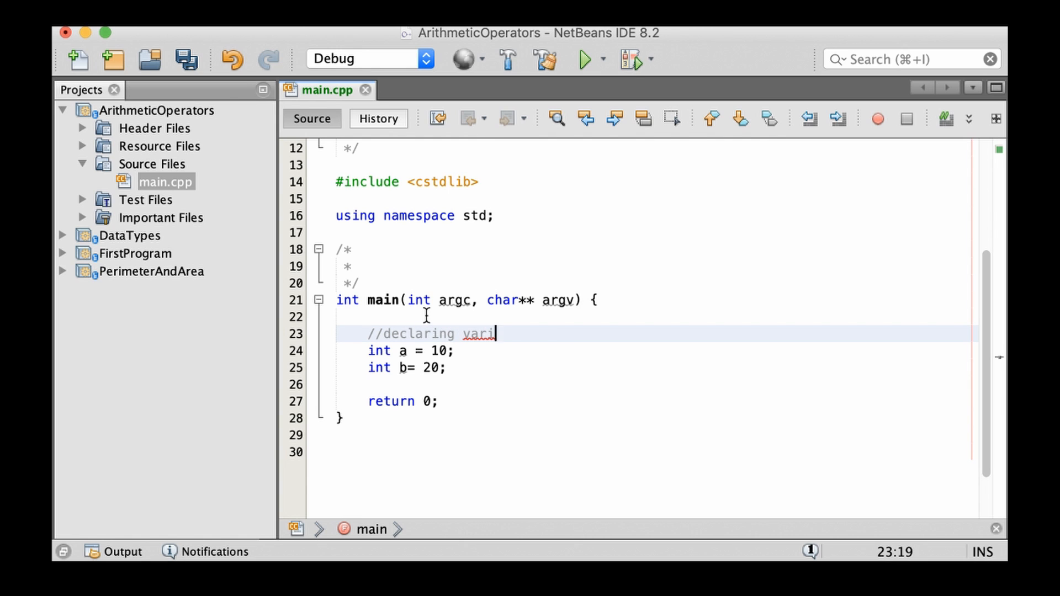
text(ables)
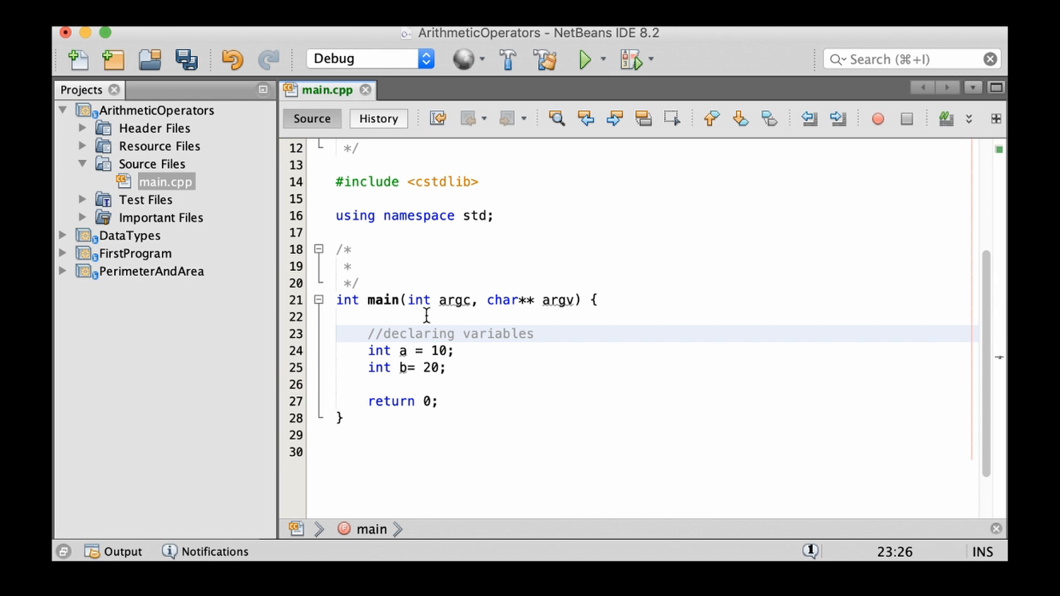
key(enter)
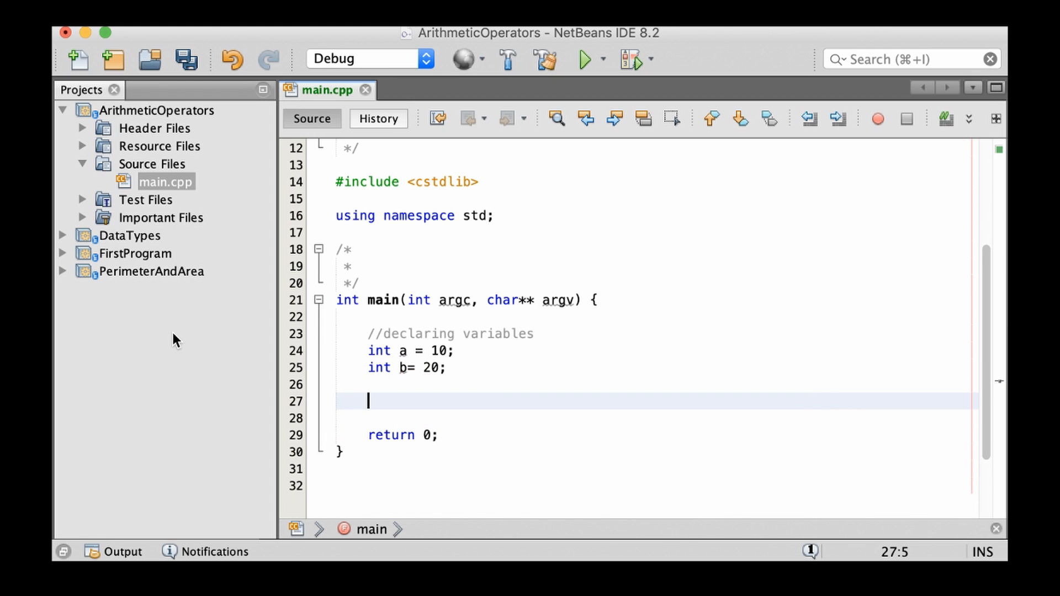
Add cout statements printing labelled a + b and a - b results.
text(cout)
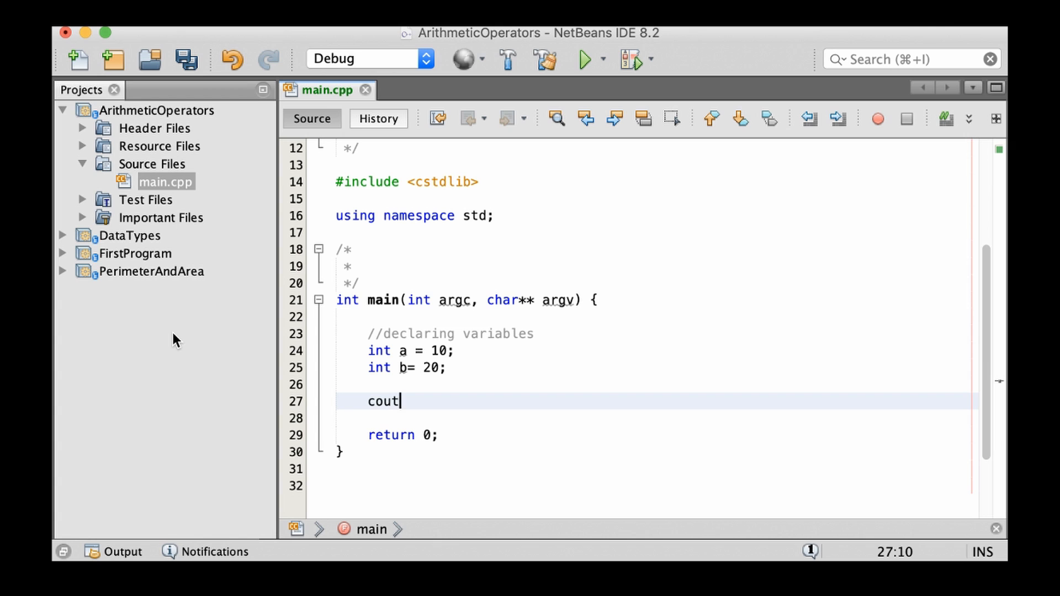
text(<< ")
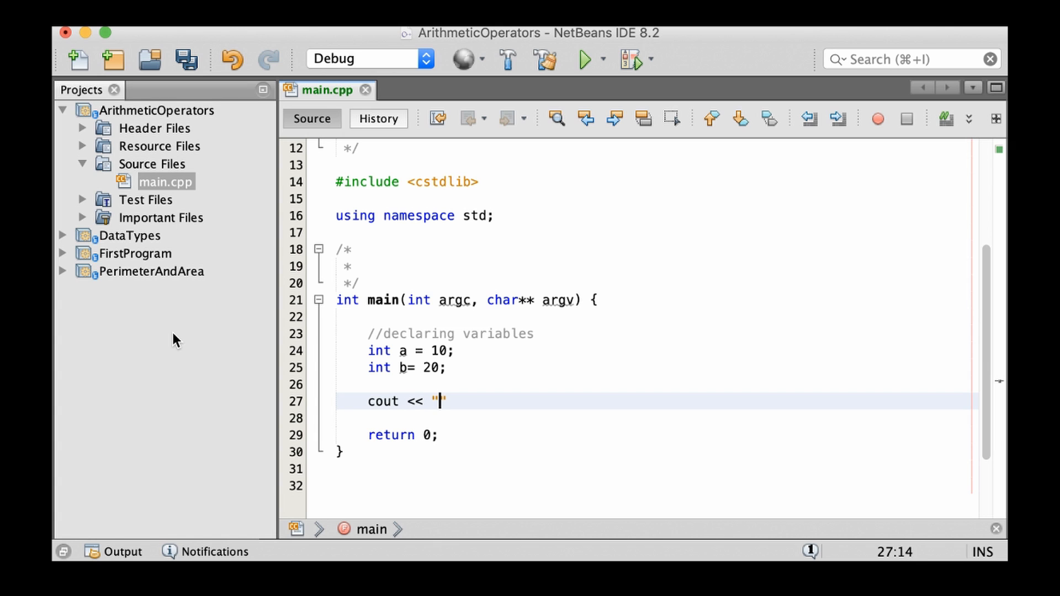
text(a + b =)
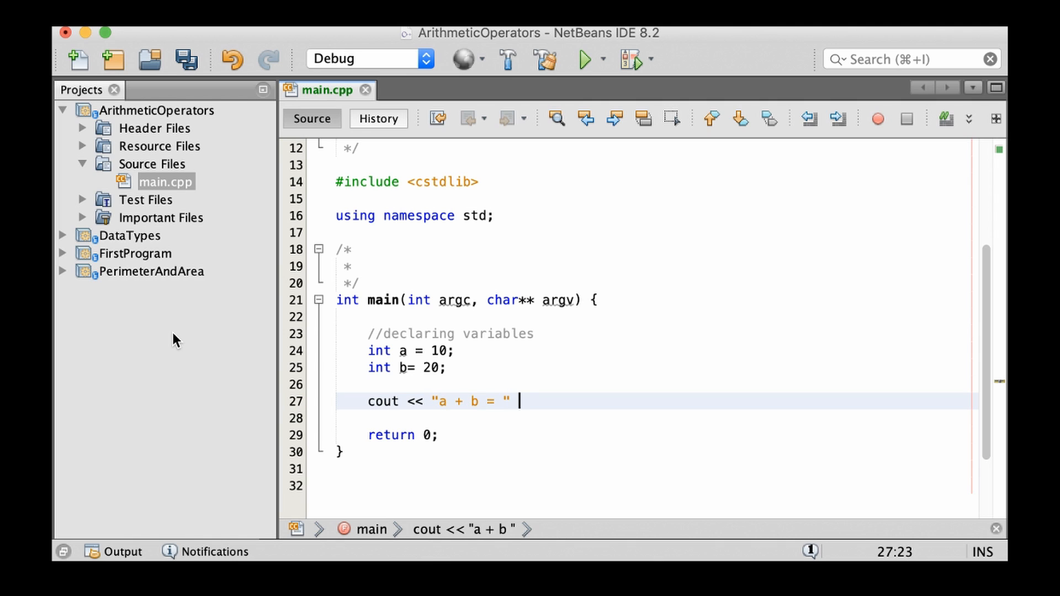
text(<< a)
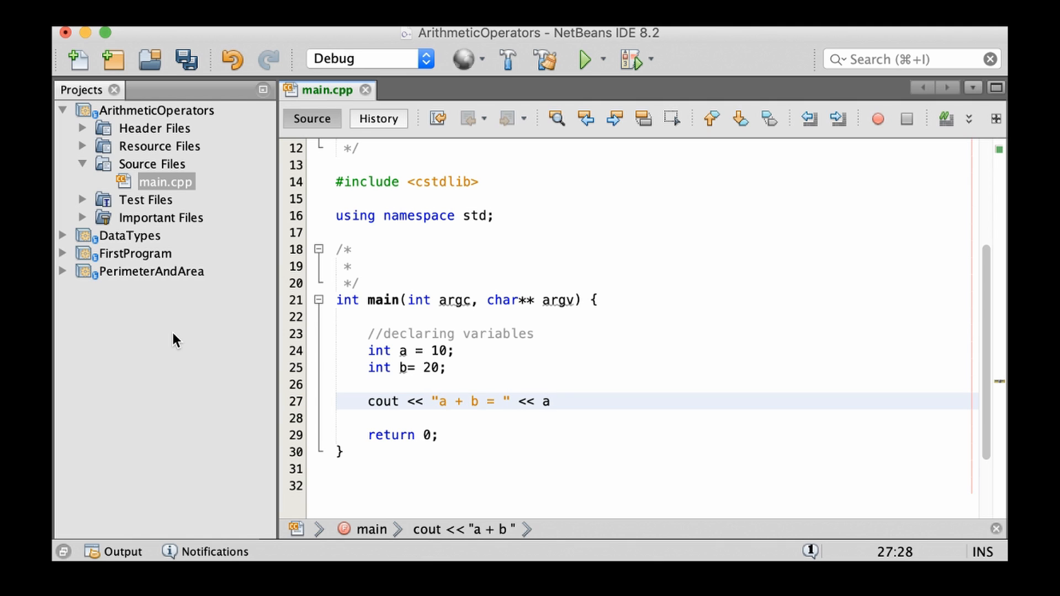
text(+ b)
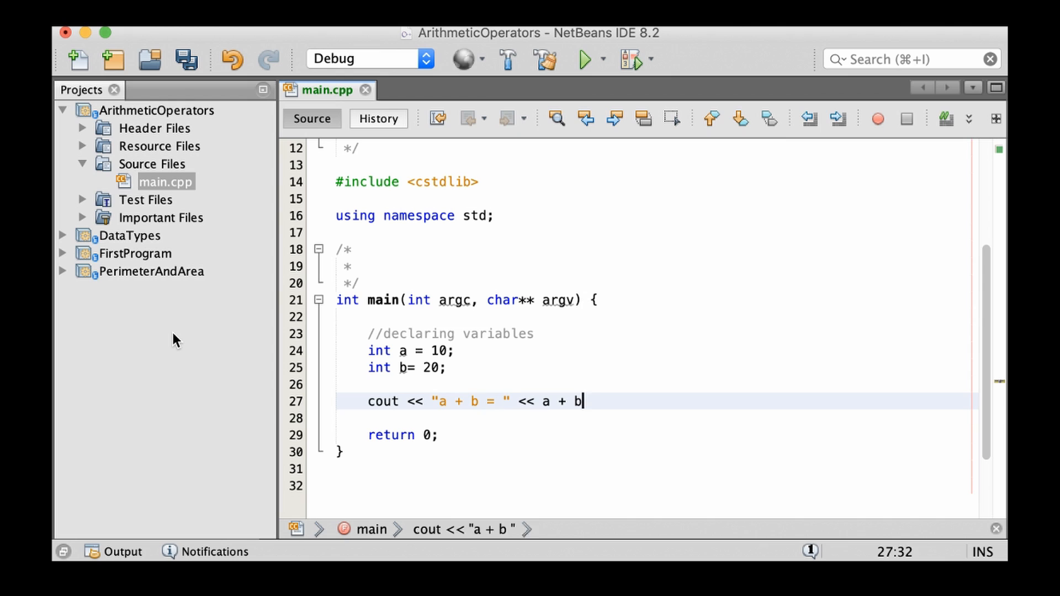
text(<< endl;)
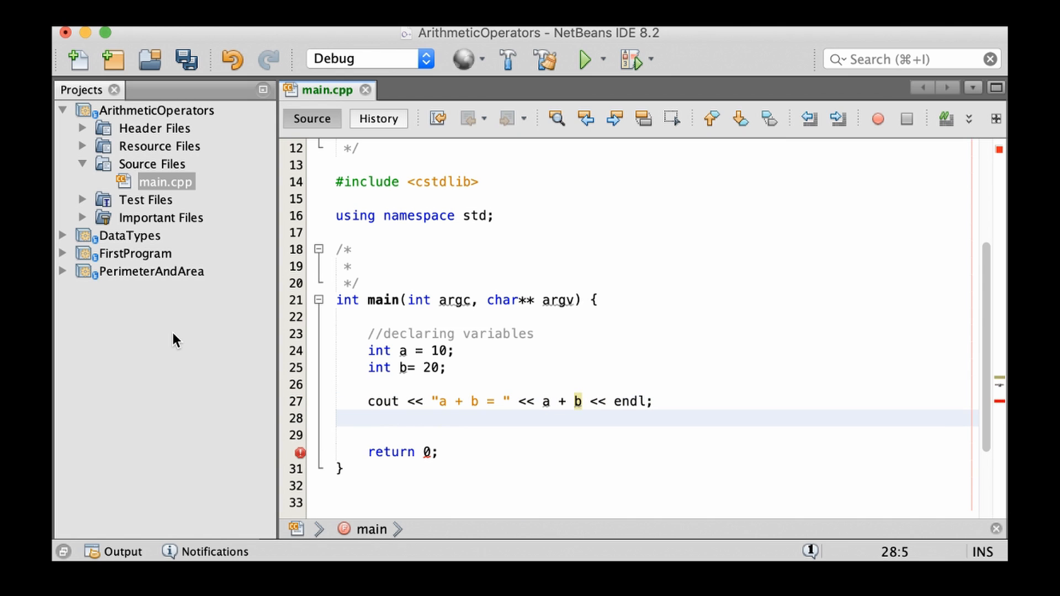
text(cout <<)
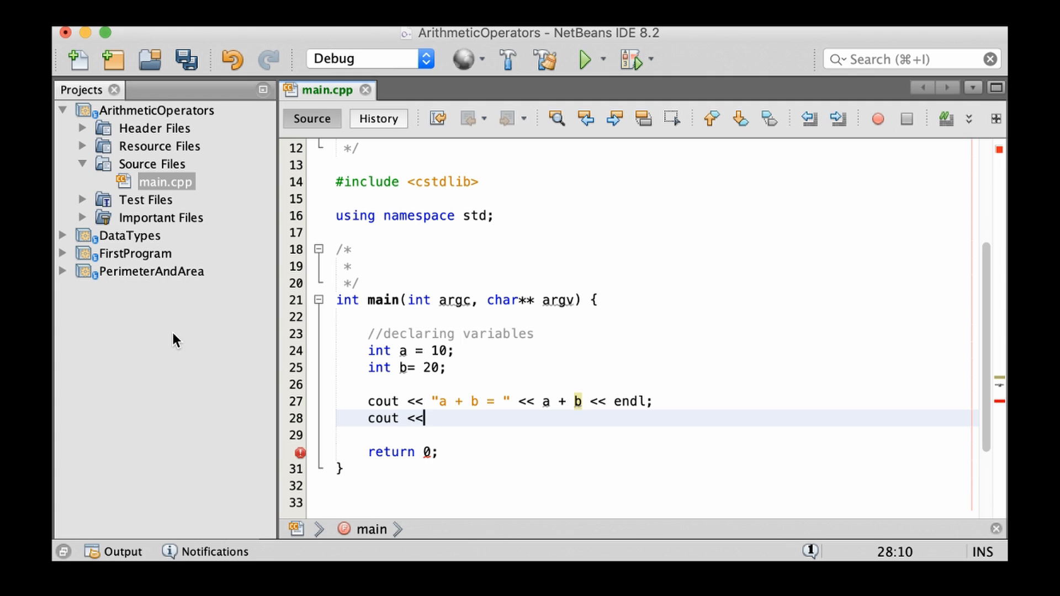
text("a")
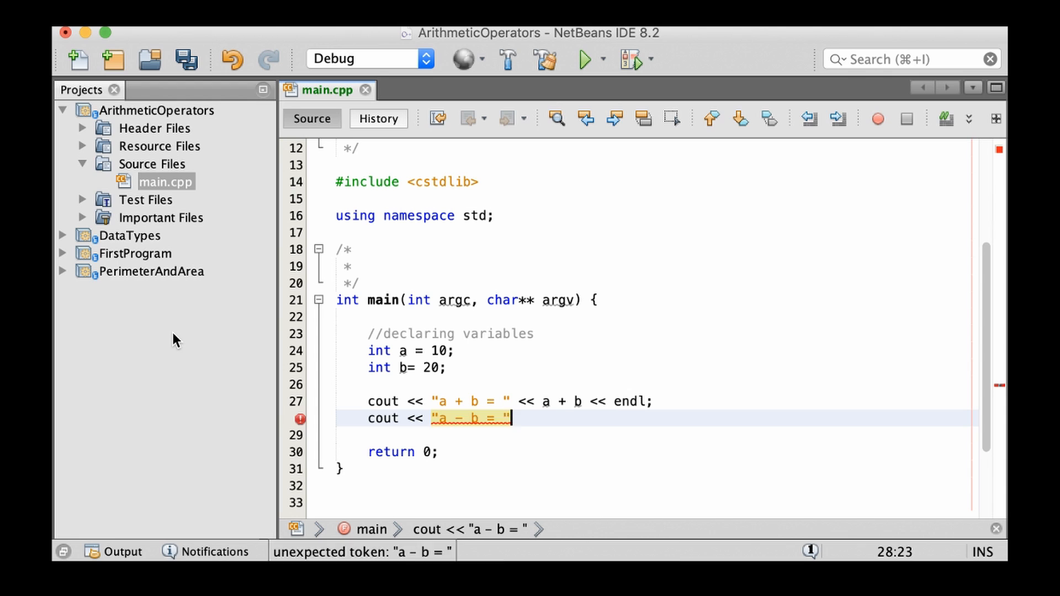
text(<< a-)
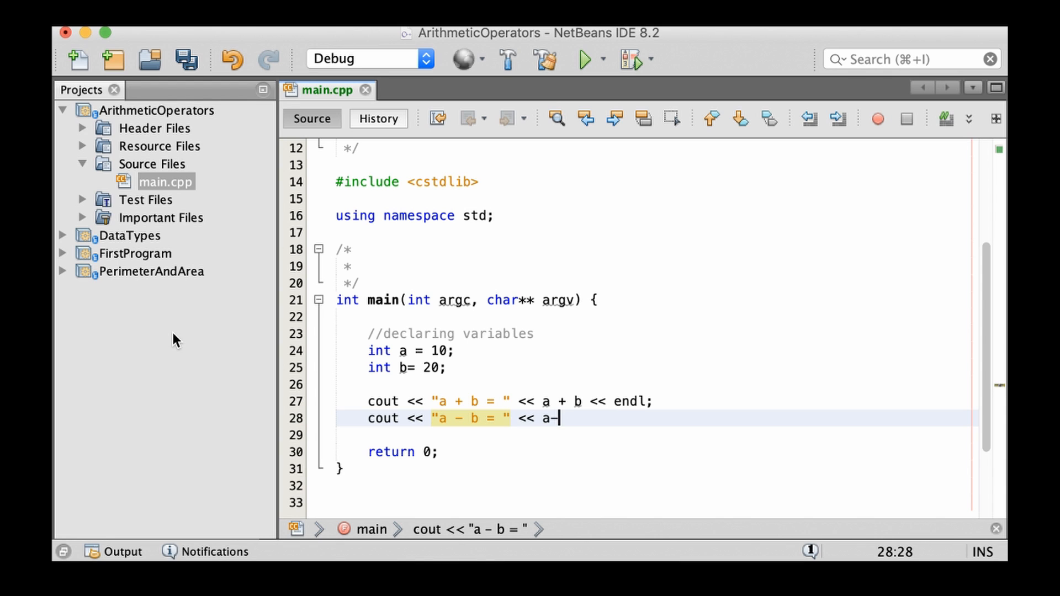
text(b)
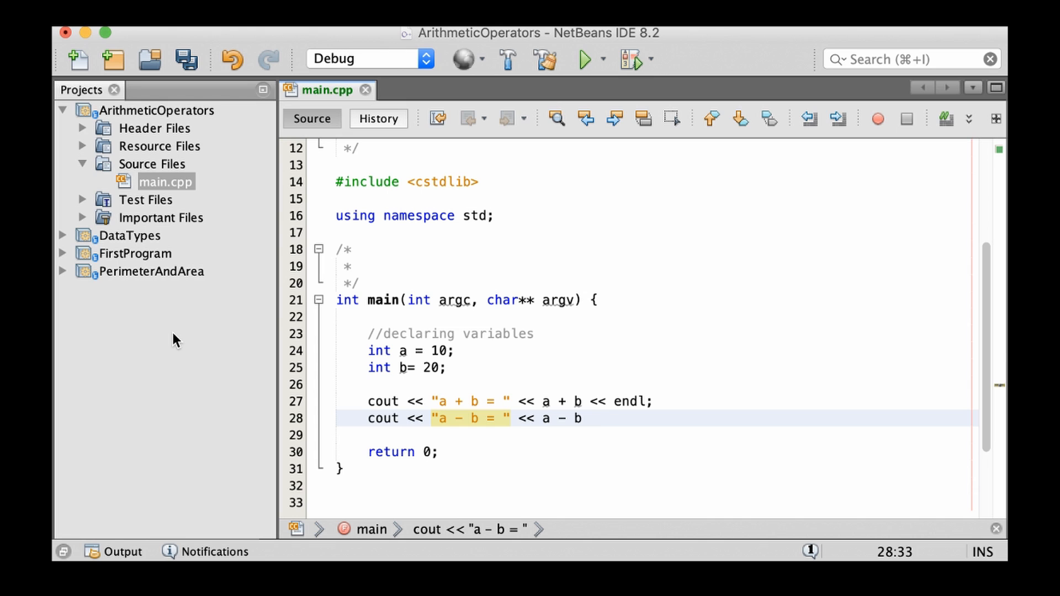
text(<< endl;)
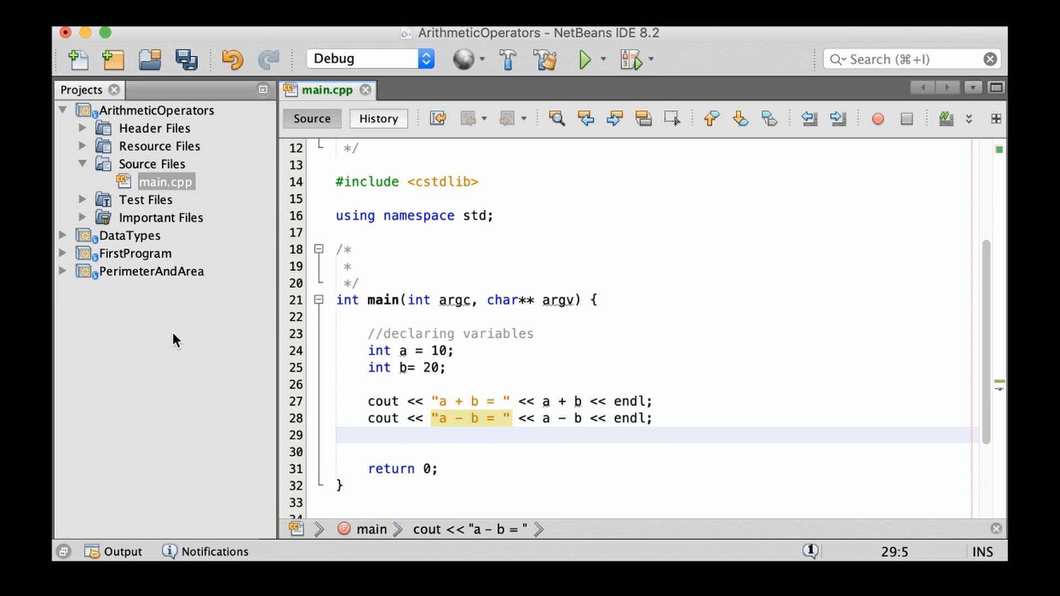
Add cout statements printing labelled a * b and a / b results.
text(cout <<)
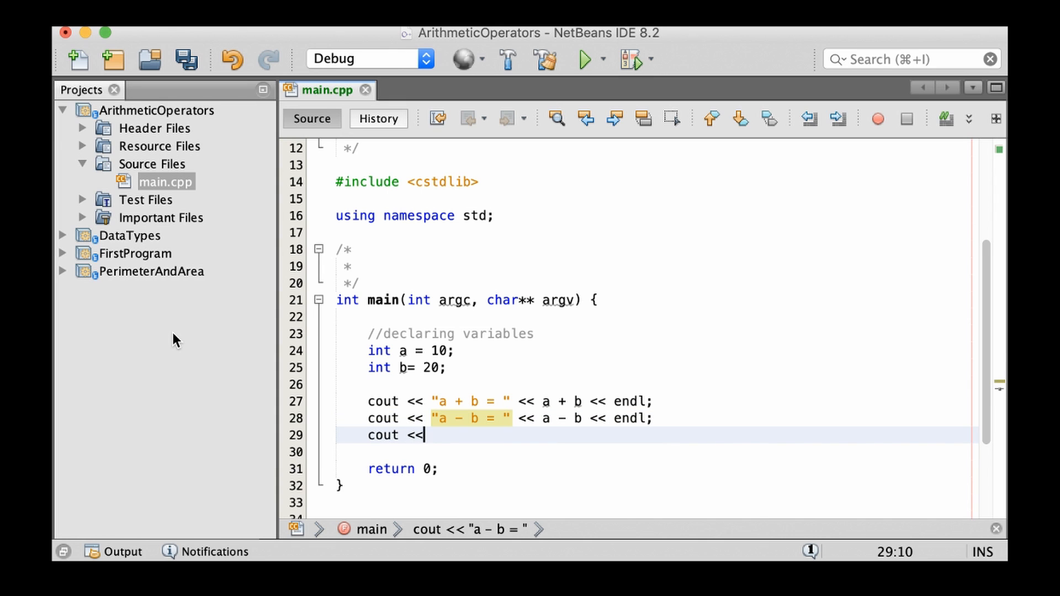
text("")
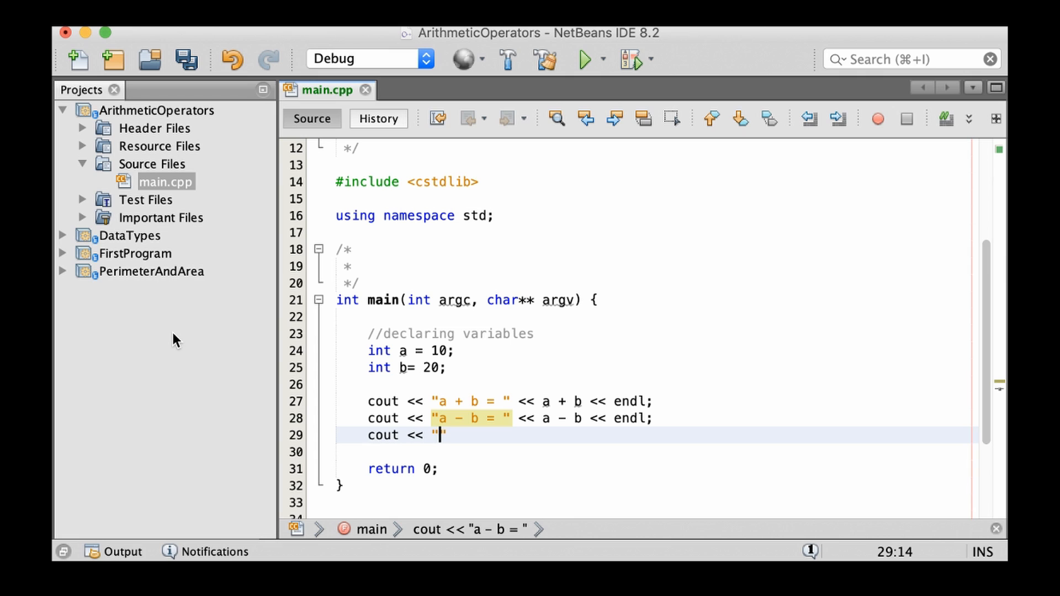
text(a *)
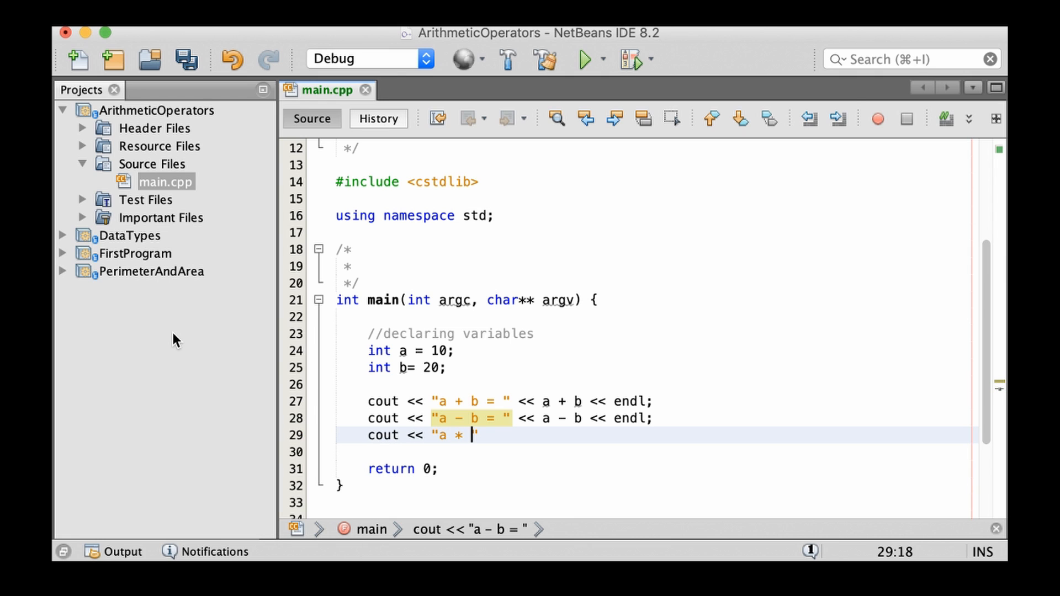
text(b =)
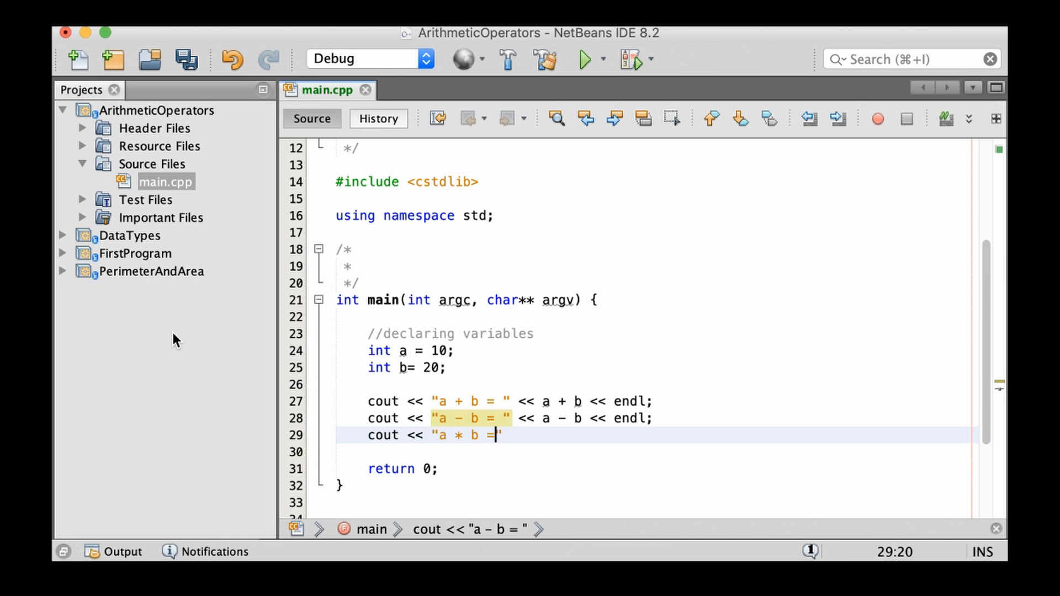
text(")
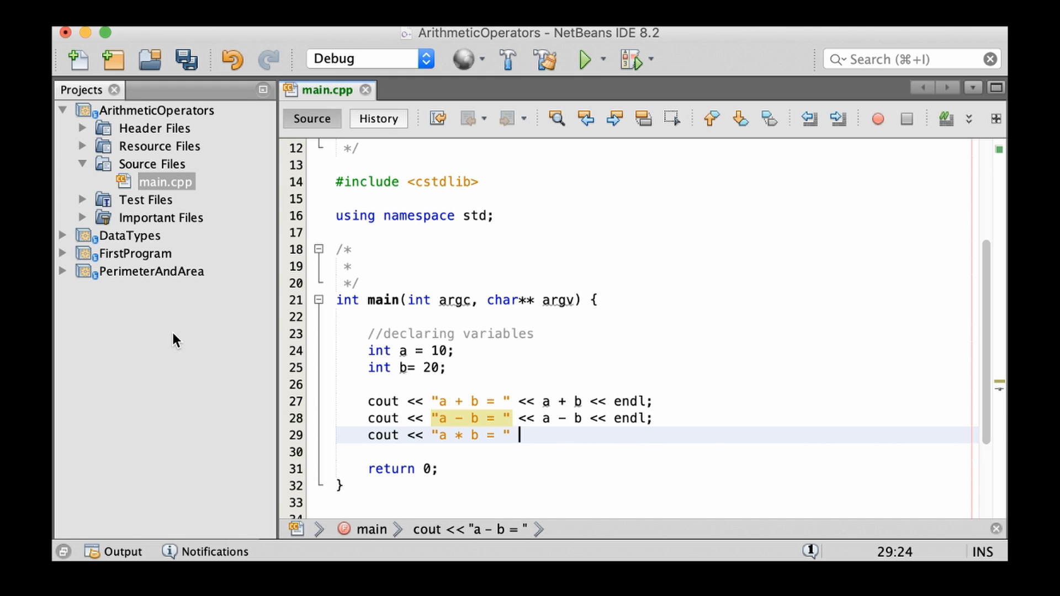
text(<< a * b)
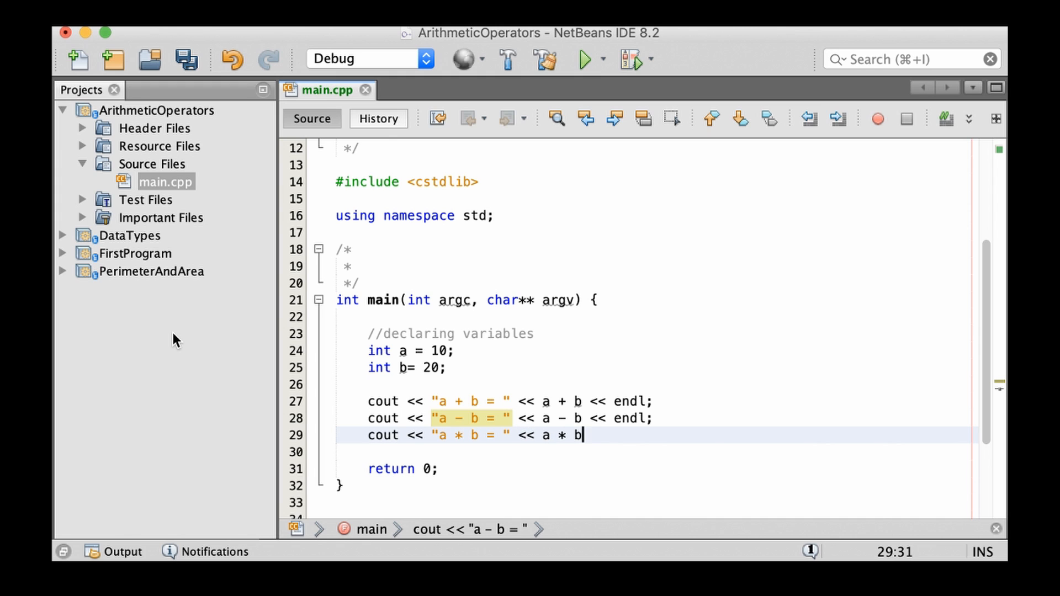
text(<< en)
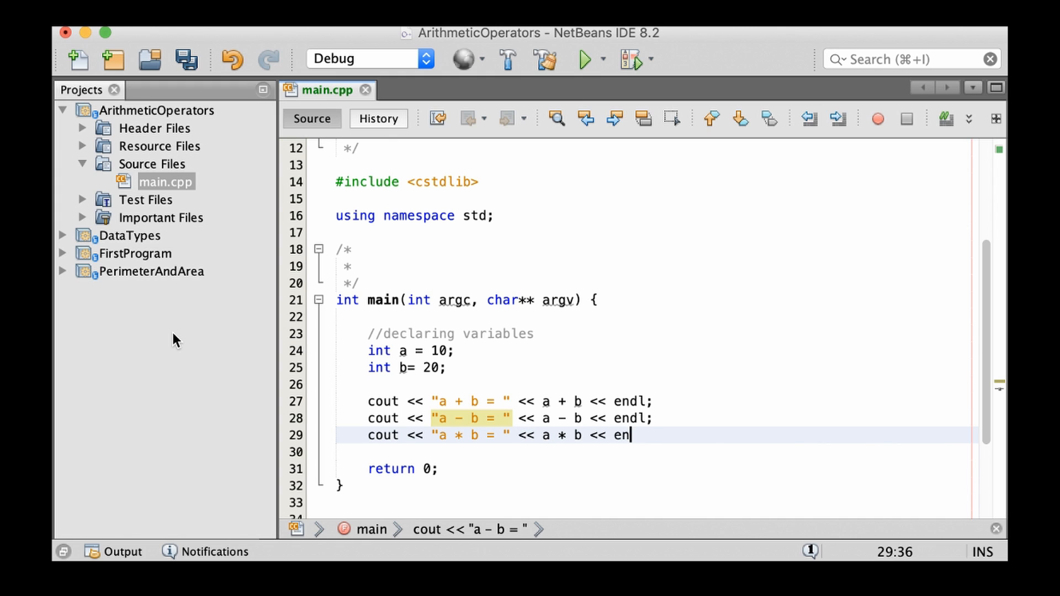
text(dl;)
click(656, 451)
text(cout <<)
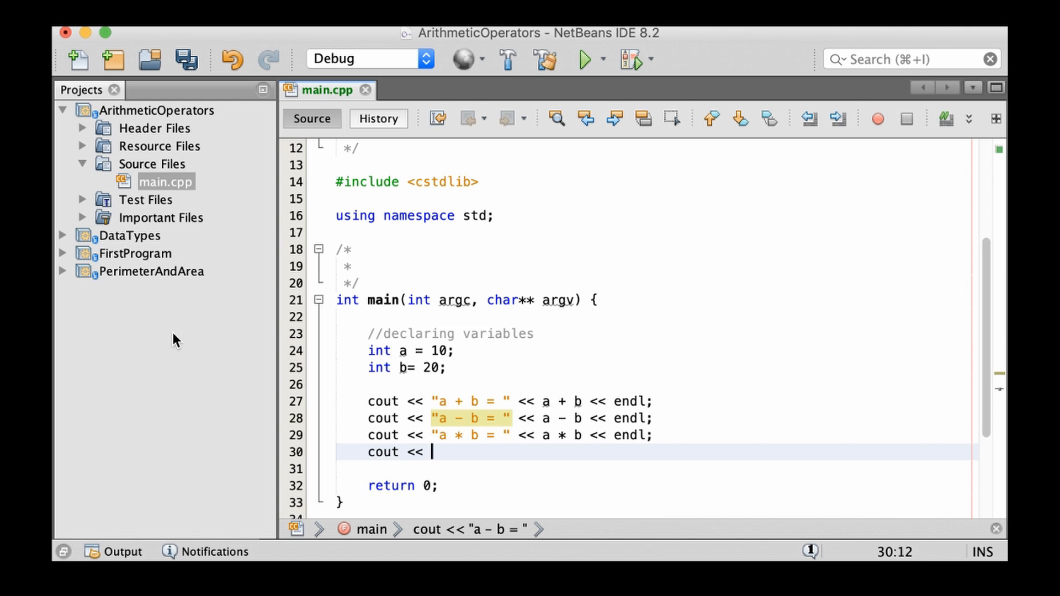
text("a")
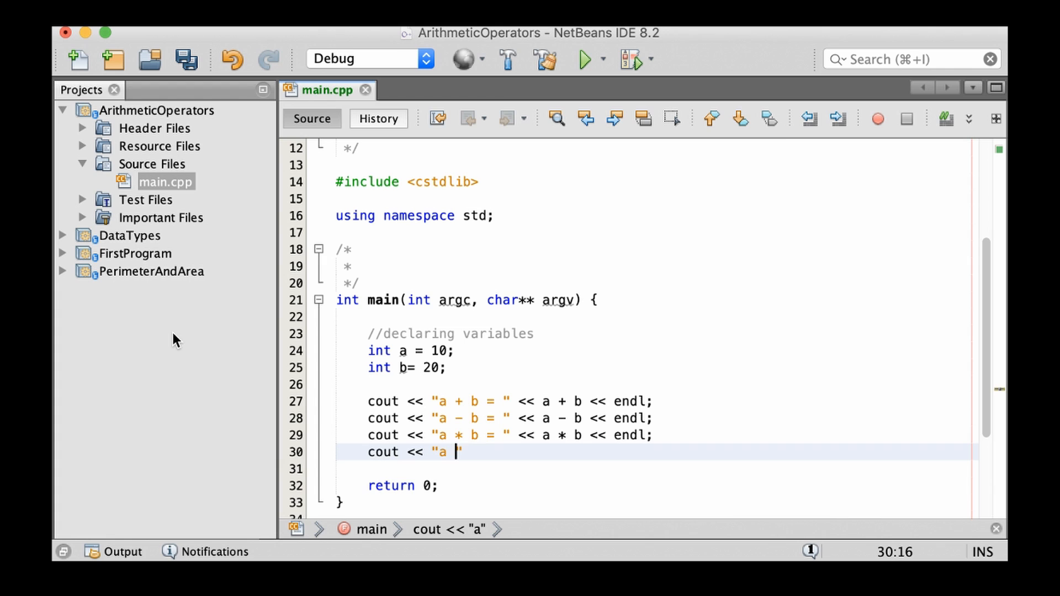
text(/ b ")
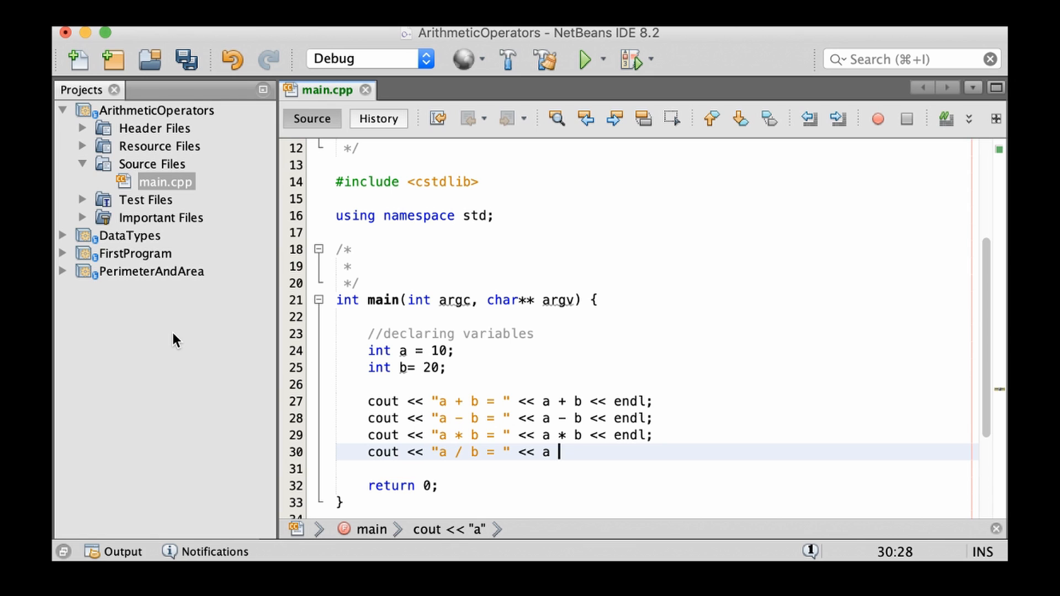
text(/ b << endl;)
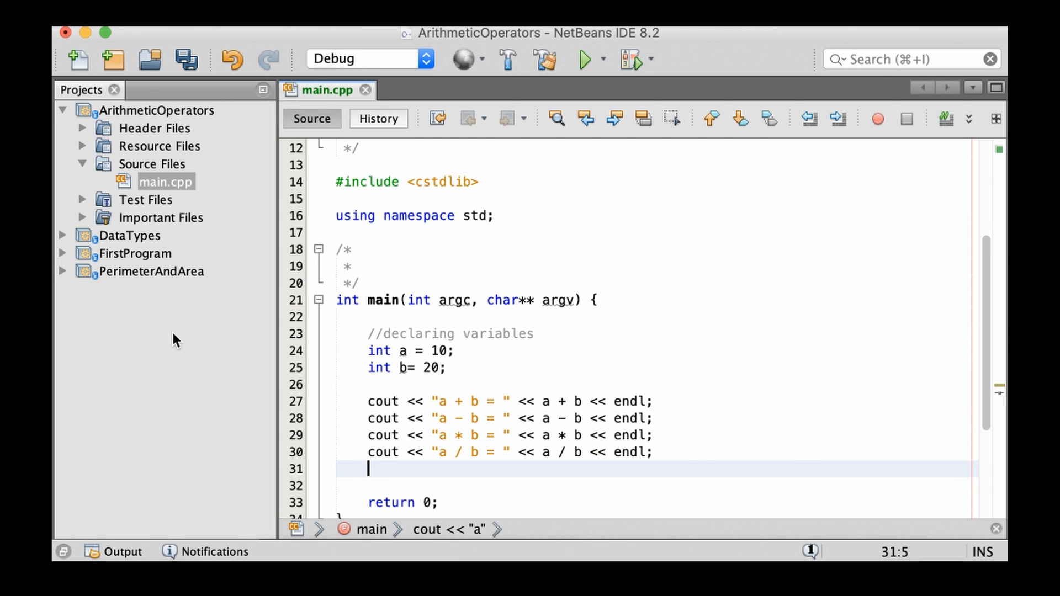
Add the labelled b % a cout statement.
text(coutn)
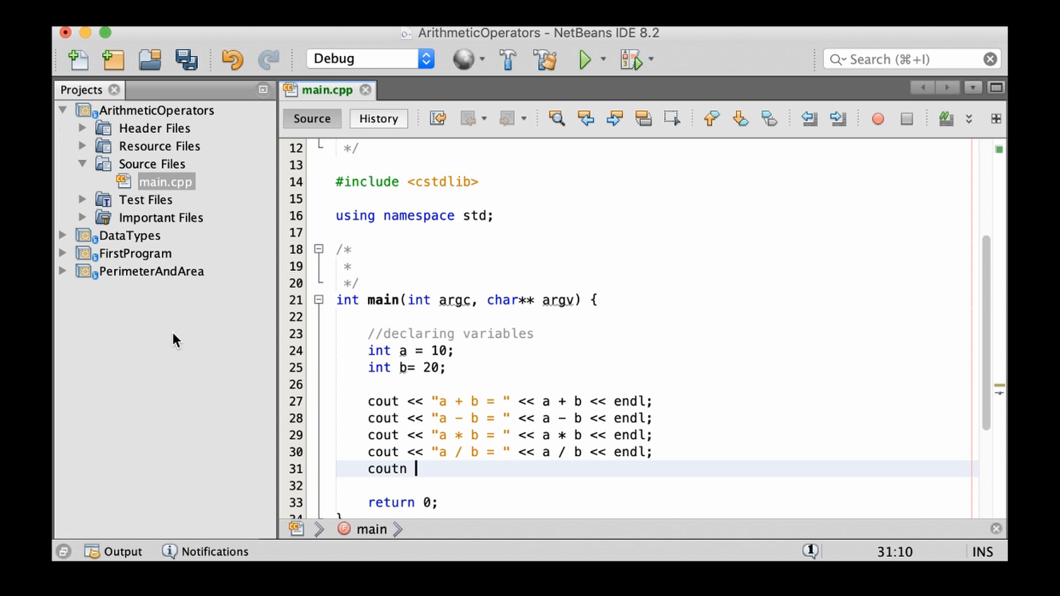
text(<<)
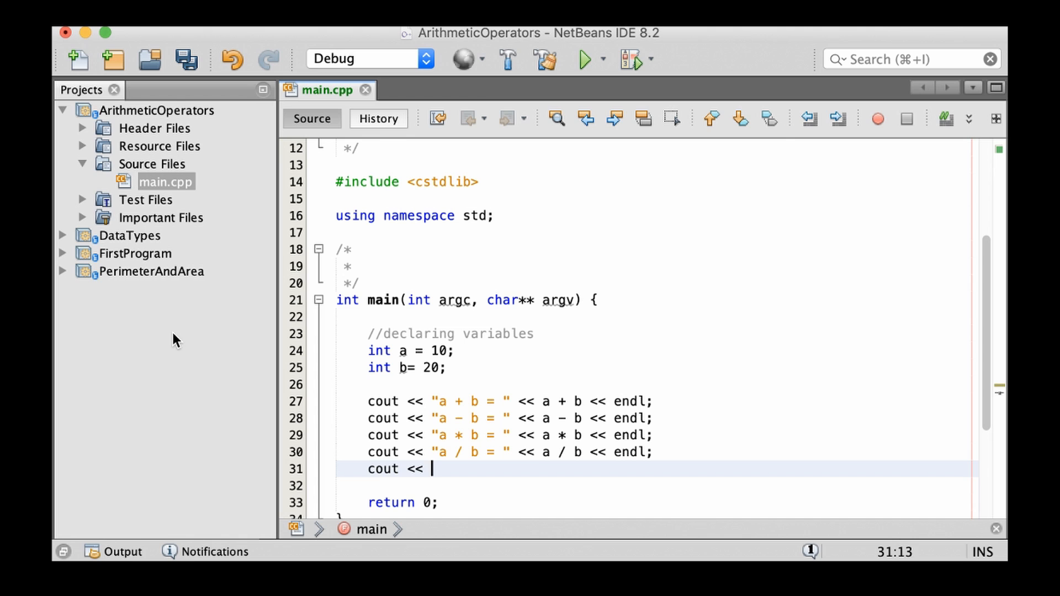
text("b %)
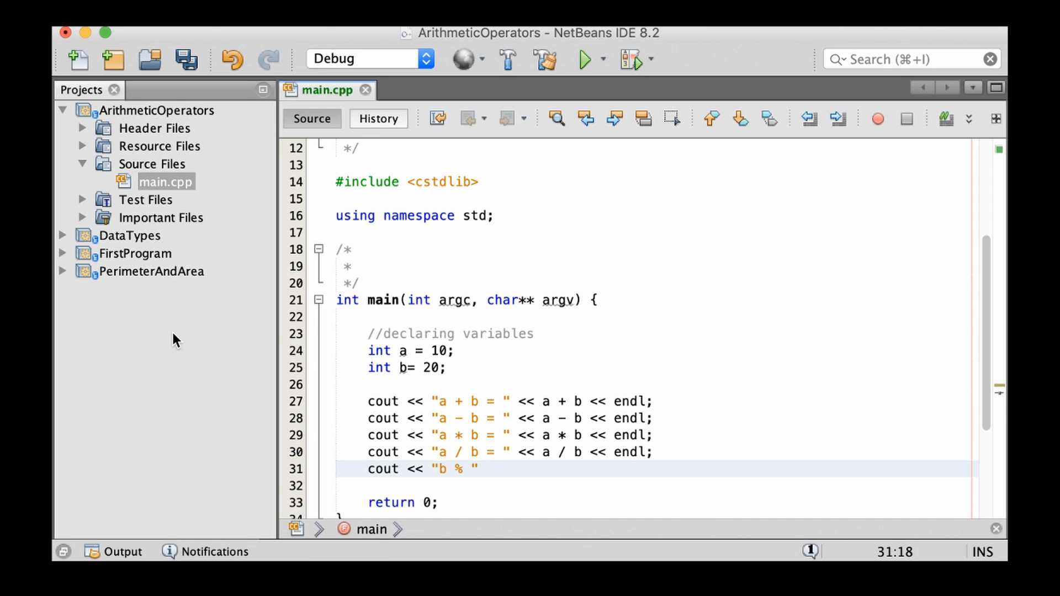
text(a = ")
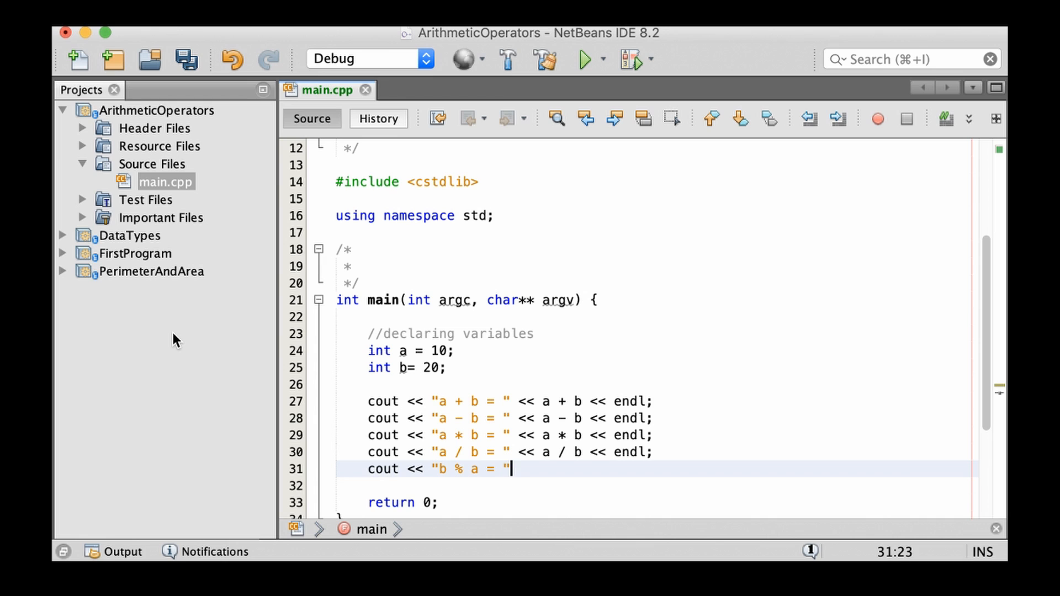
text(<< a)
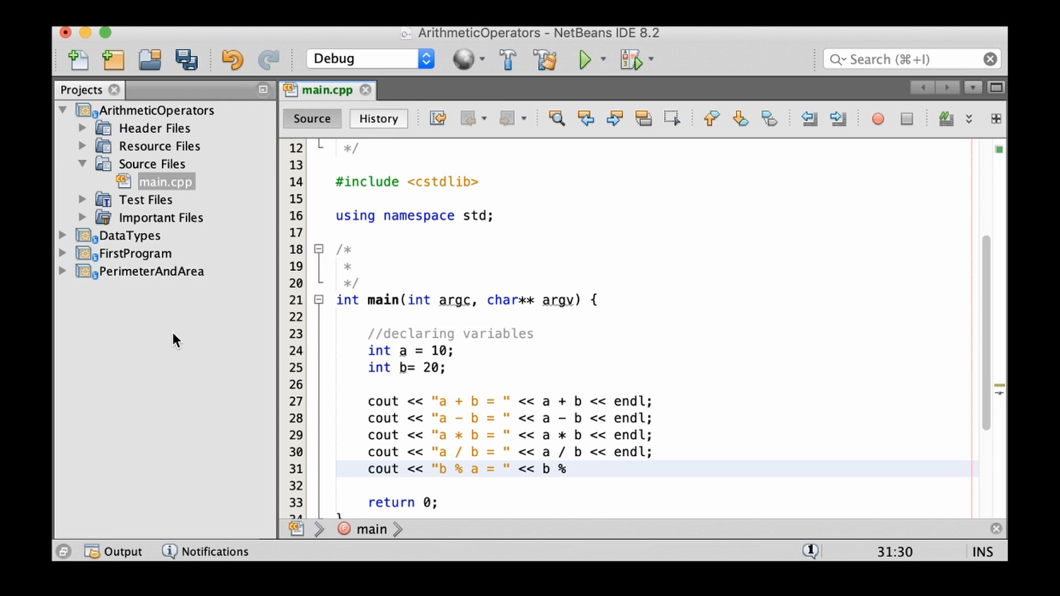
text(a << endl;)
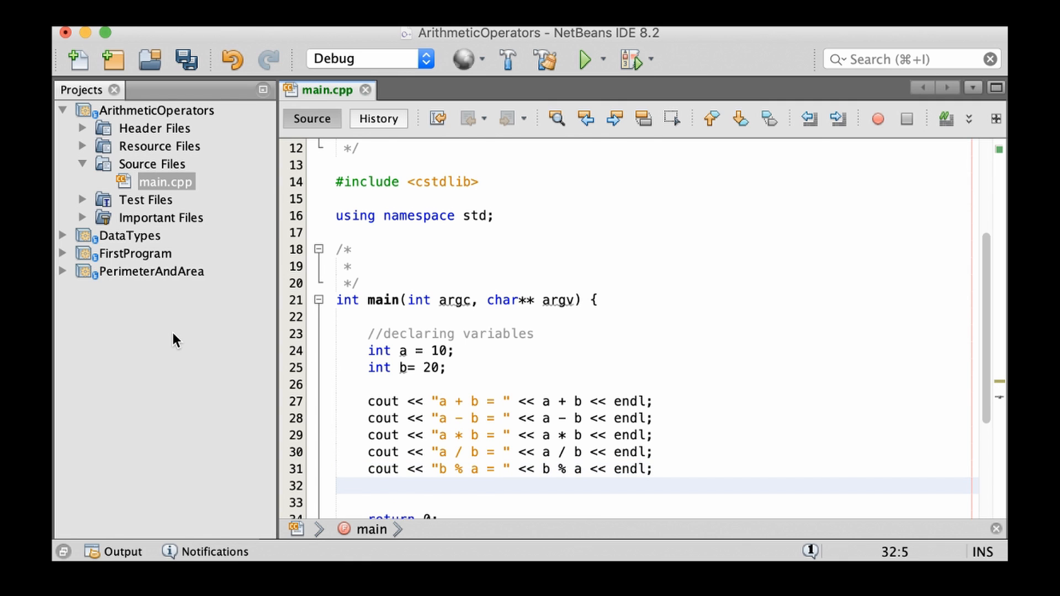
text(cout <<)
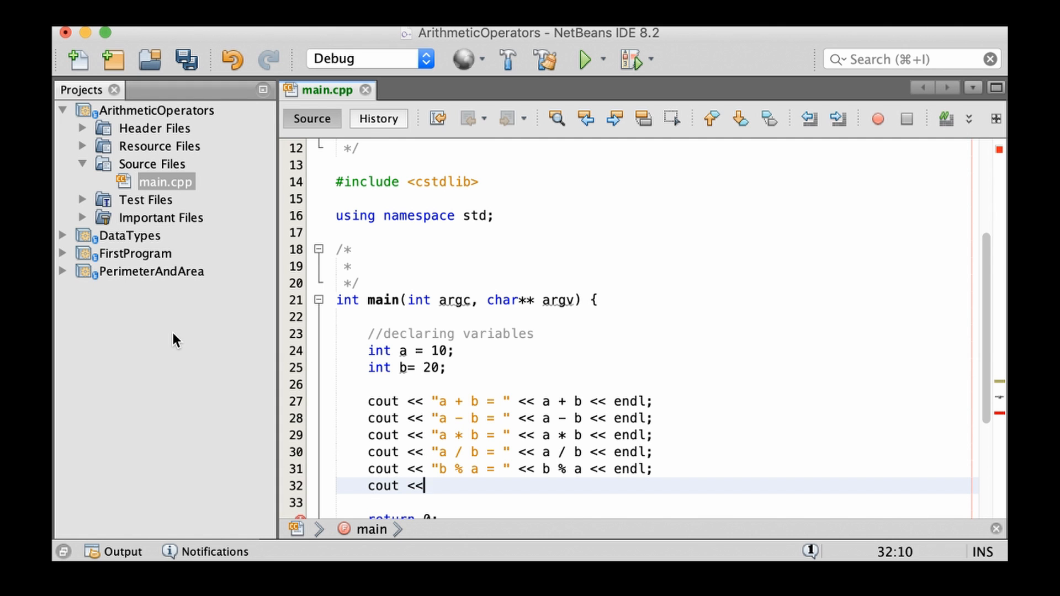
Add a cout line printing "a++ = " followed by a++.
text(")
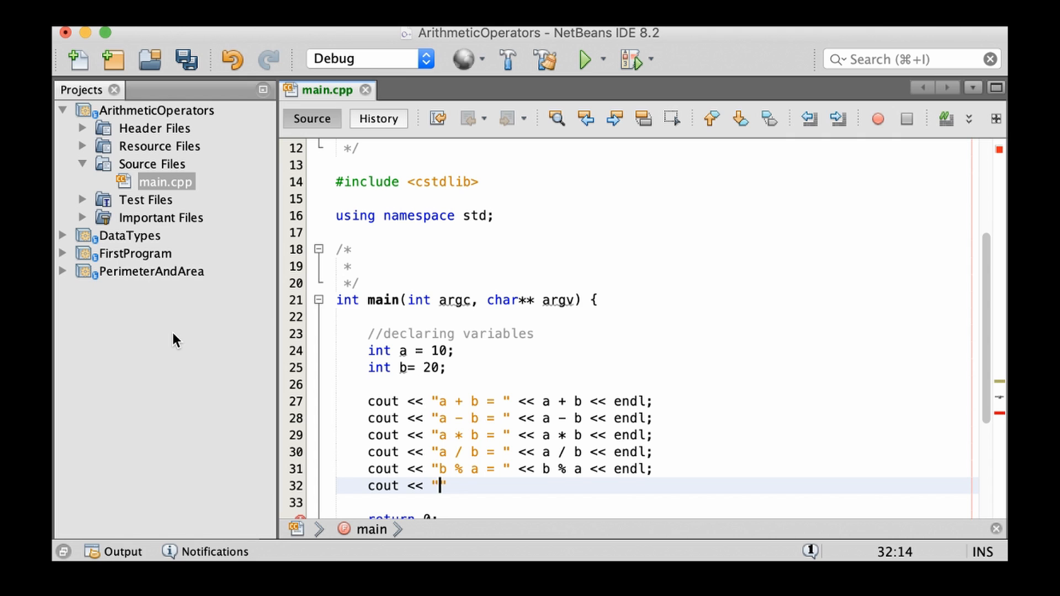
text(a)
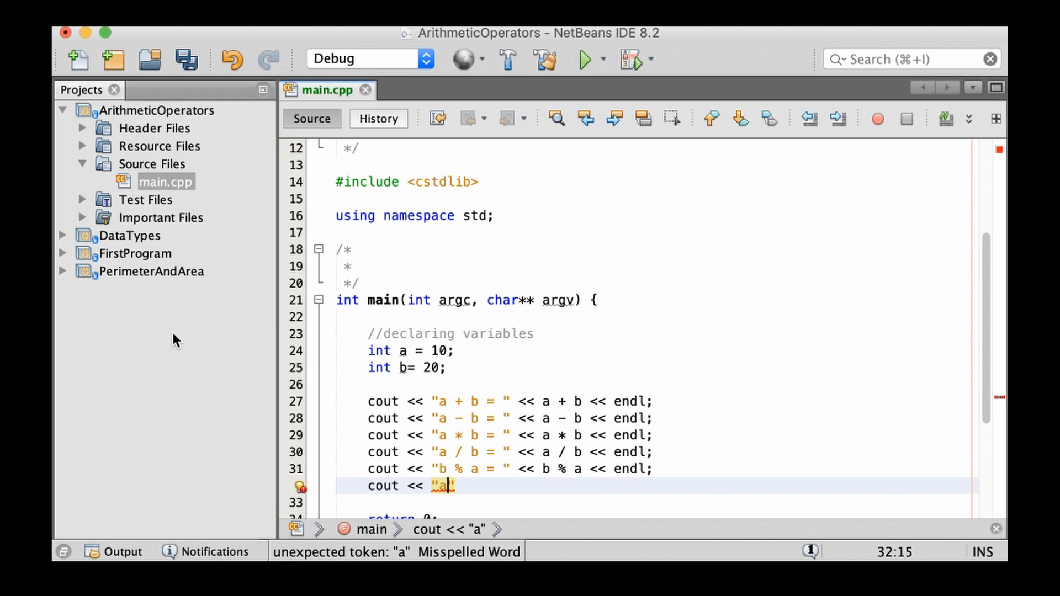
text(--)
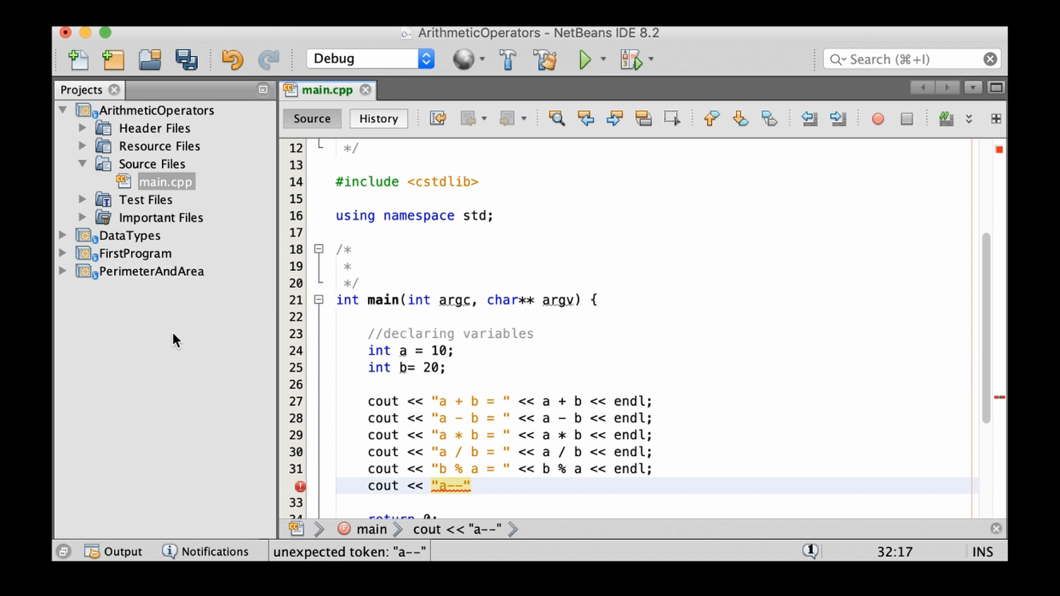
text(++)
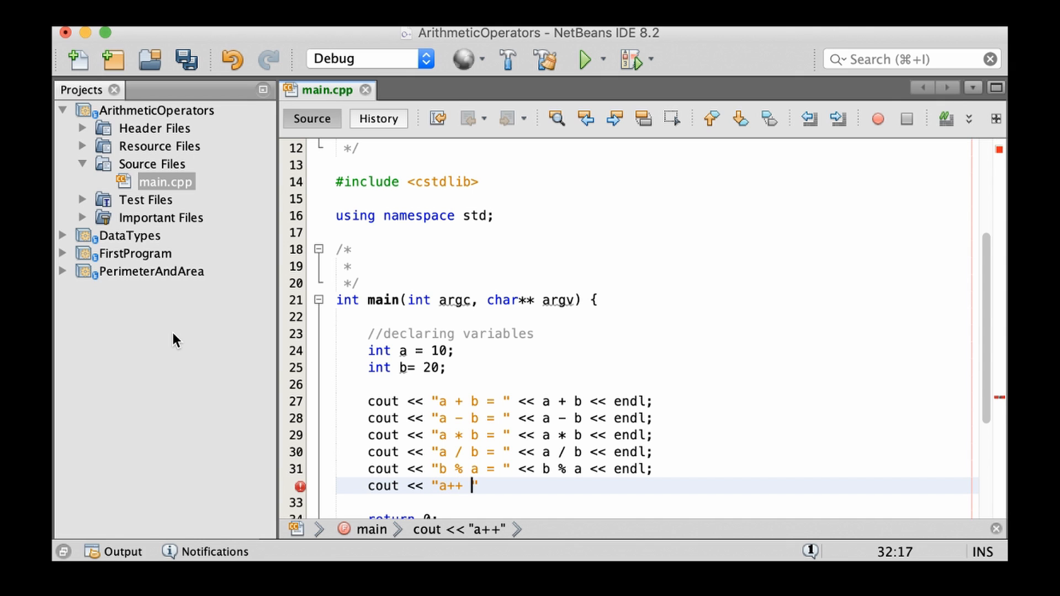
text(")
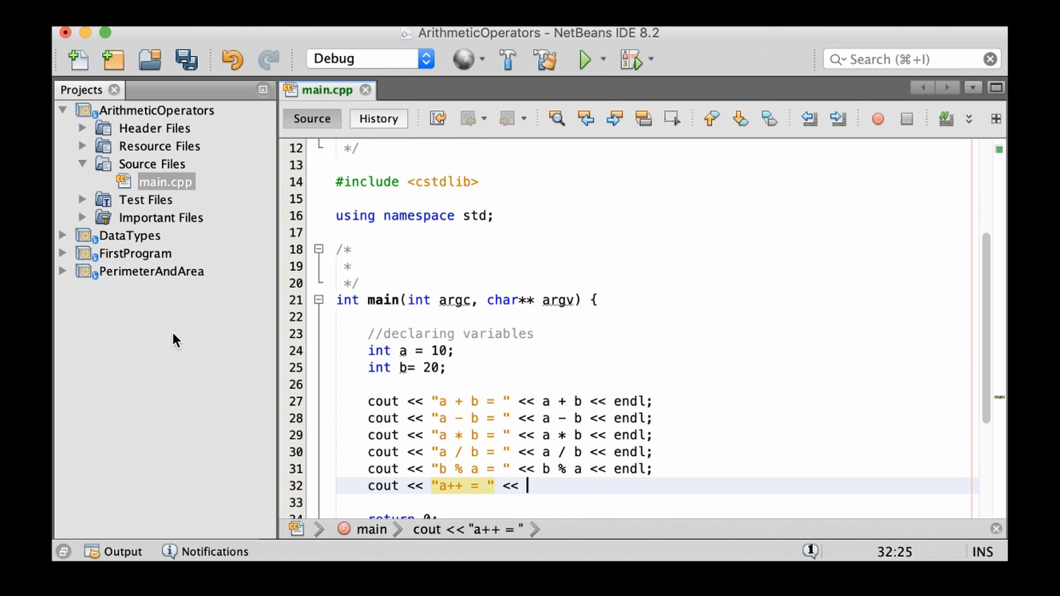
text(a++ <<endl;)
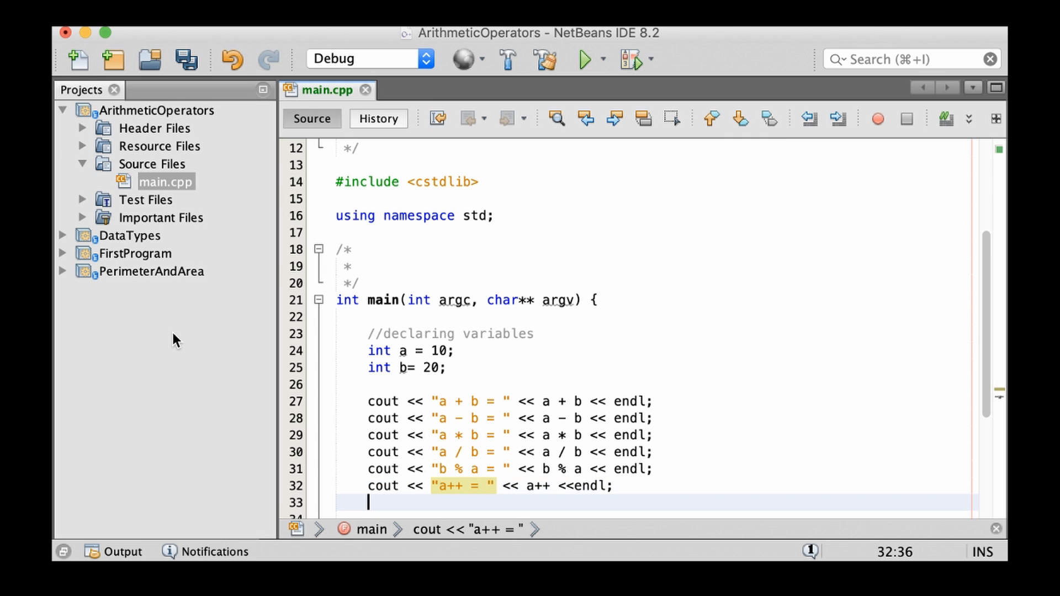
Add a cout line printing "a-- = " followed by a--, then build and run.
text(coun)
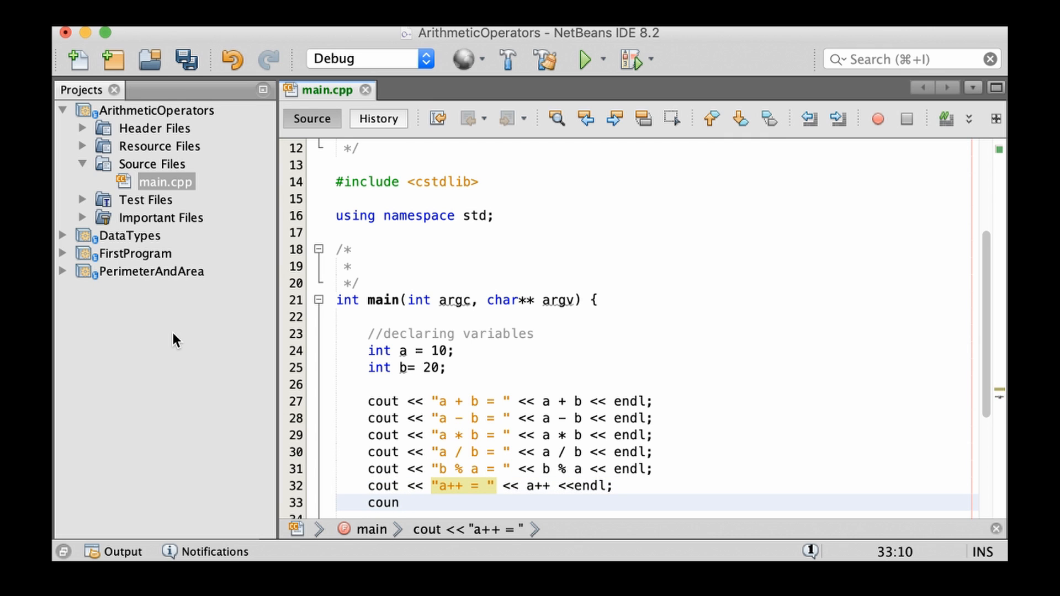
scroll(down, 3)
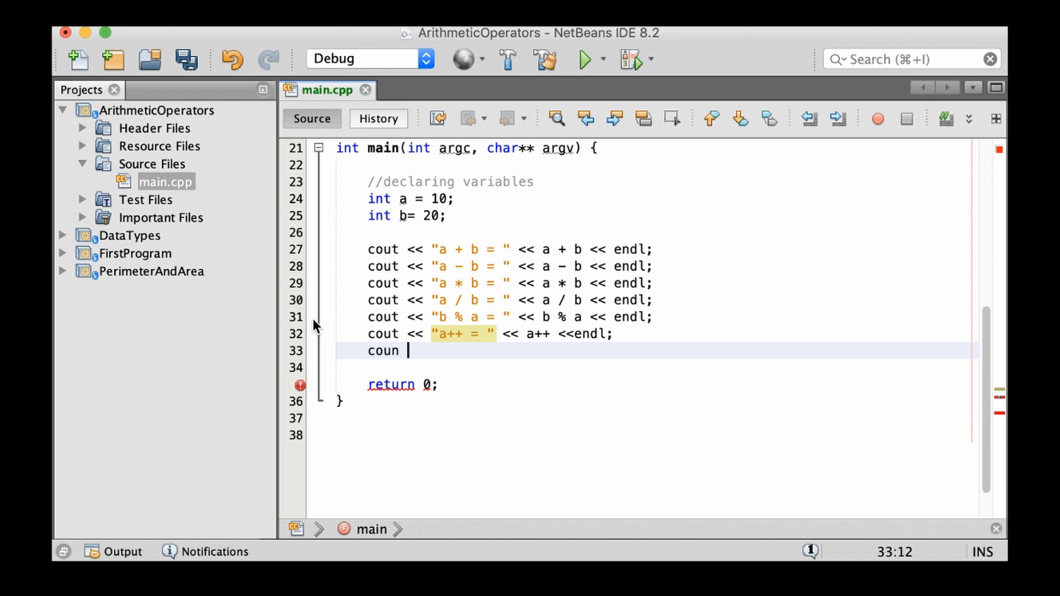
text(t <<)
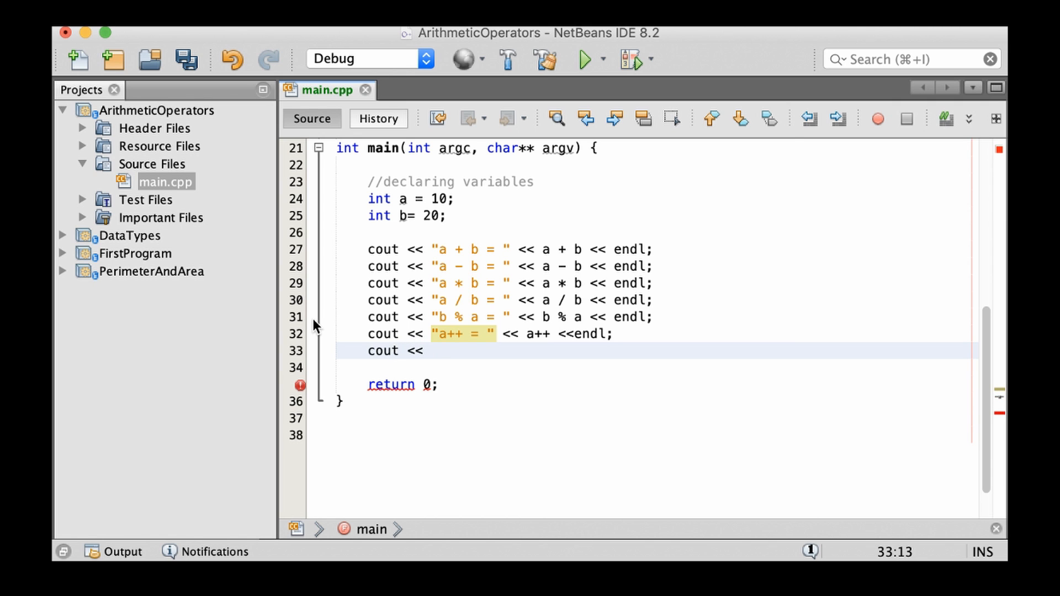
text("")
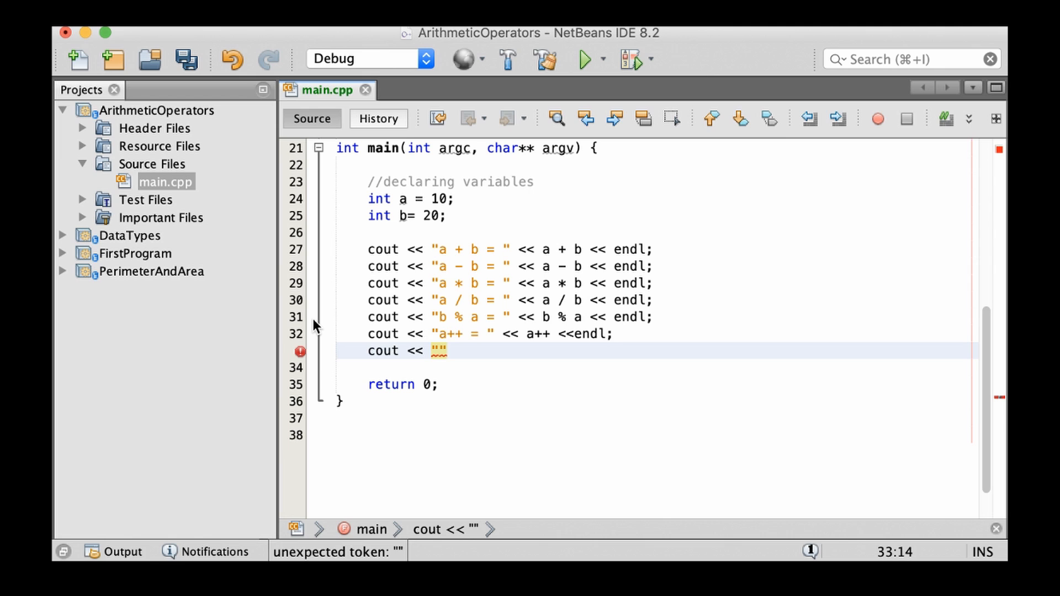
text(a--)
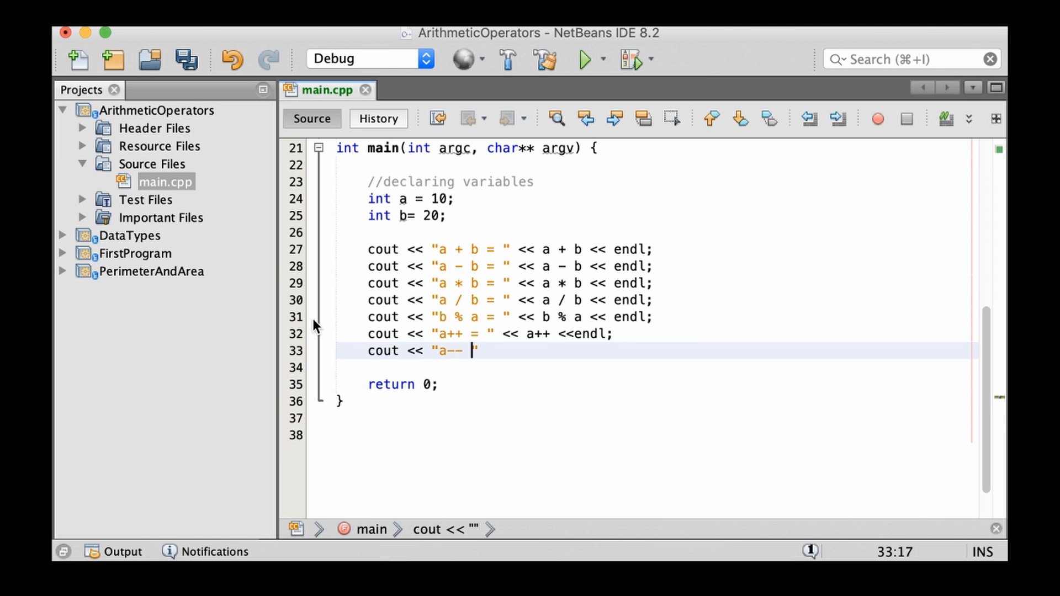
text(= ")
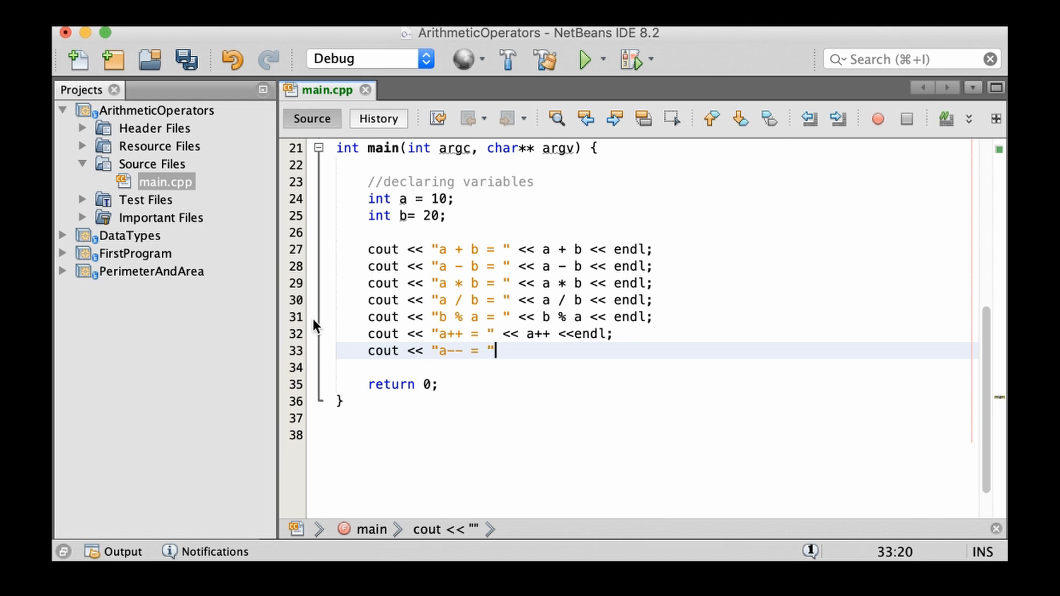
text(<< a-)
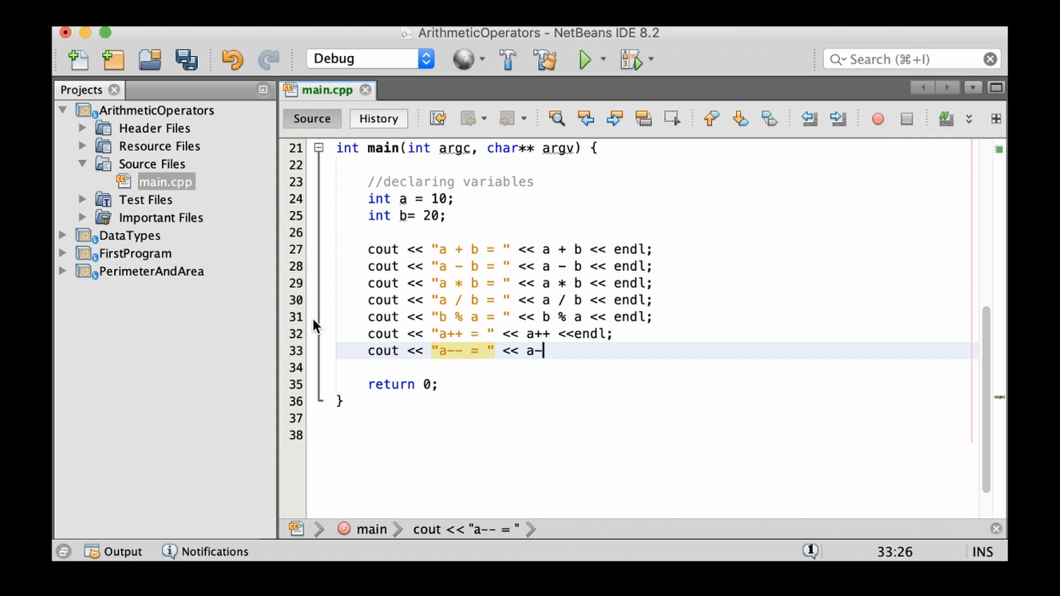
text(- << endl;)
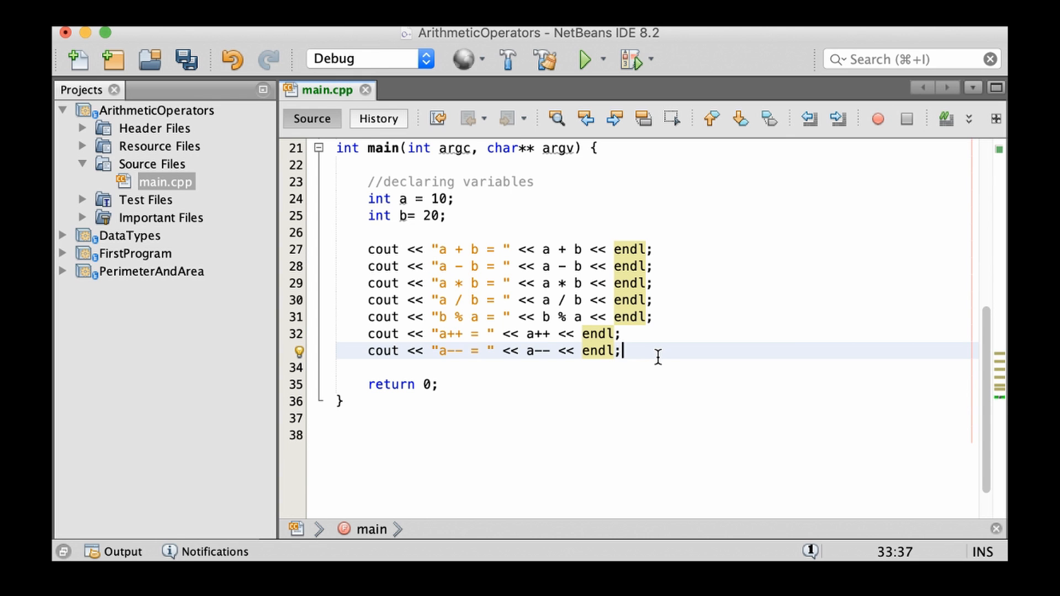
click(585, 59)
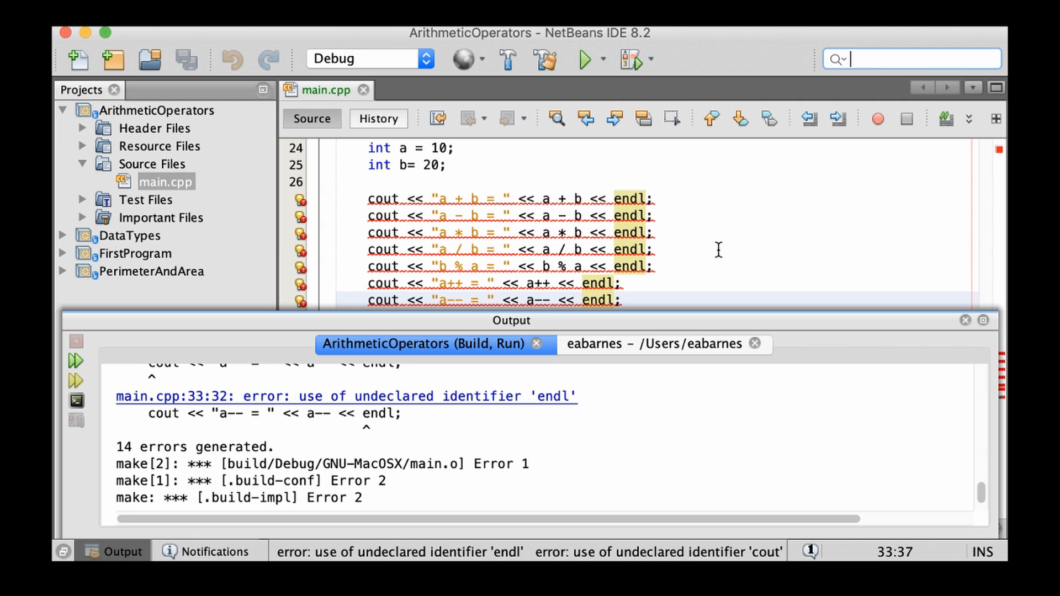
Add #include <iostream> at the top of main.cpp and run the program again.
scroll(up, 3)
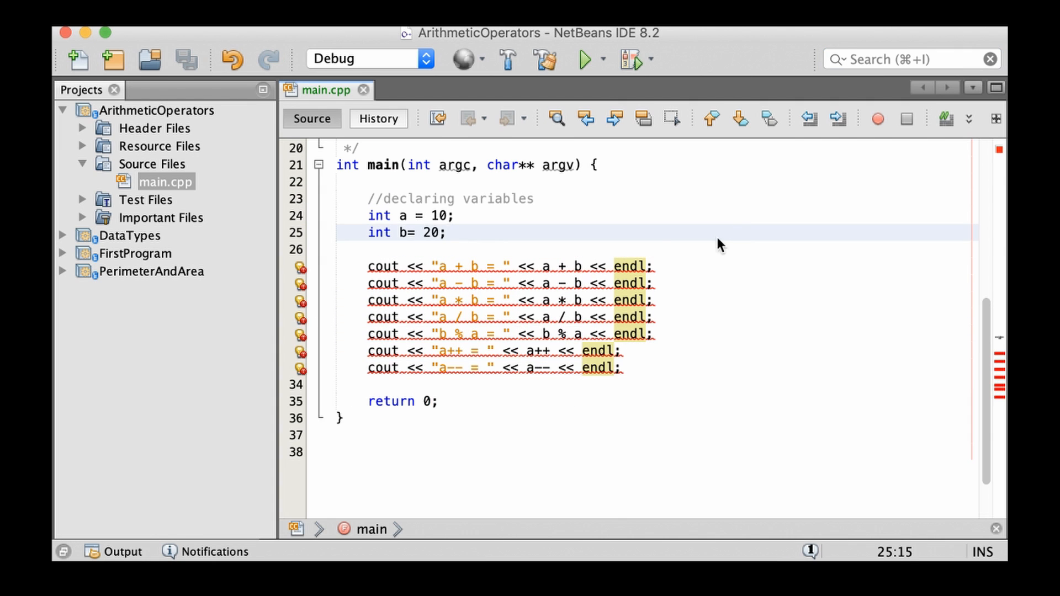
scroll(up, 3)
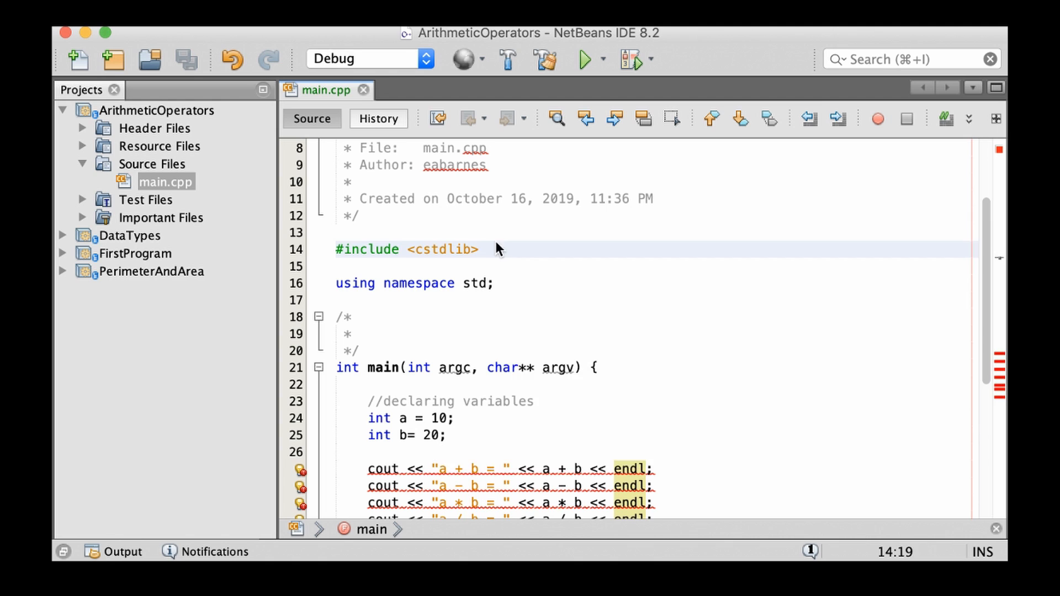
text(#include)
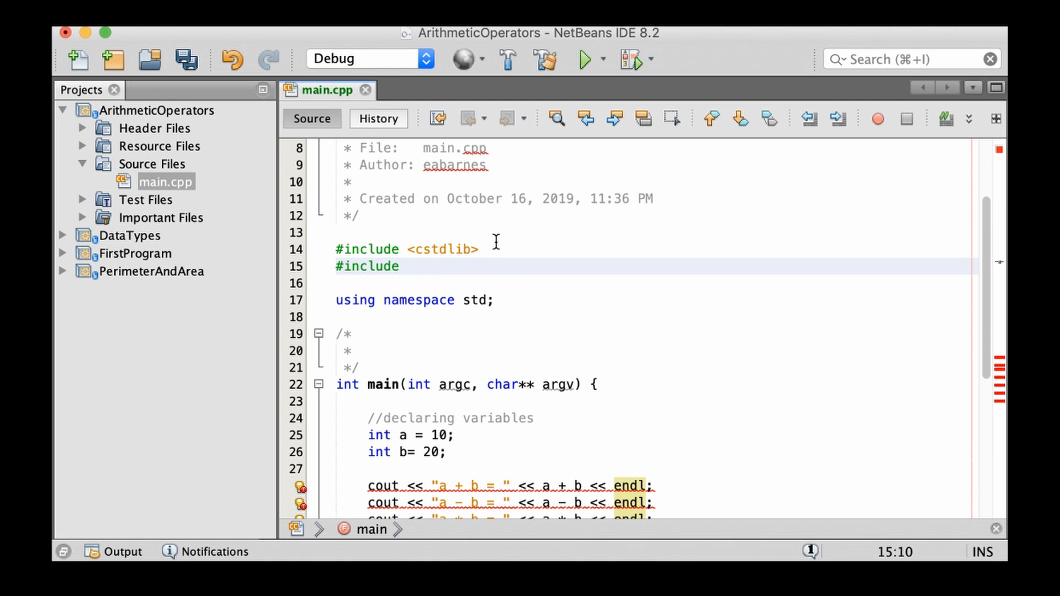
text(<iostream>)
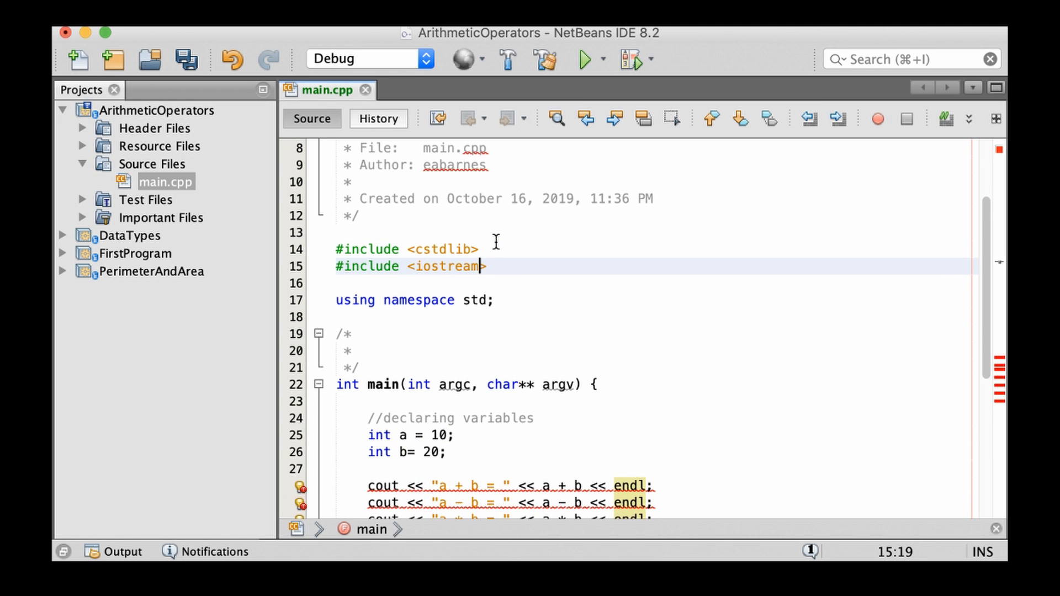
scroll(down, 3)
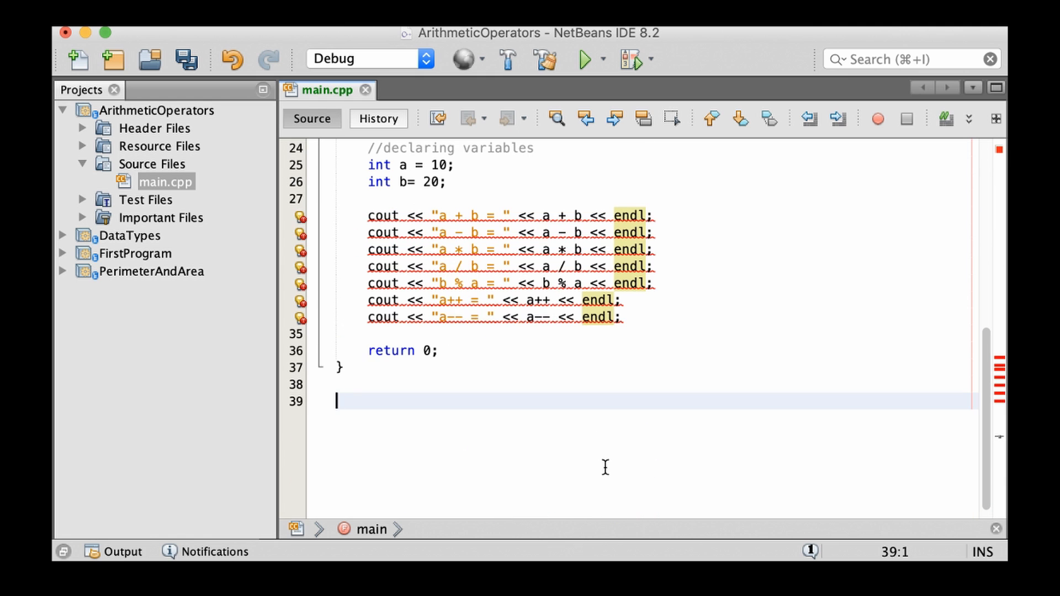
click(587, 60)
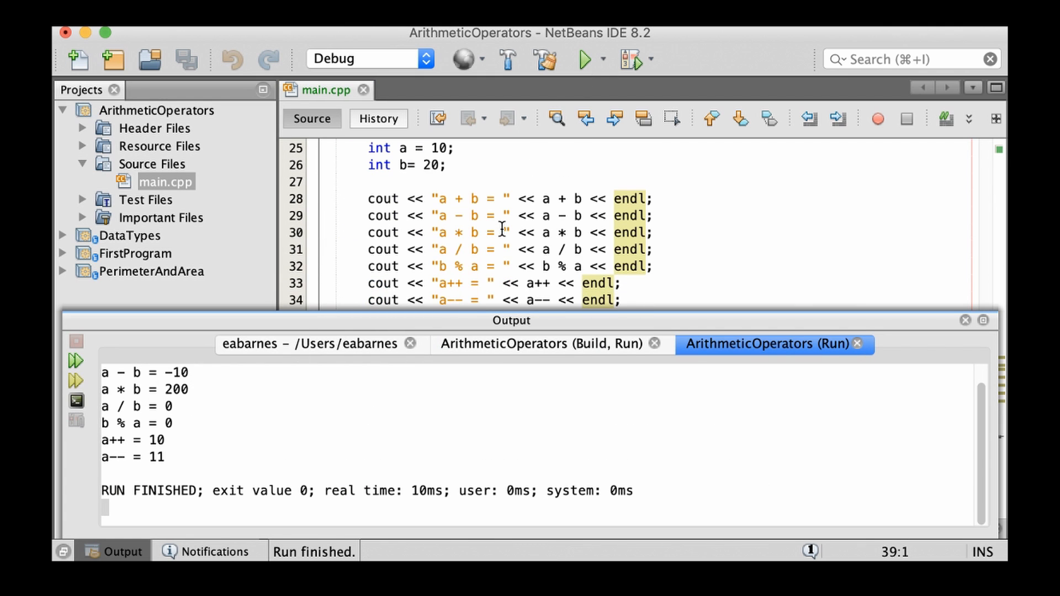
mouse_move(390, 209)
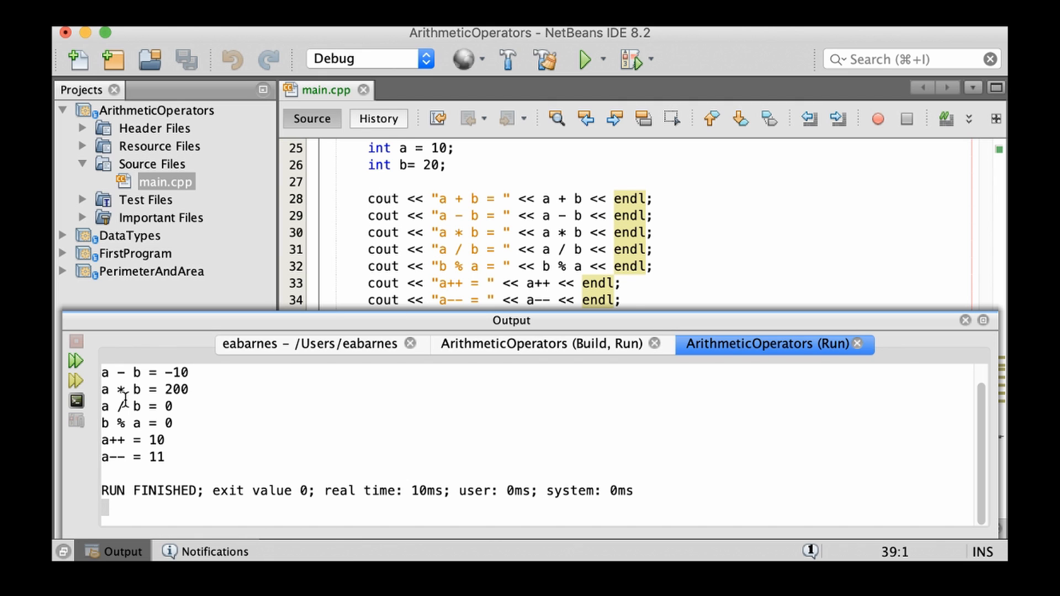
mouse_move(210, 380)
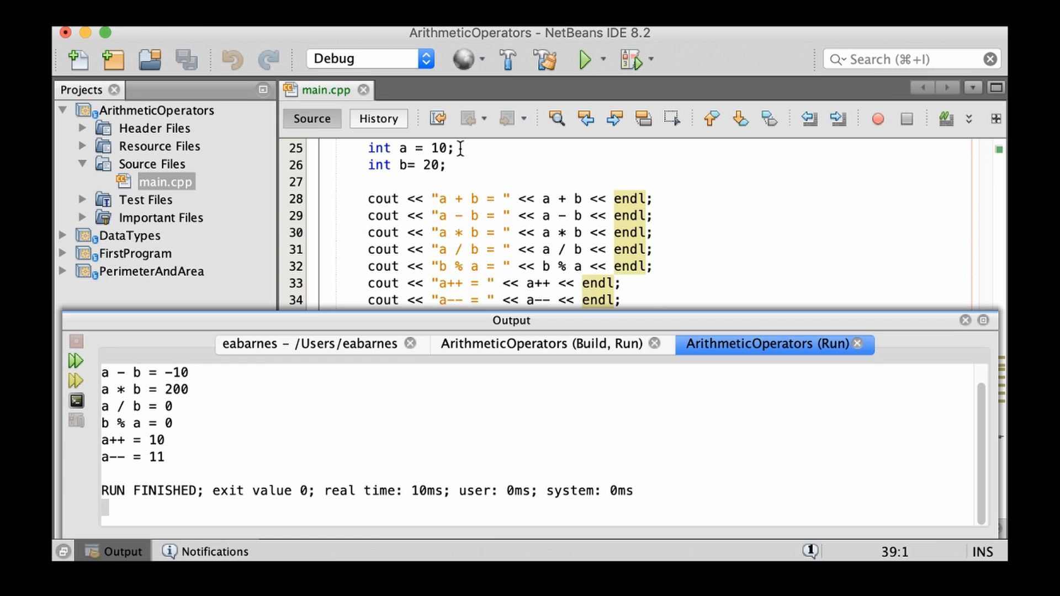
mouse_move(192, 384)
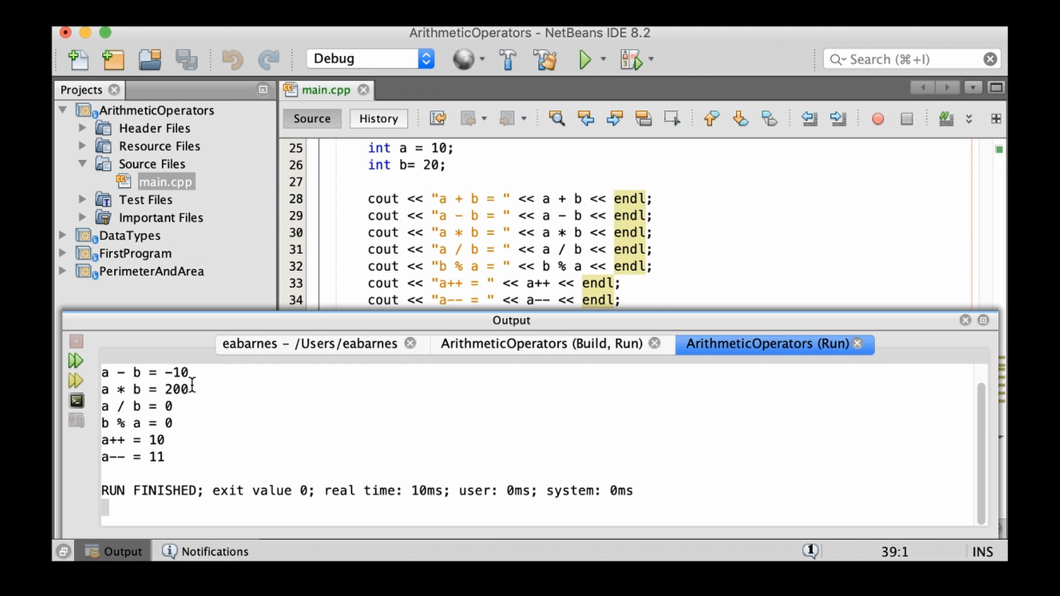
mouse_move(118, 419)
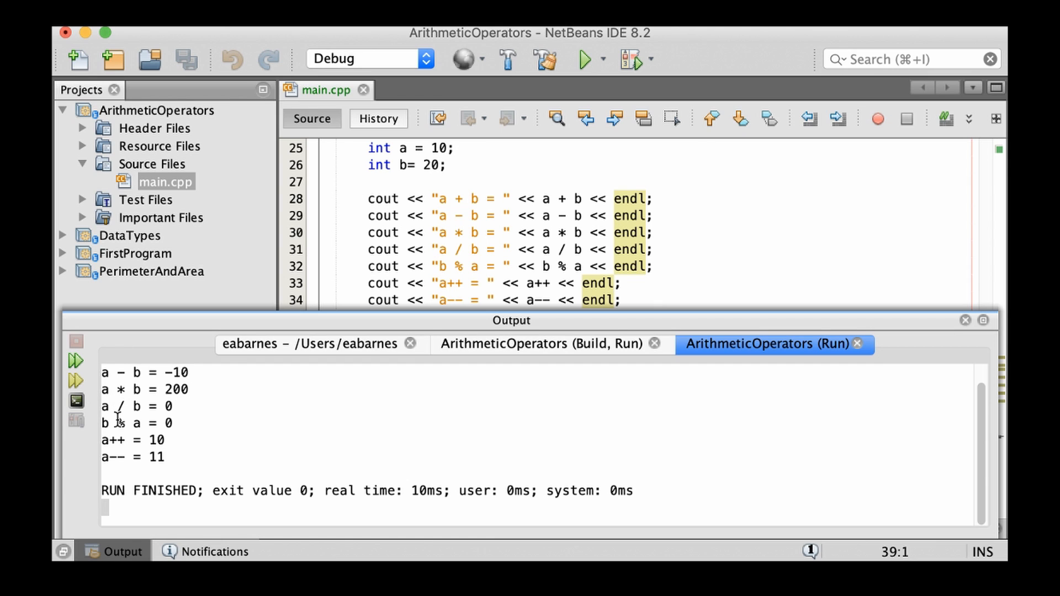
mouse_move(115, 424)
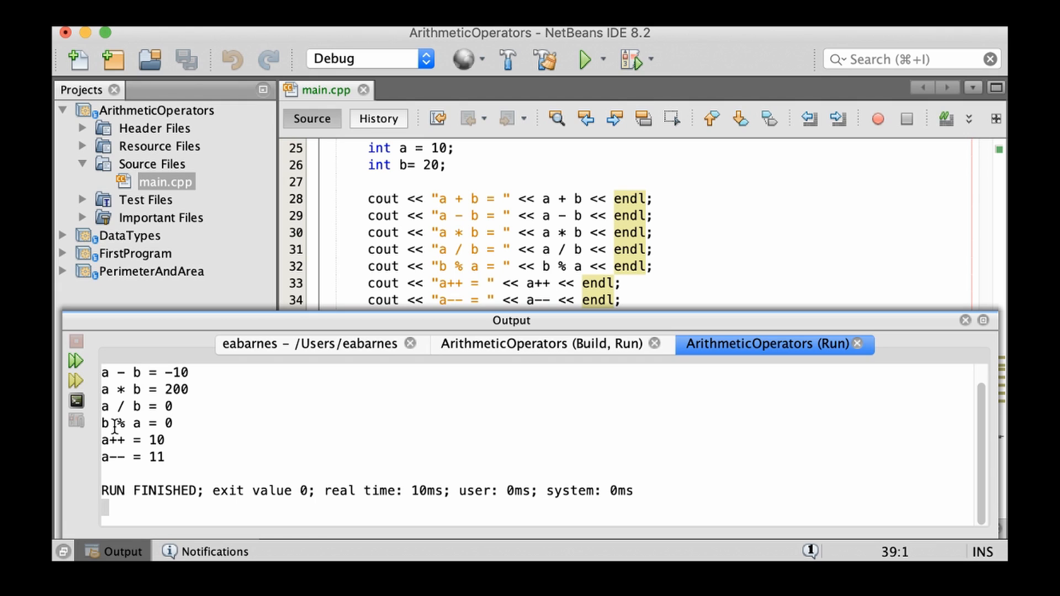
mouse_move(125, 423)
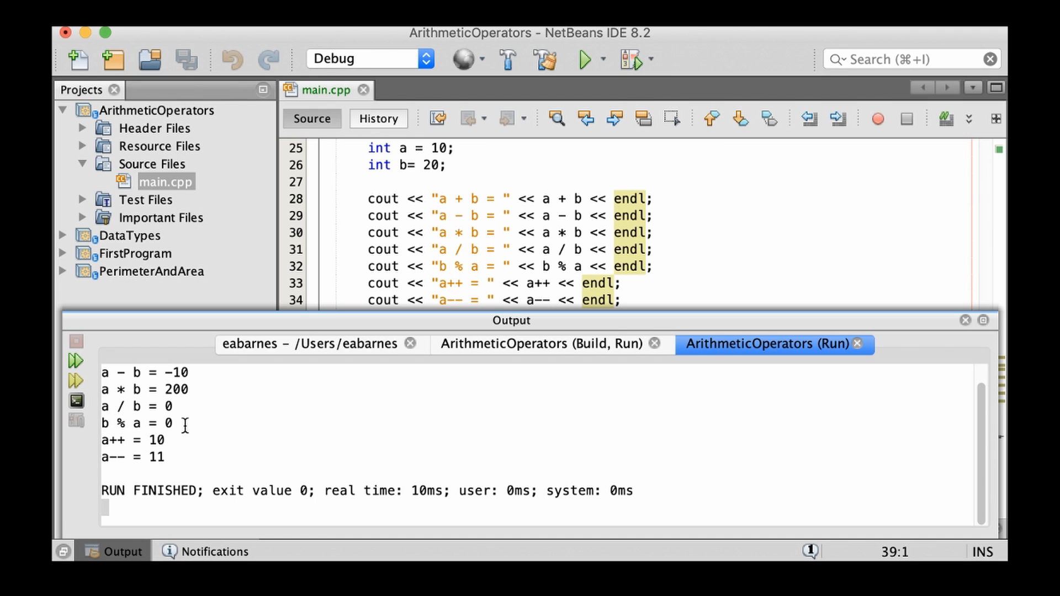
mouse_move(110, 440)
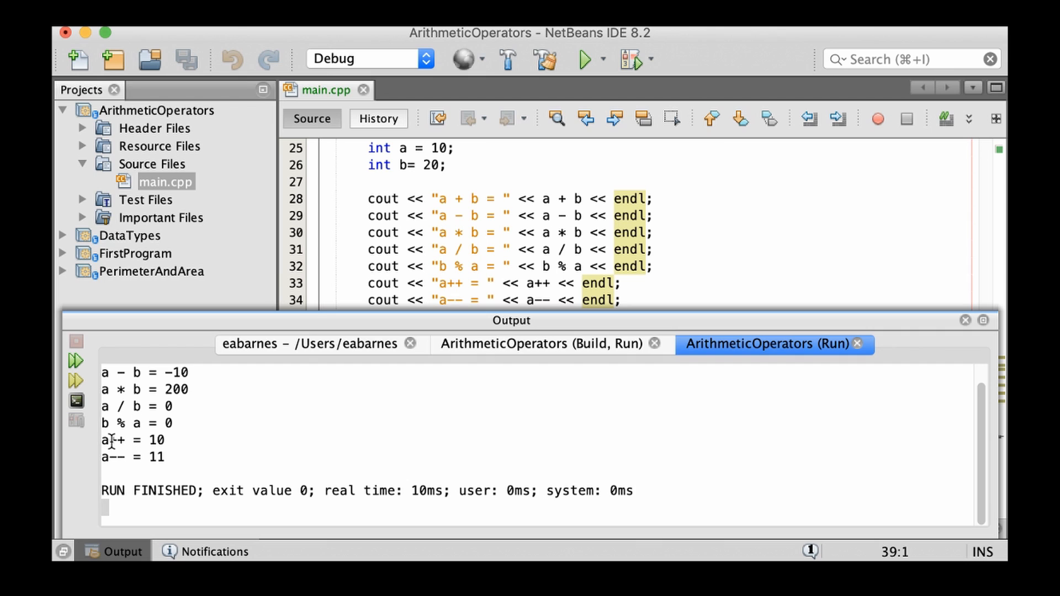
mouse_move(184, 439)
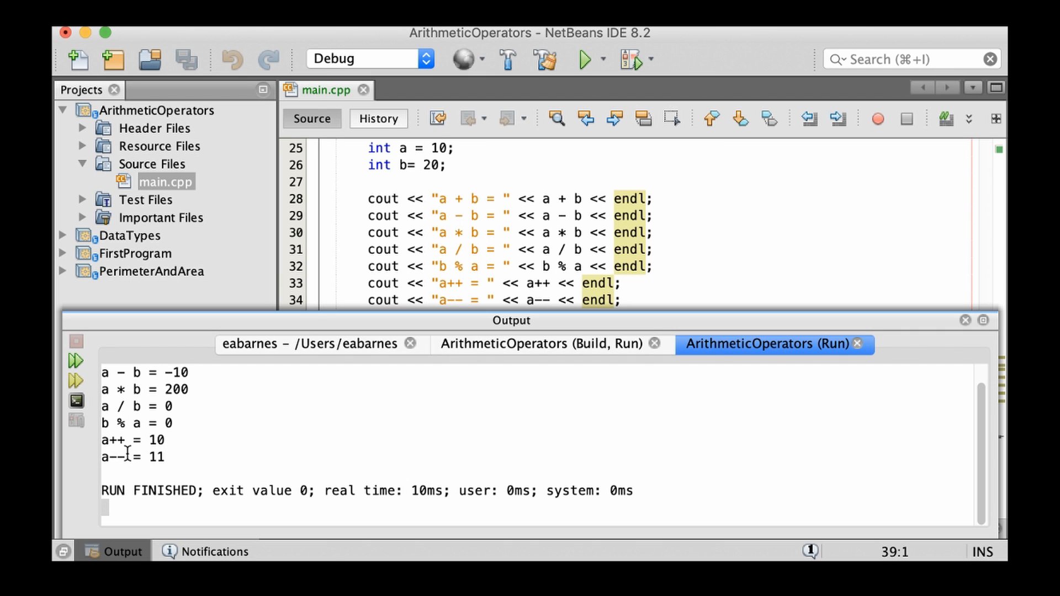
mouse_move(179, 449)
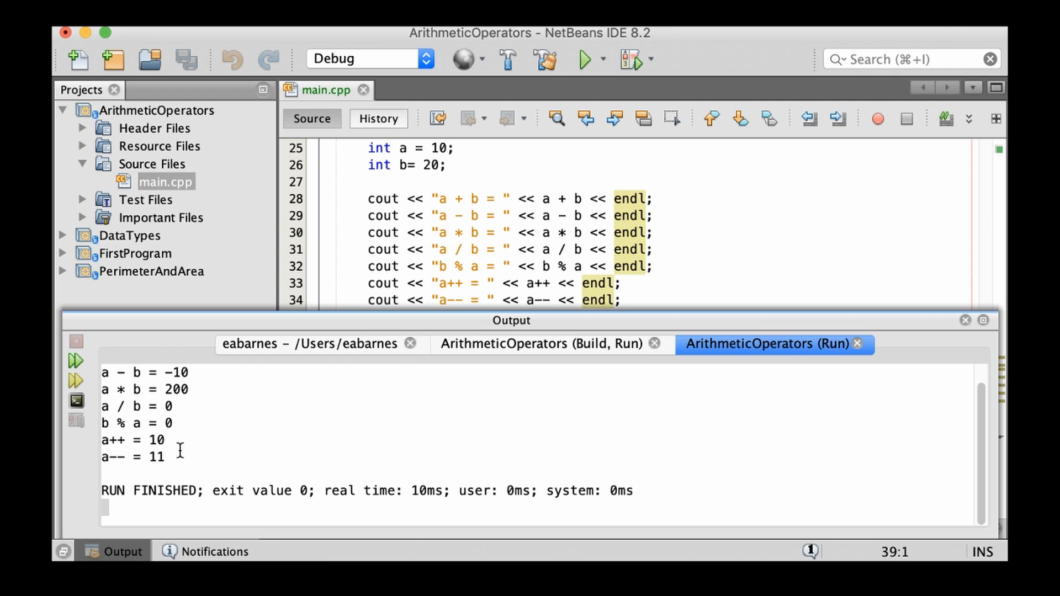
mouse_move(118, 448)
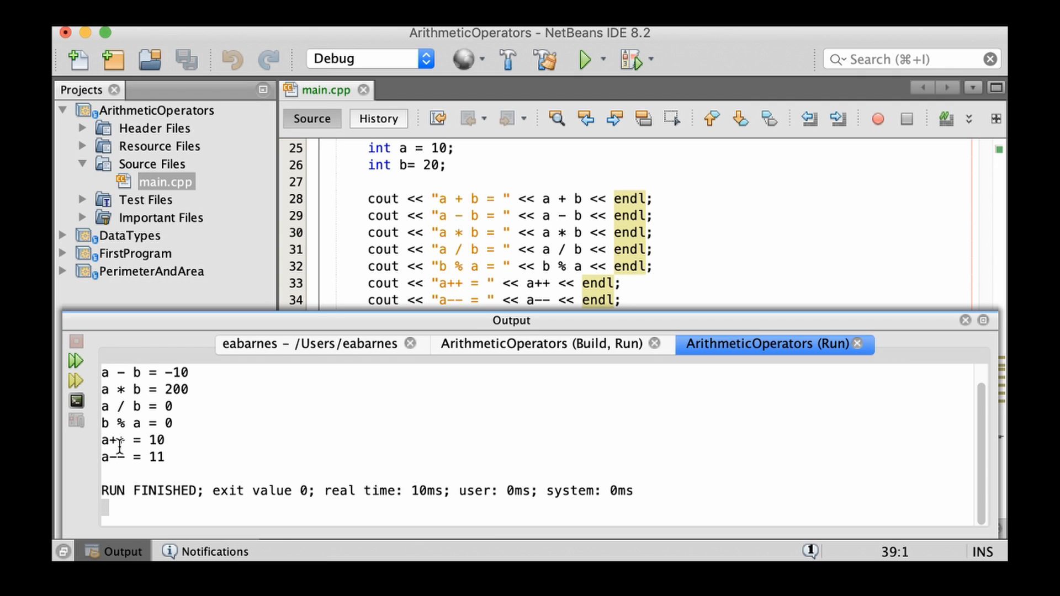
mouse_move(148, 443)
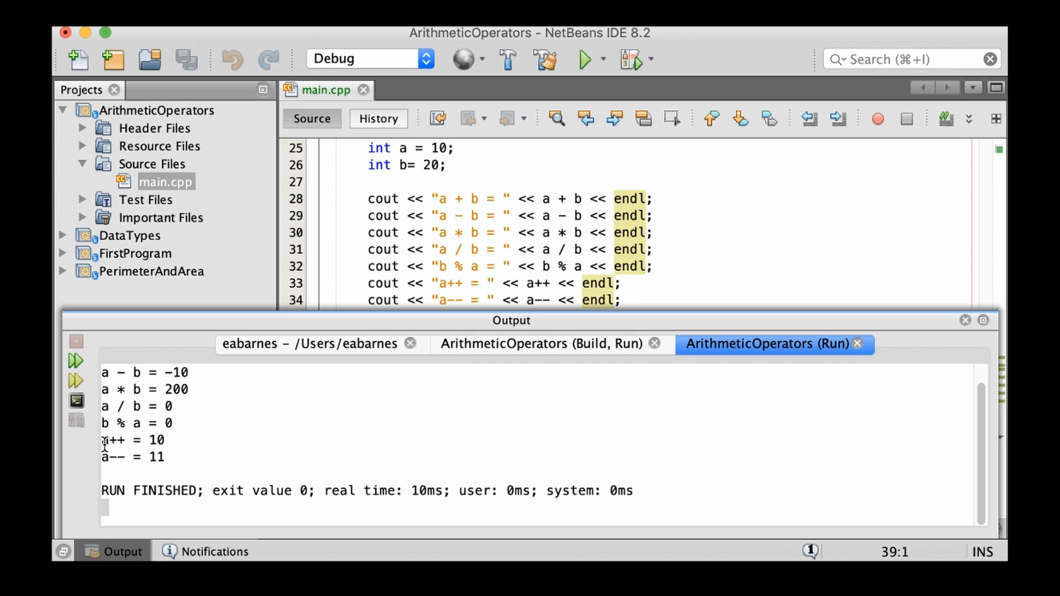
mouse_move(114, 459)
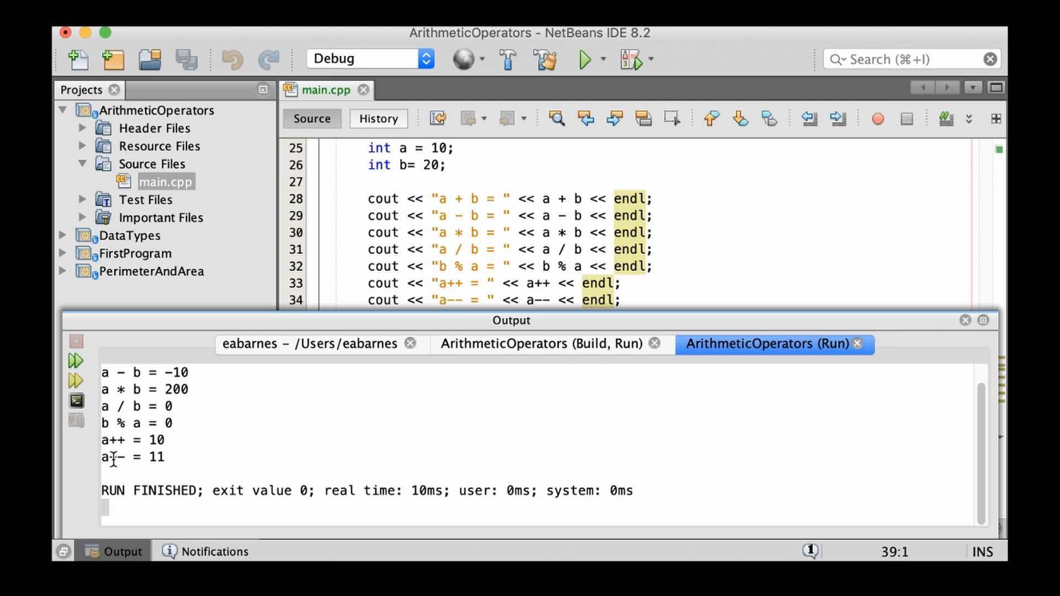
mouse_move(171, 458)
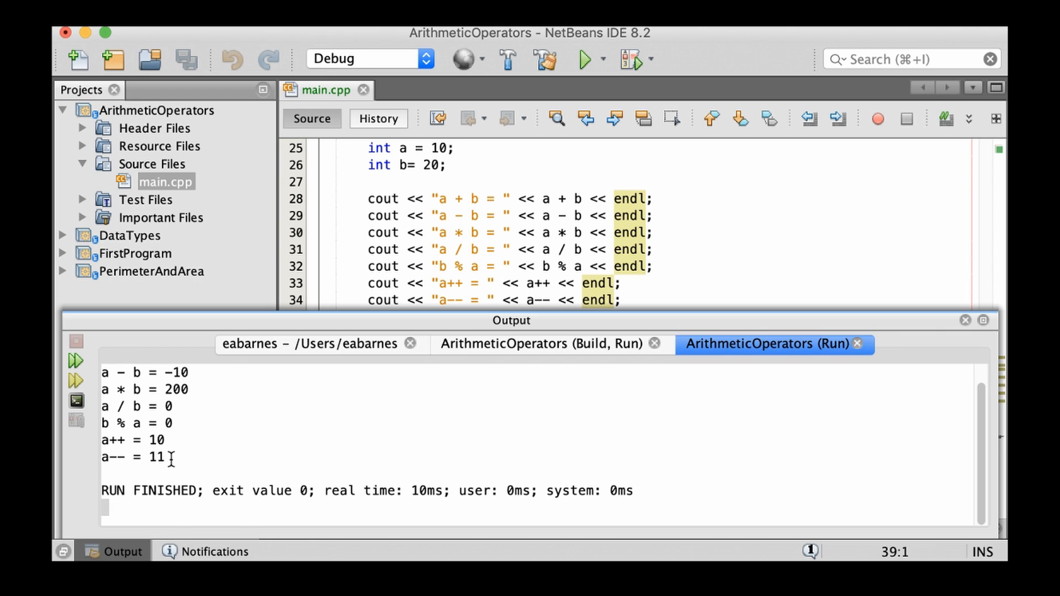
mouse_move(433, 140)
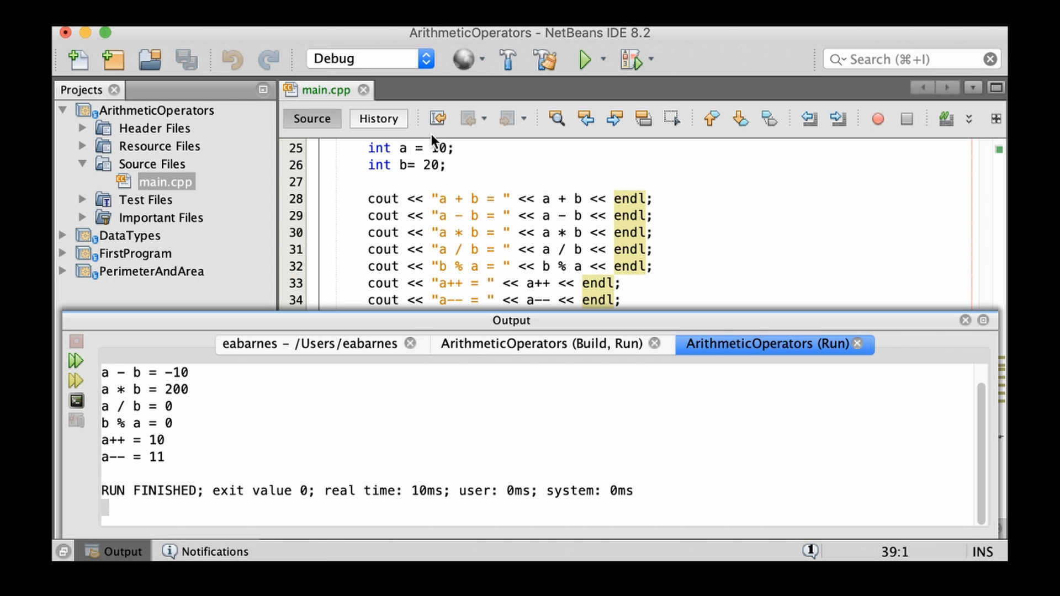
mouse_move(172, 463)
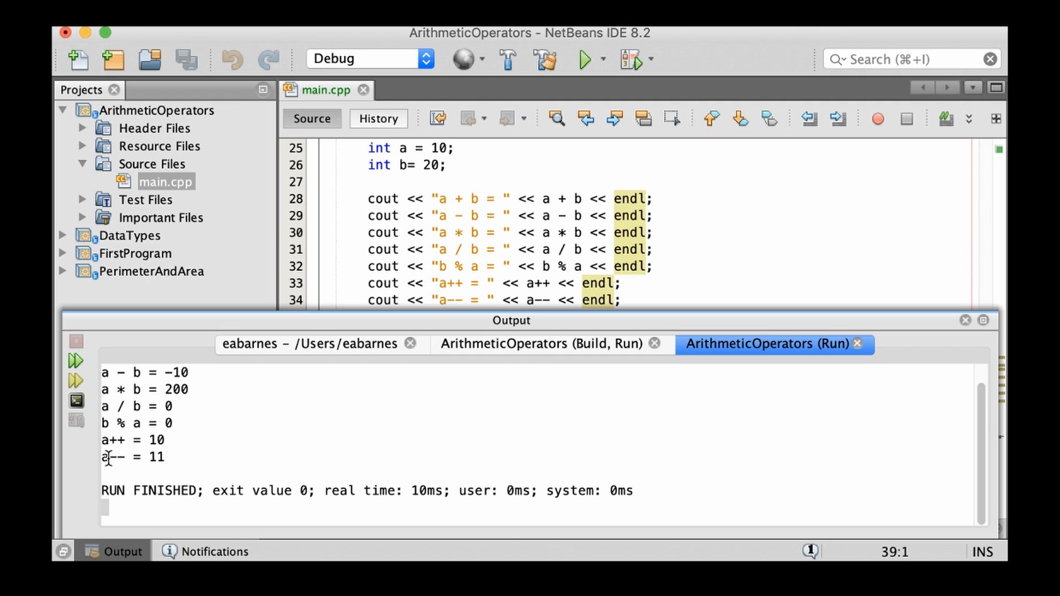
mouse_move(171, 460)
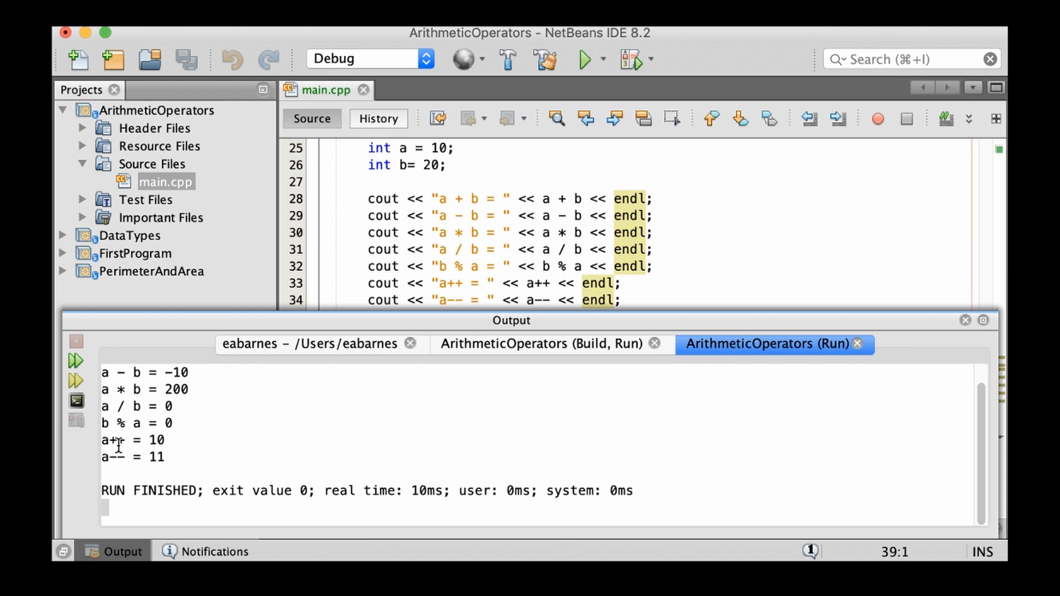
mouse_move(106, 445)
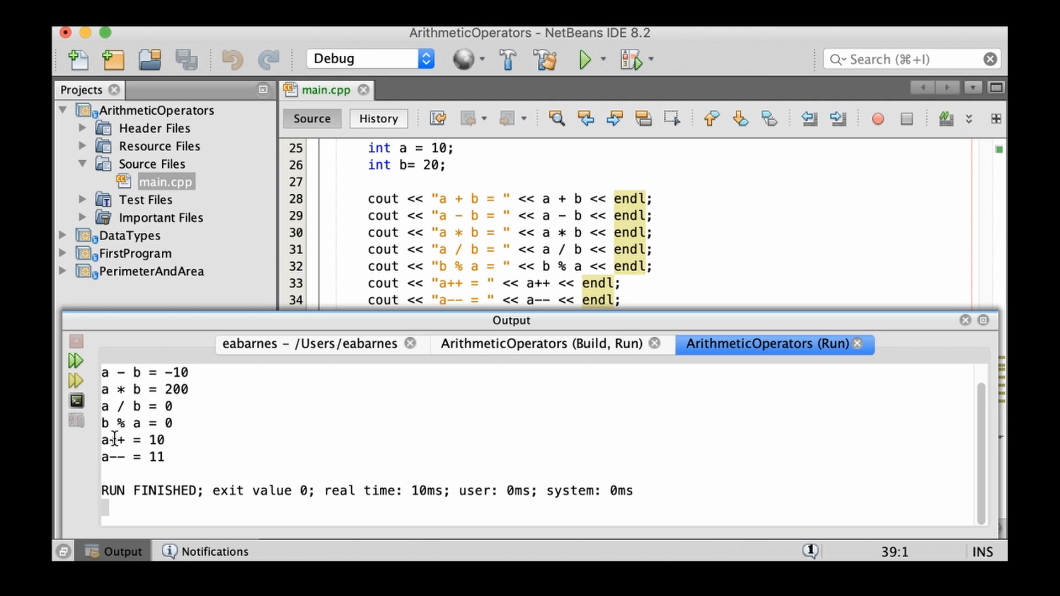
mouse_move(162, 440)
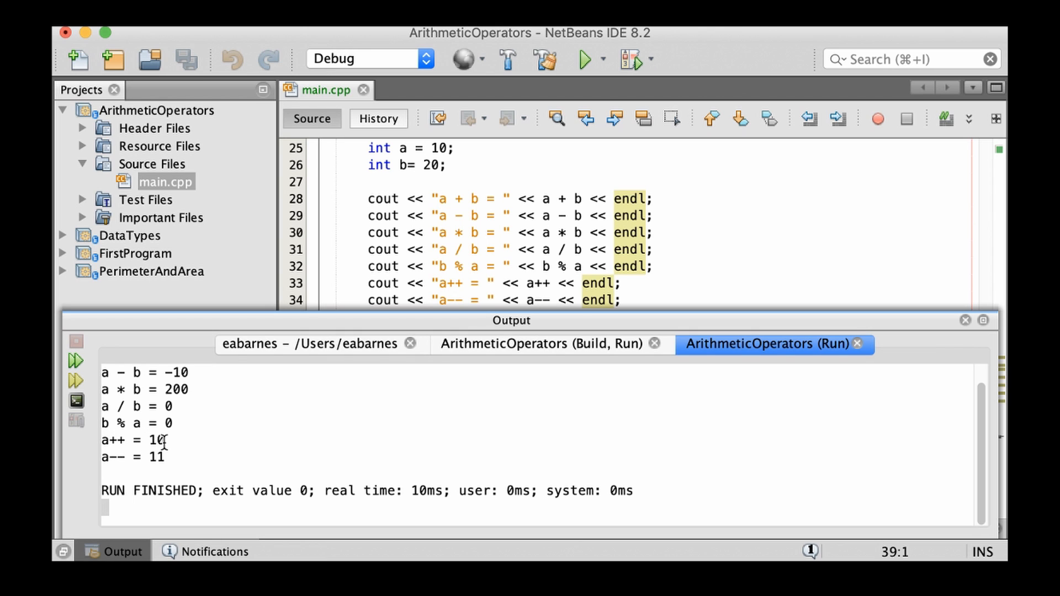
mouse_move(174, 439)
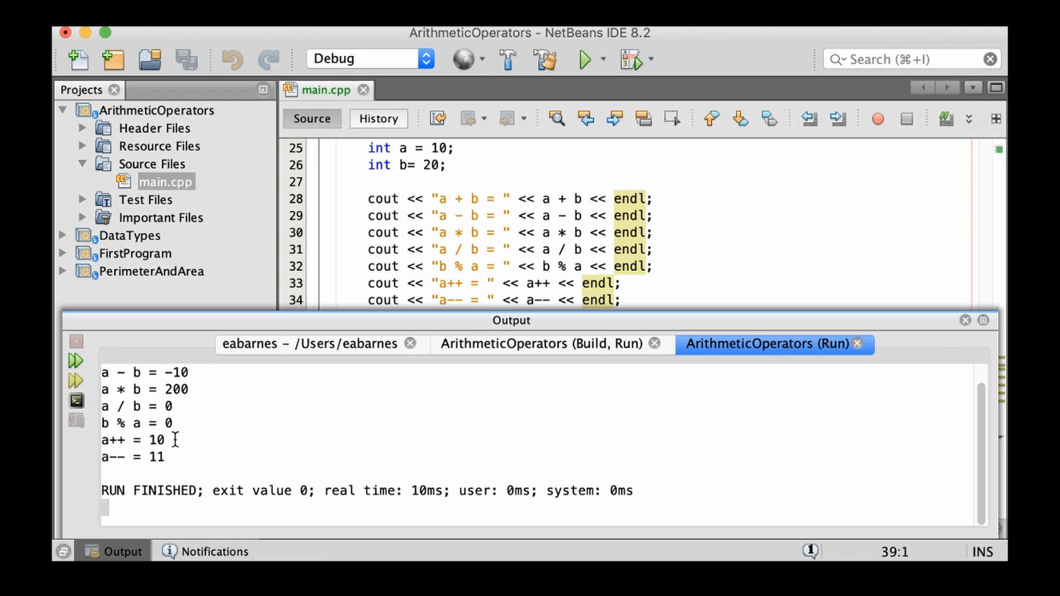
mouse_move(149, 439)
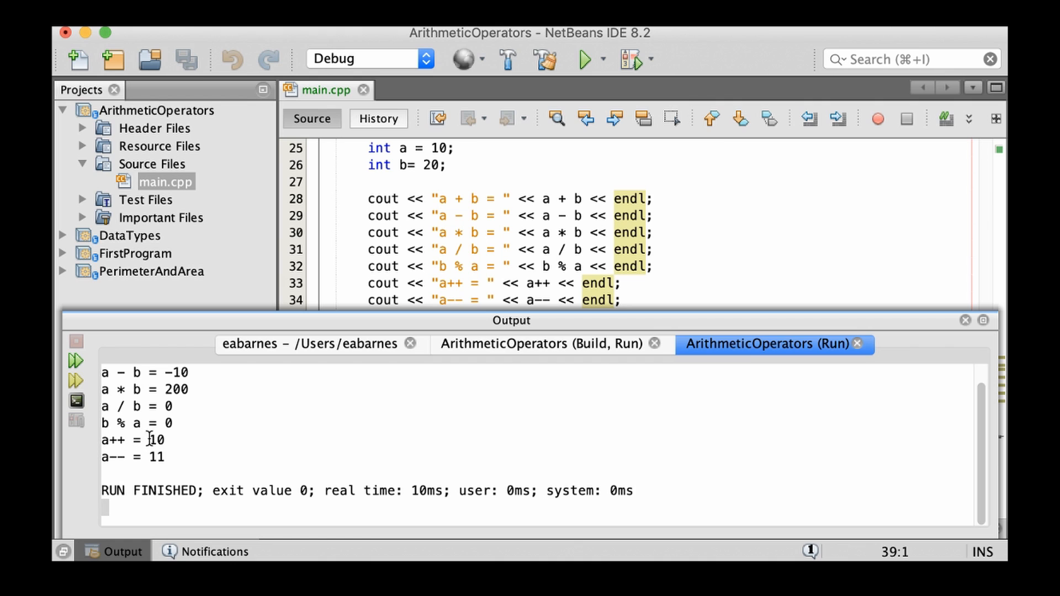
mouse_move(190, 437)
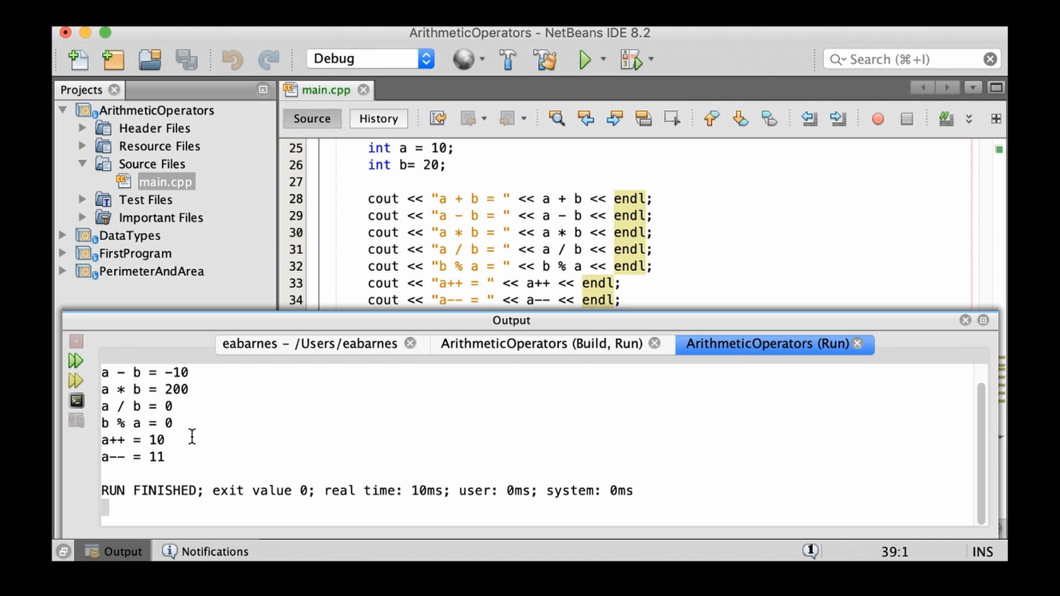
mouse_move(101, 457)
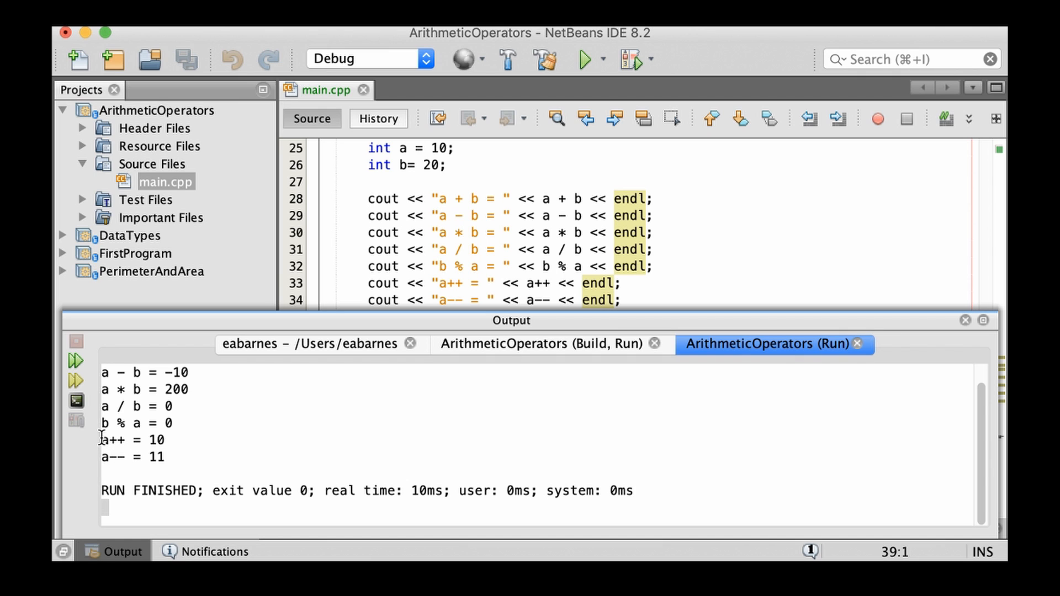
mouse_move(105, 460)
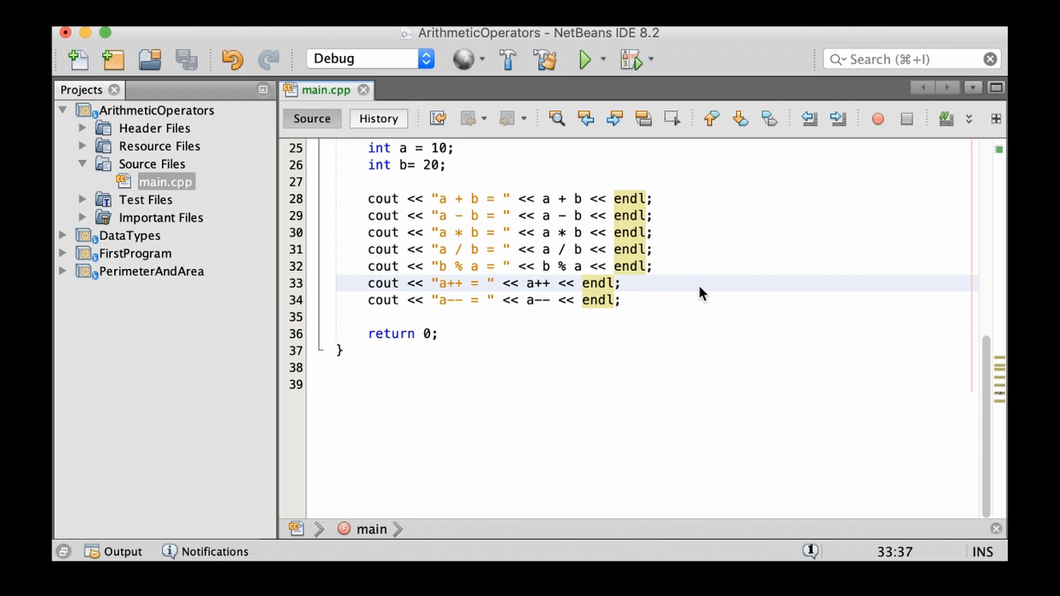
Type cout << "a after decrement = " << a << endl; on line 35.
text(cout <<)
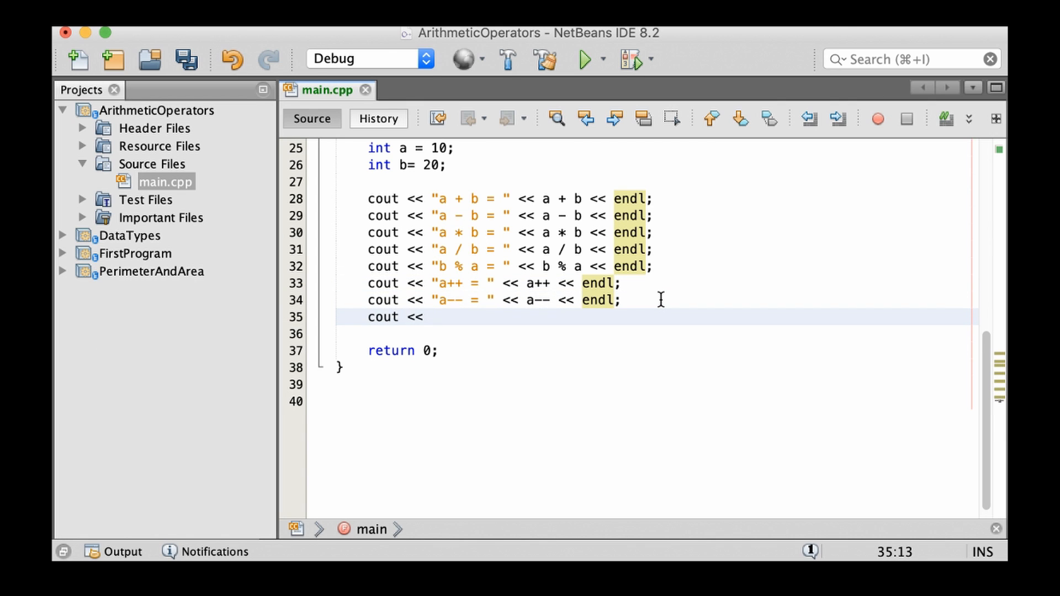
text("a = ")
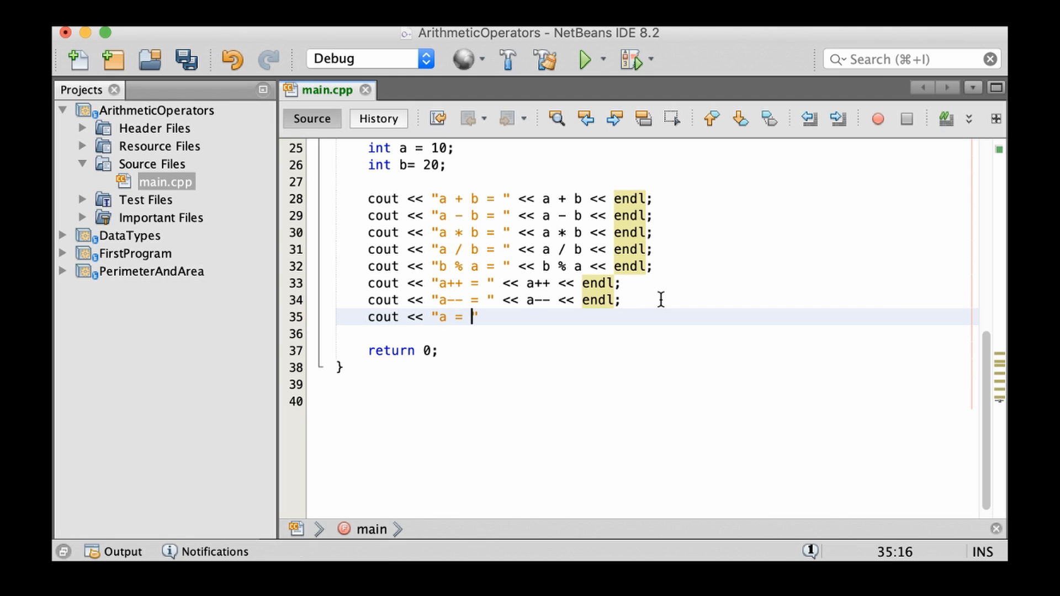
text(after)
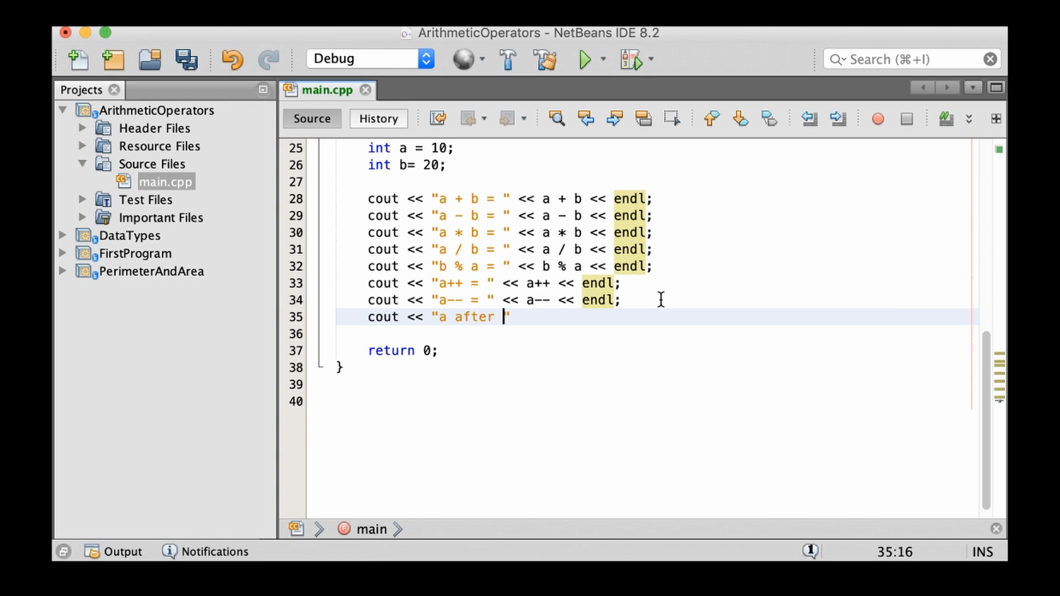
text(decre")
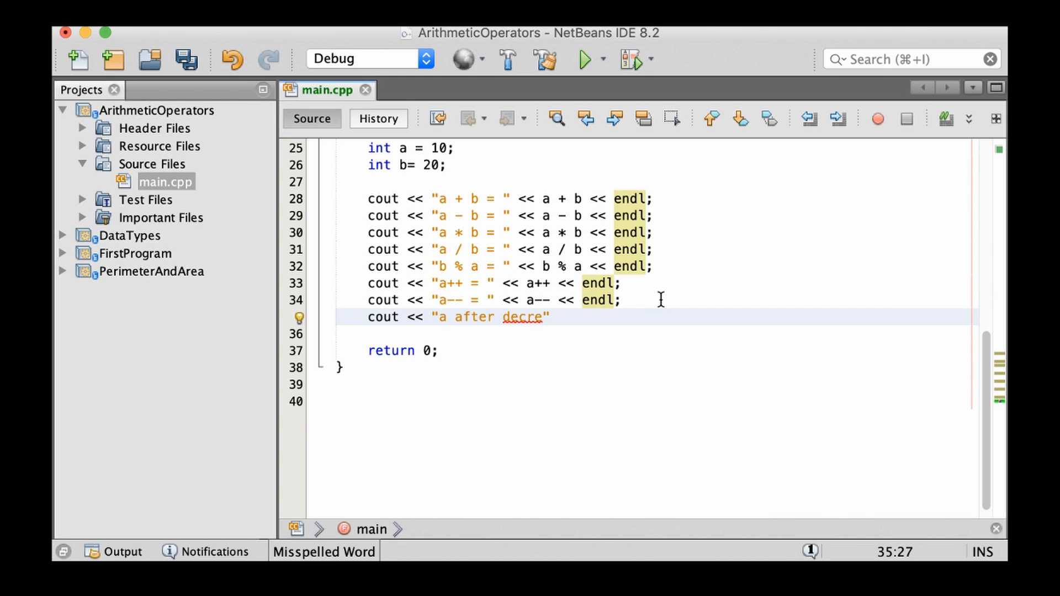
text(ment = ")
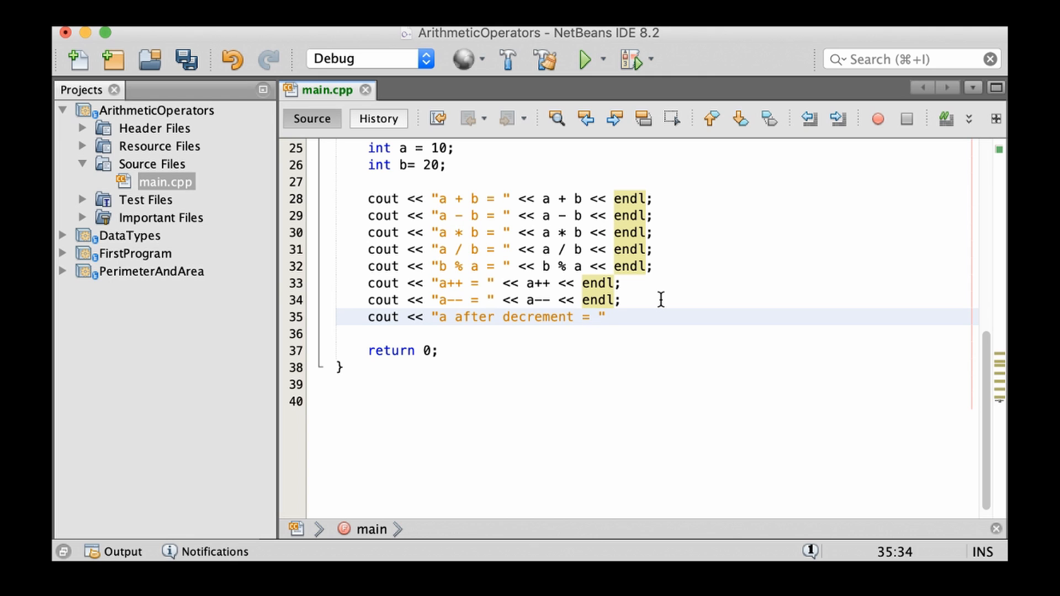
text(<< a)
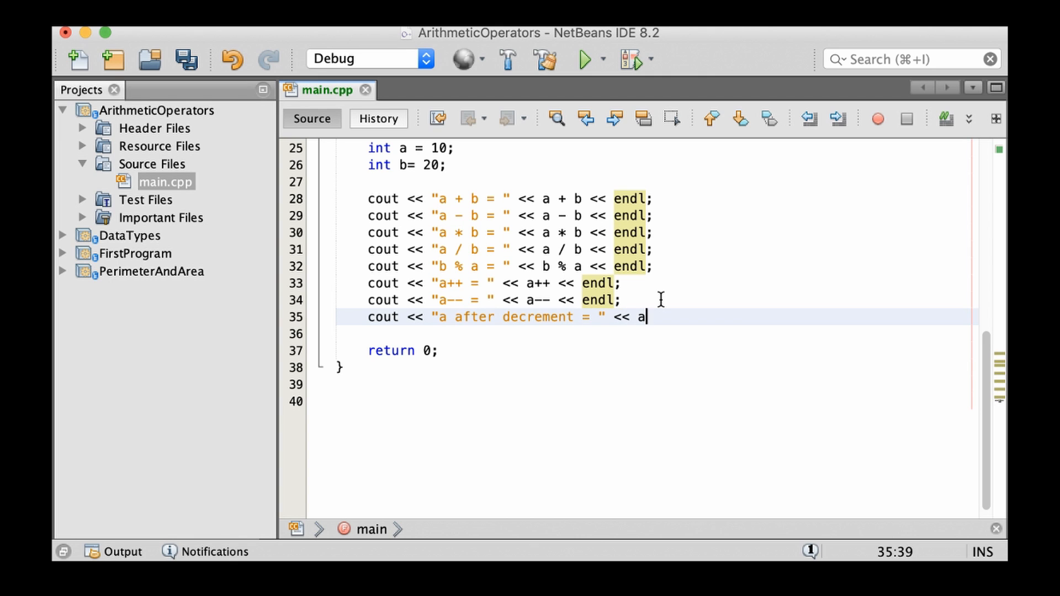
text(<<en)
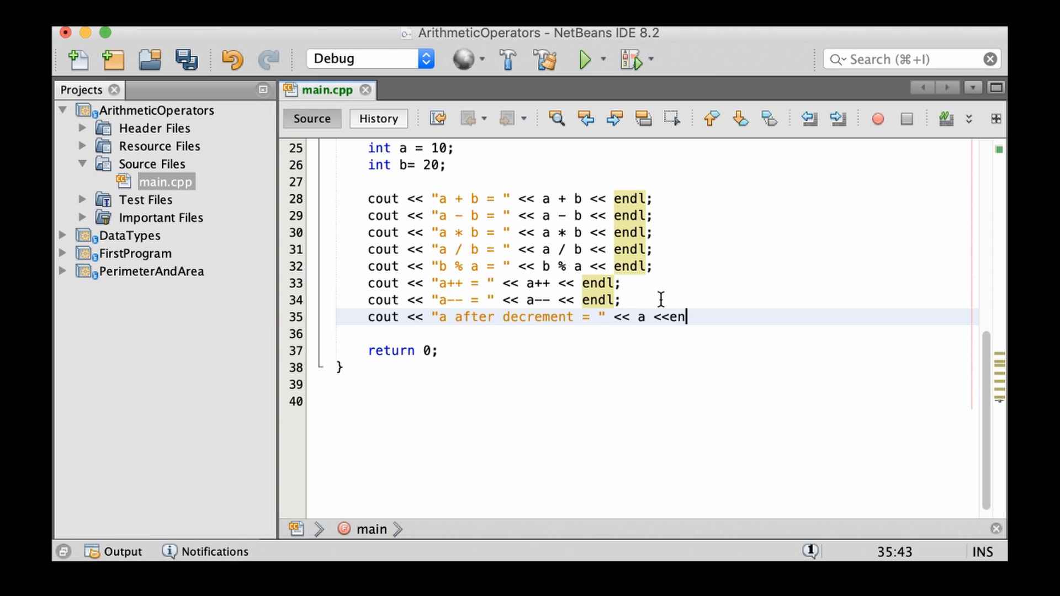
text(dl;)
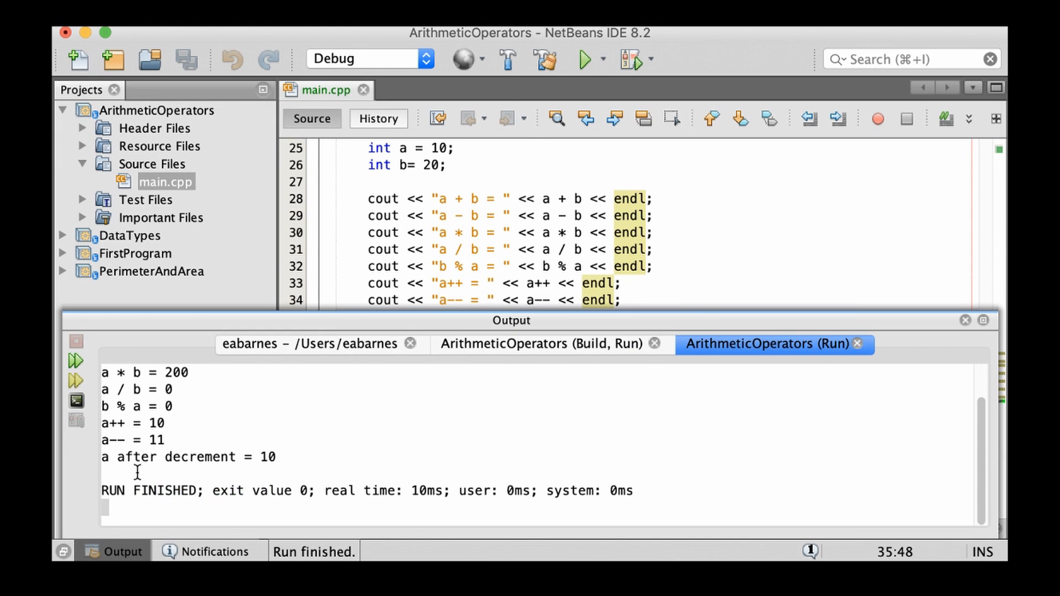
mouse_move(127, 422)
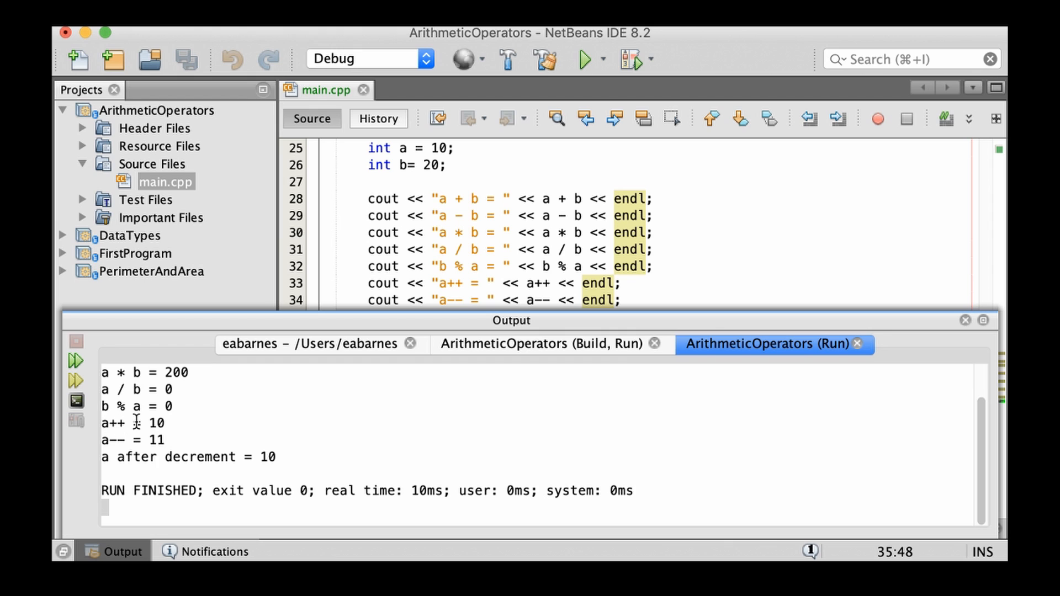
mouse_move(150, 422)
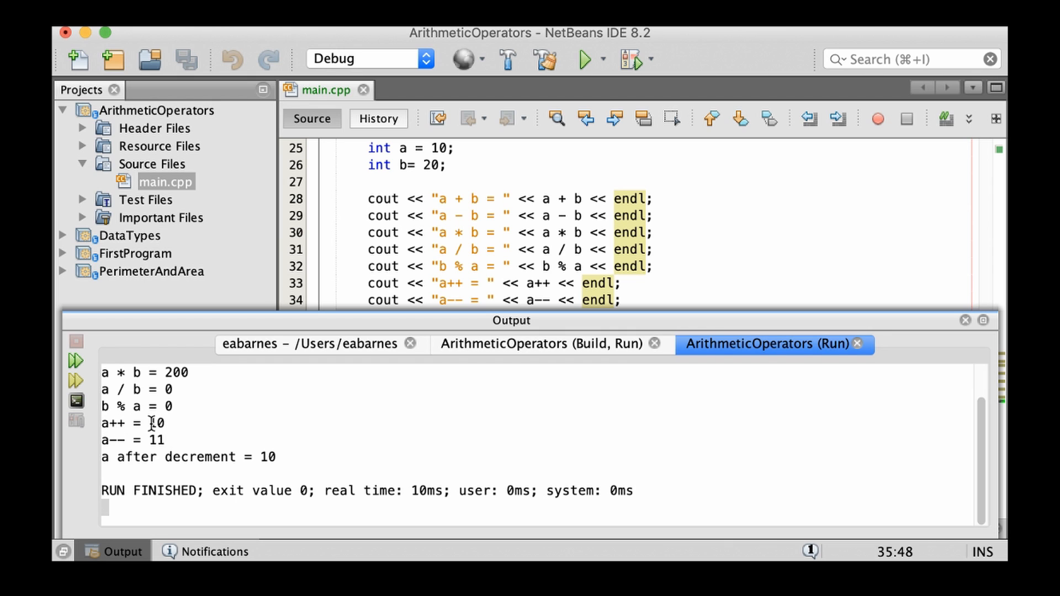
mouse_move(157, 430)
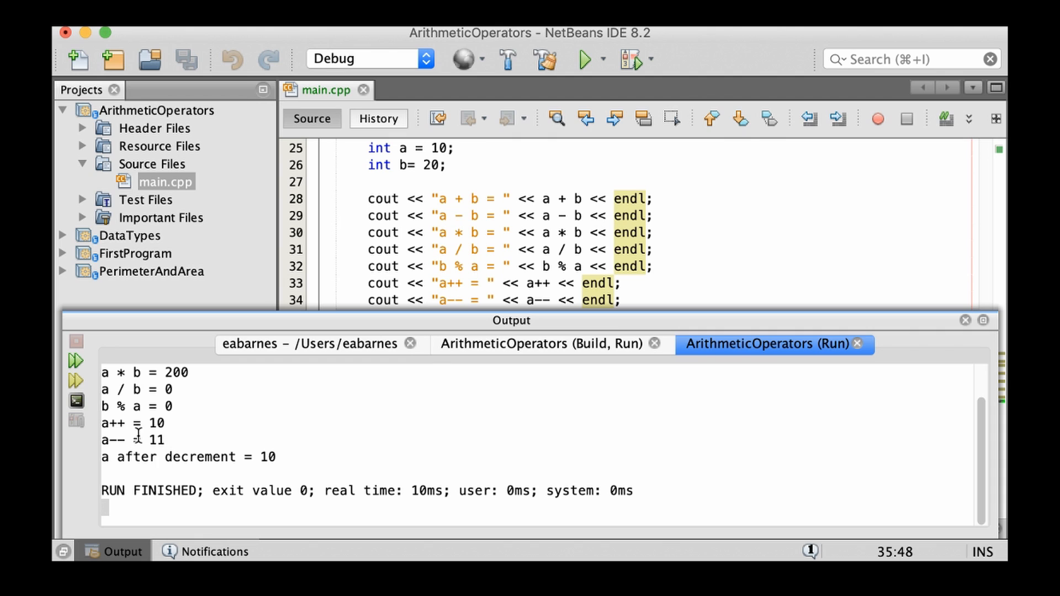
mouse_move(109, 443)
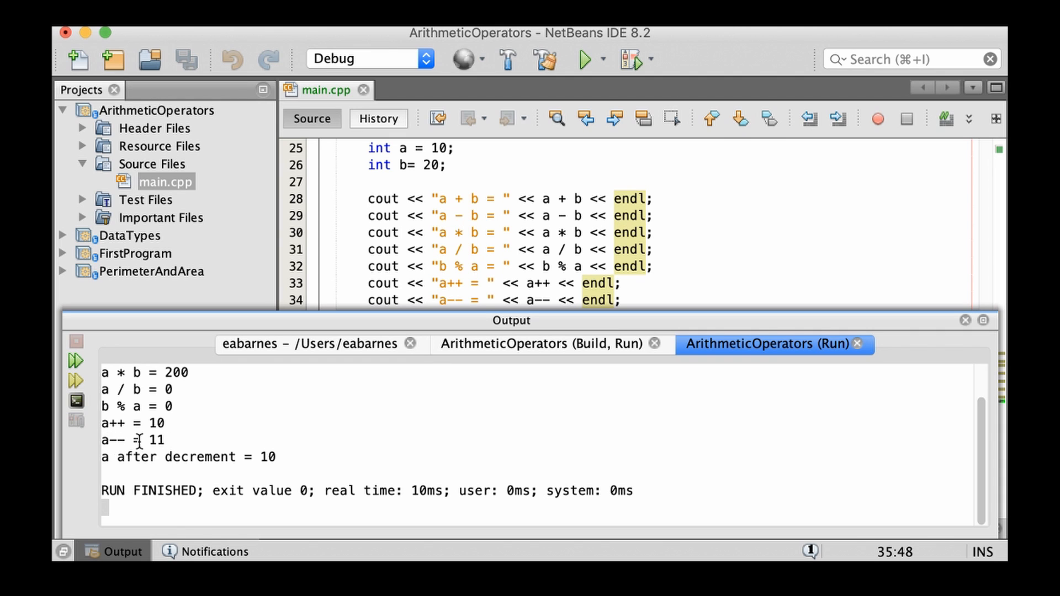
mouse_move(166, 445)
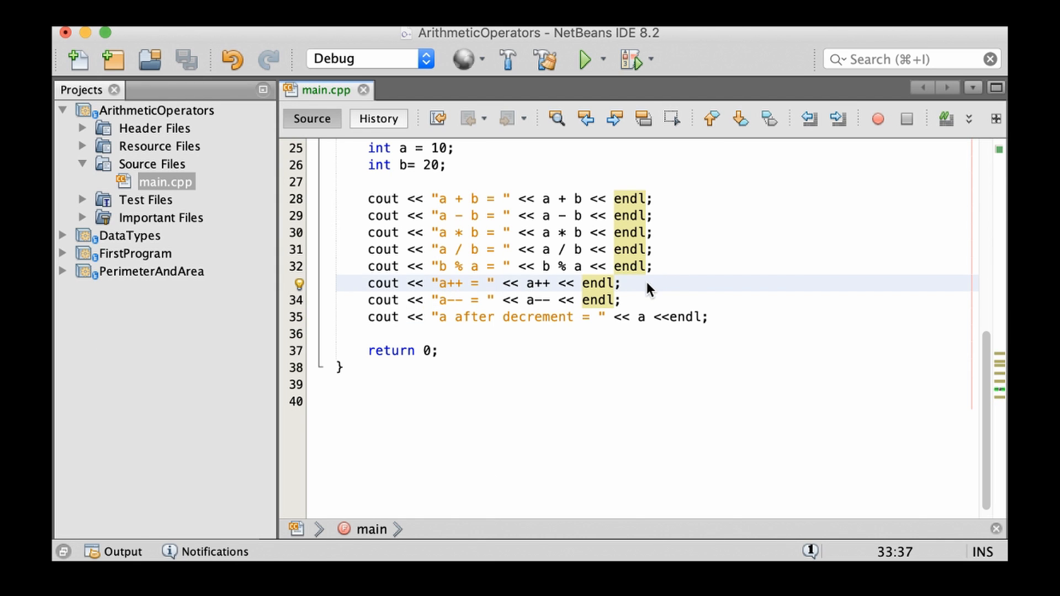
Type a cout statement with the label "a after increment = " on line 34.
text(count)
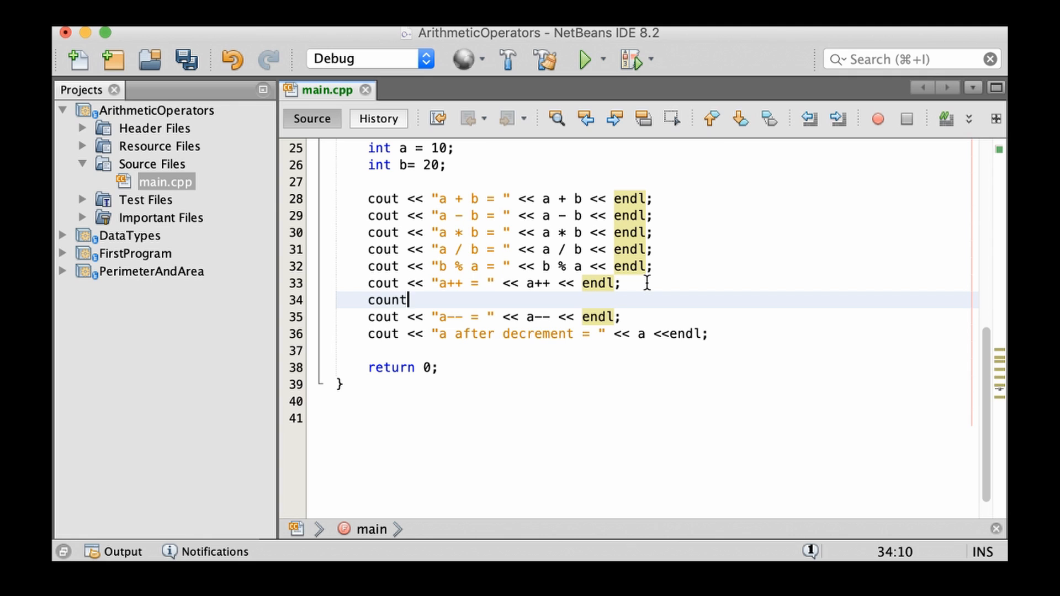
text(<< "")
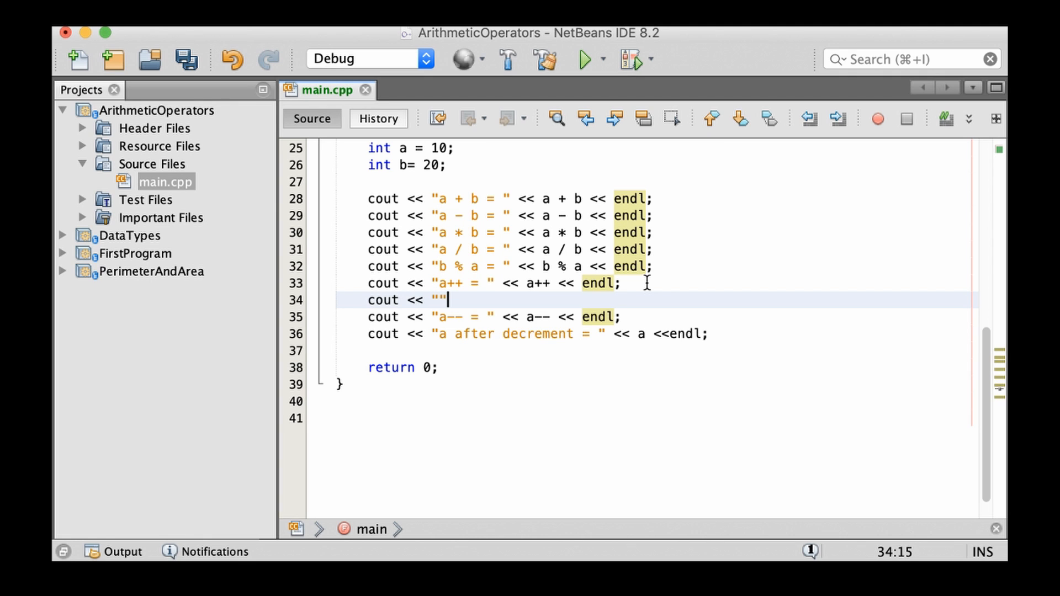
text(a)
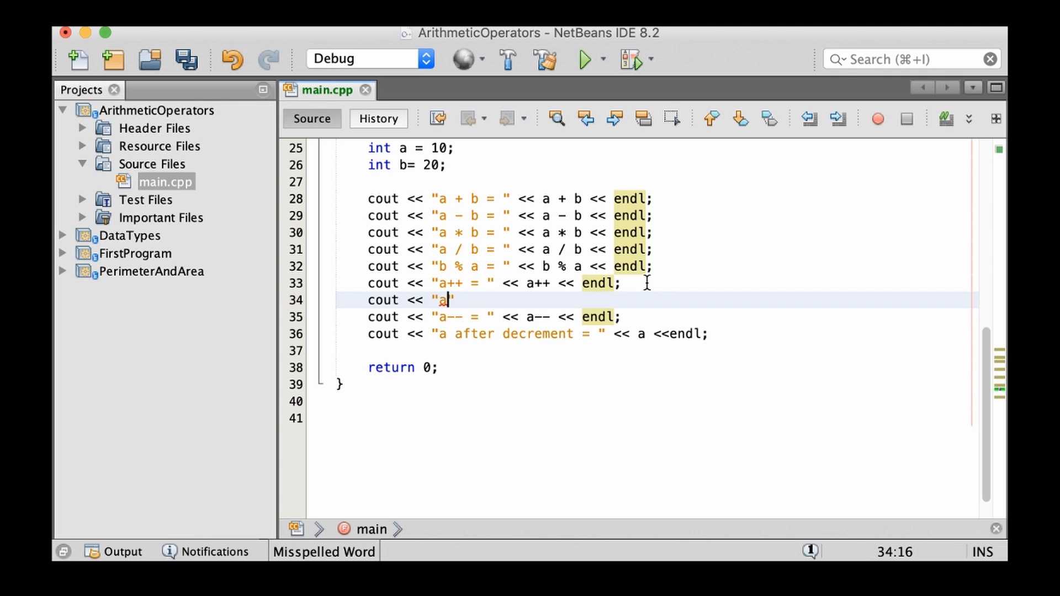
text(after)
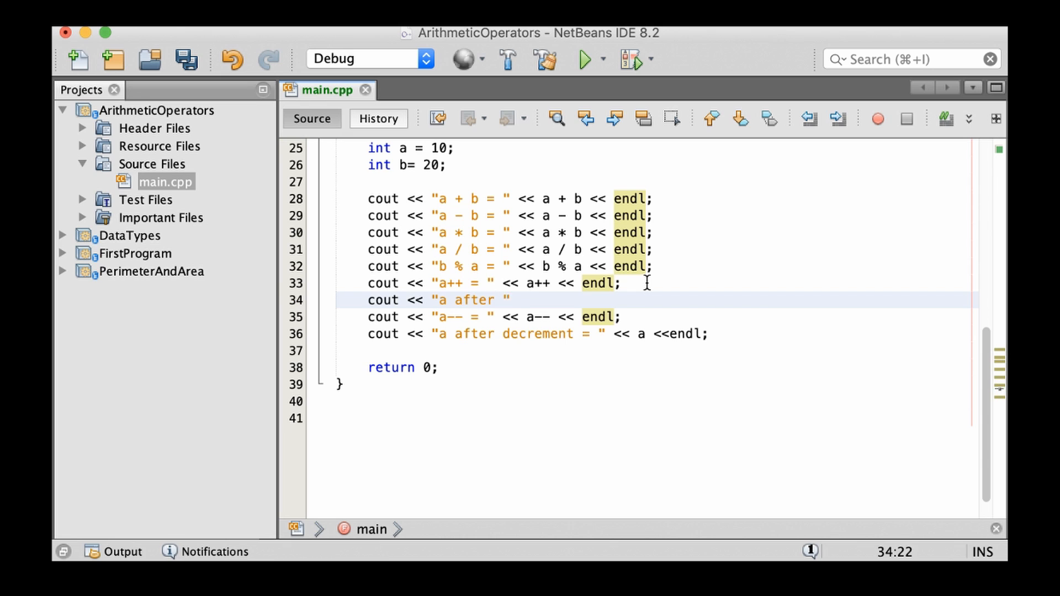
text(increment =)
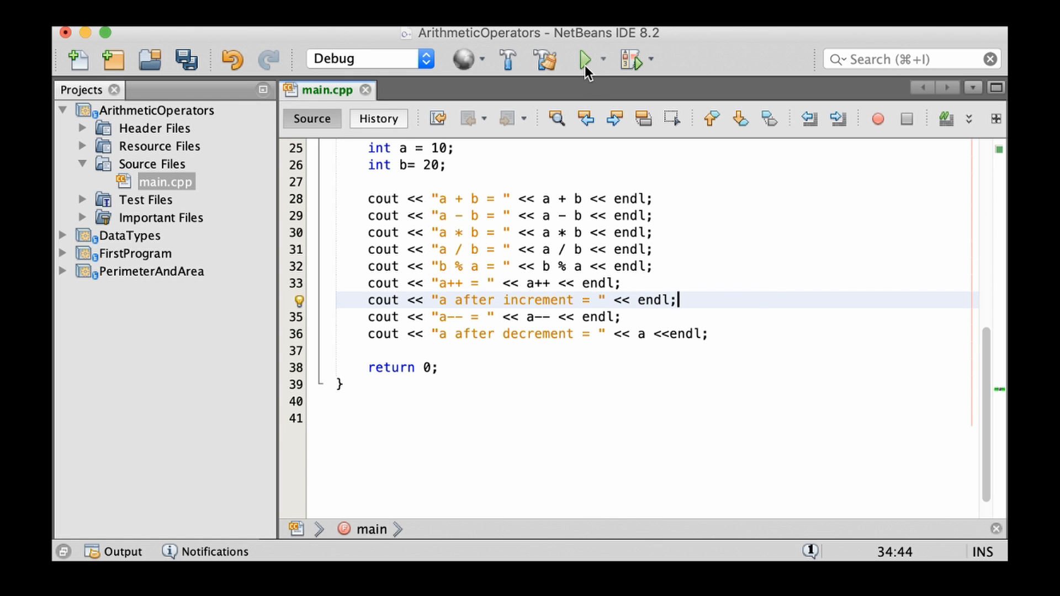
Run the program, add << a before endl on line 34, and run again.
click(585, 60)
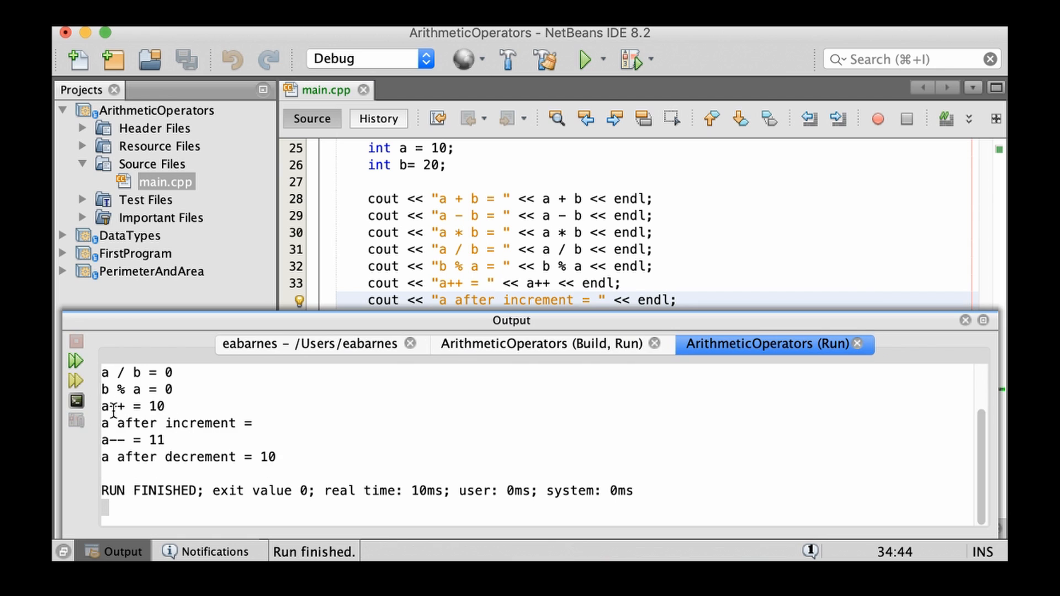
mouse_move(113, 406)
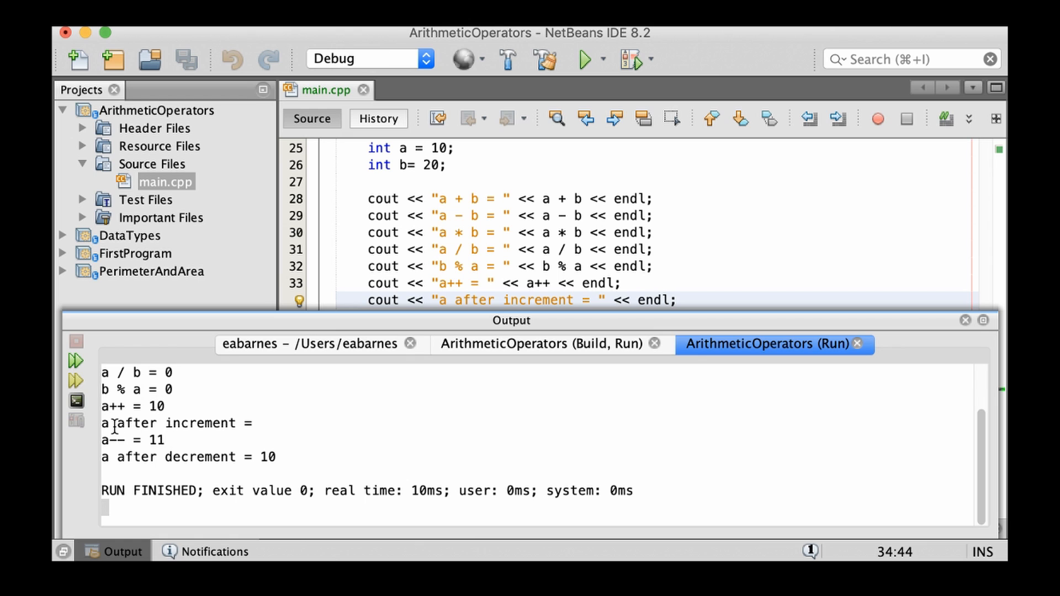
mouse_move(215, 431)
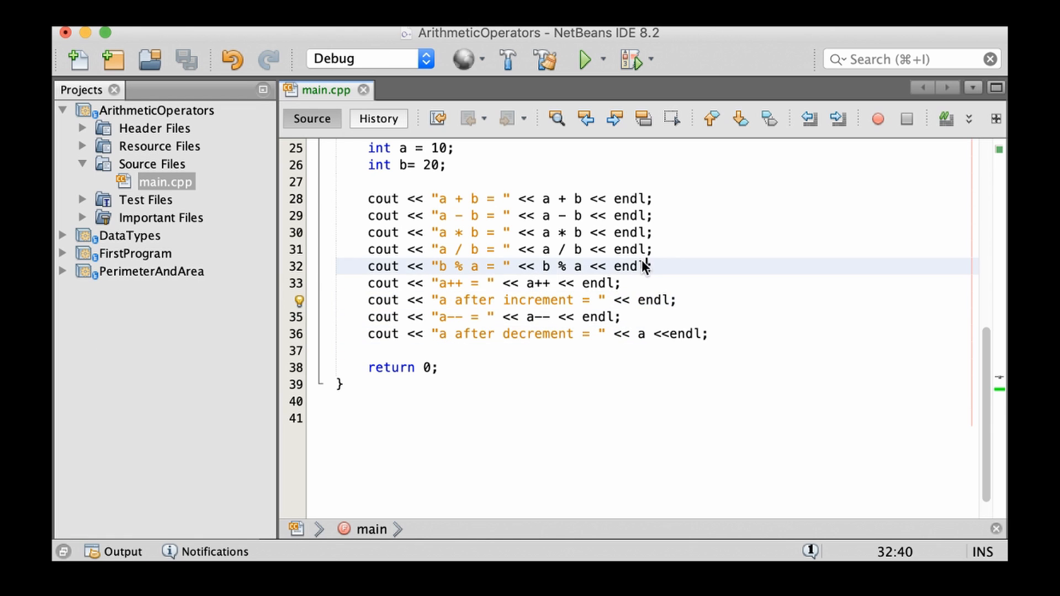
click(629, 299)
text(a << )
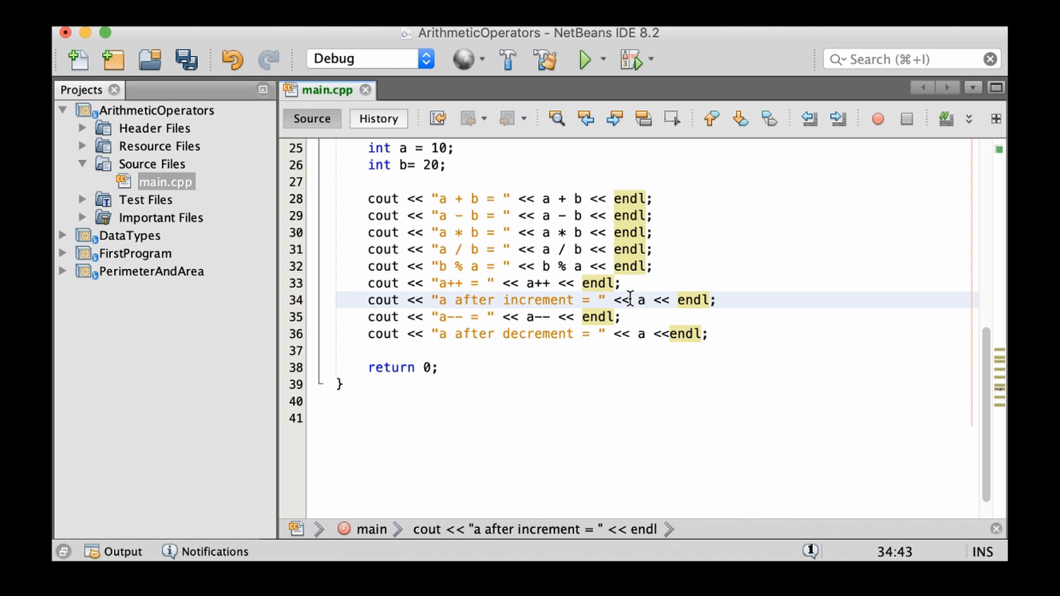
click(588, 59)
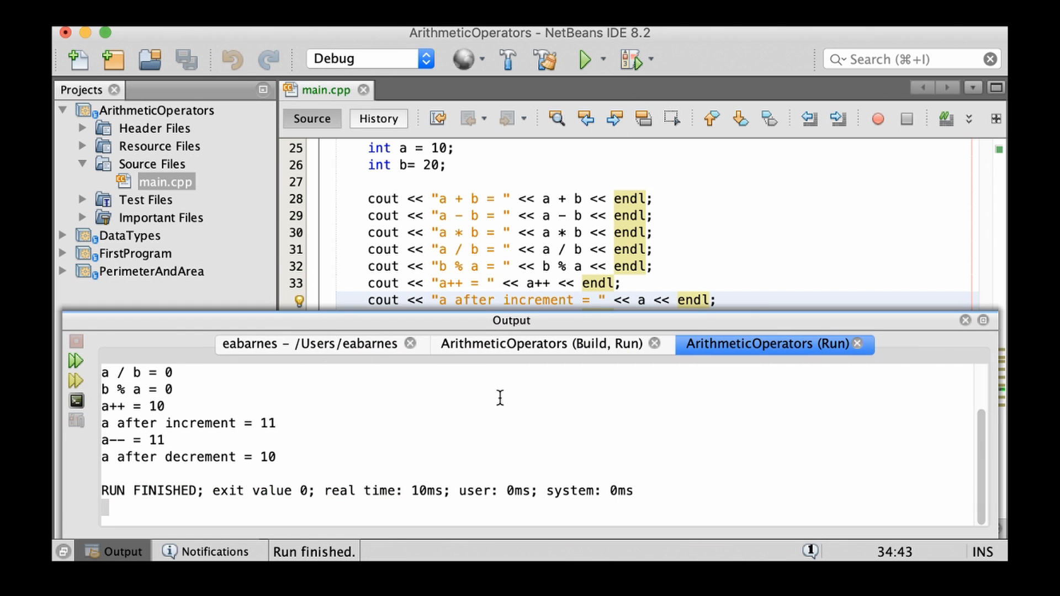
mouse_move(158, 422)
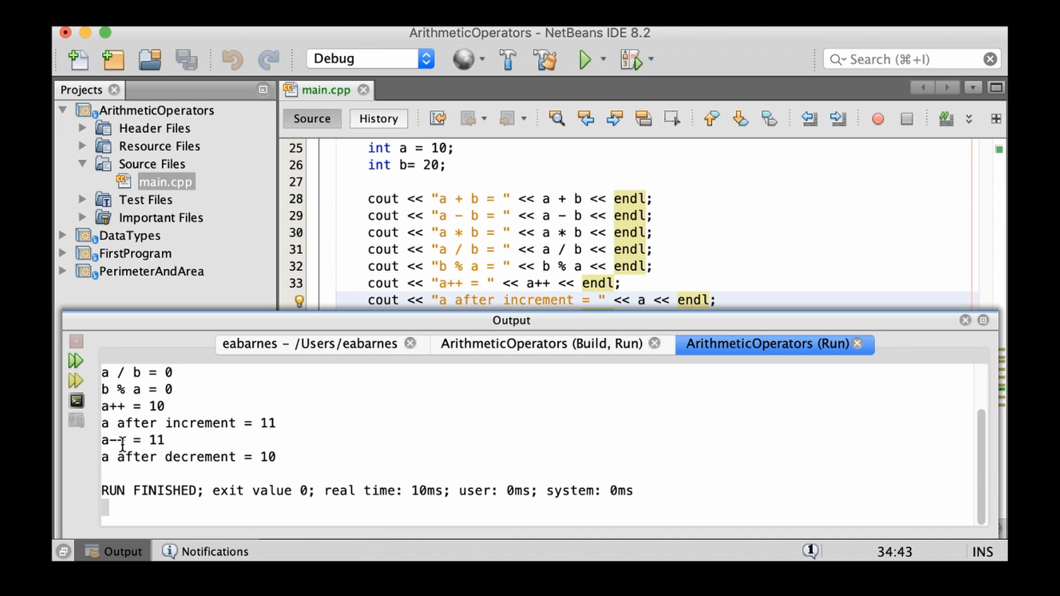
mouse_move(385, 441)
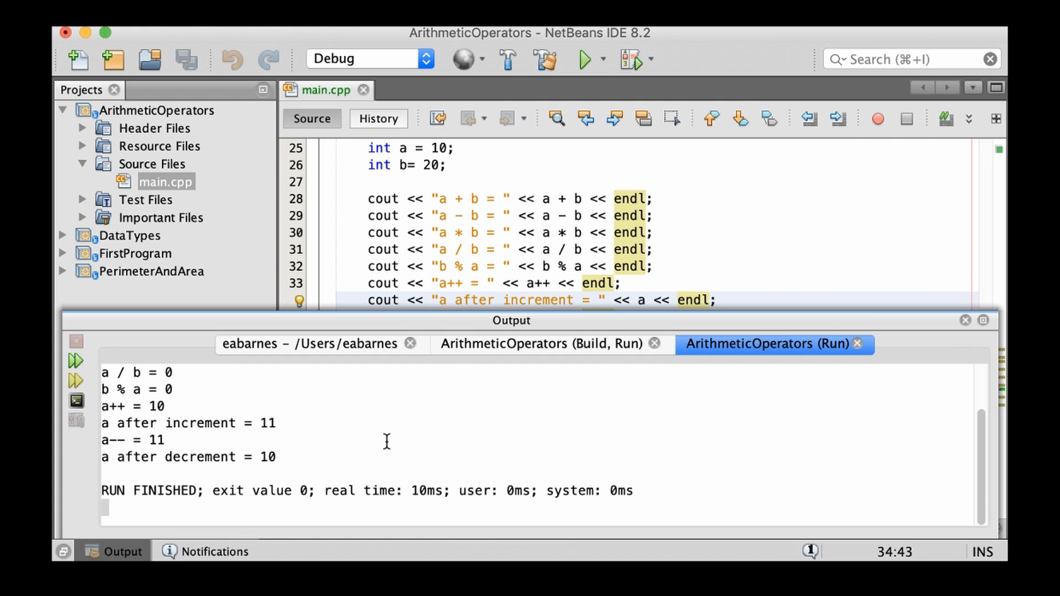
mouse_move(121, 419)
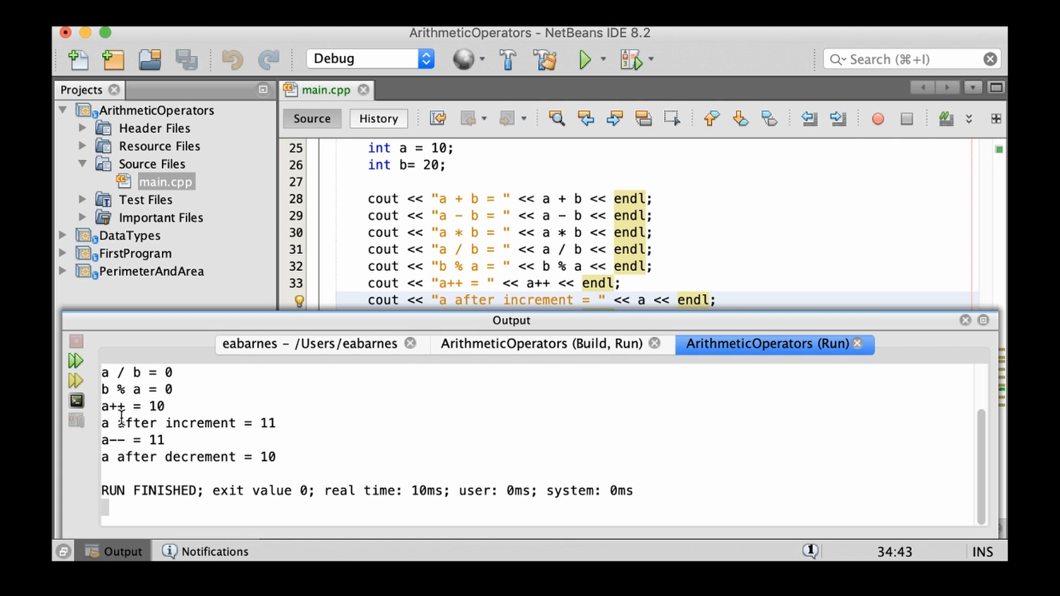
mouse_move(692, 255)
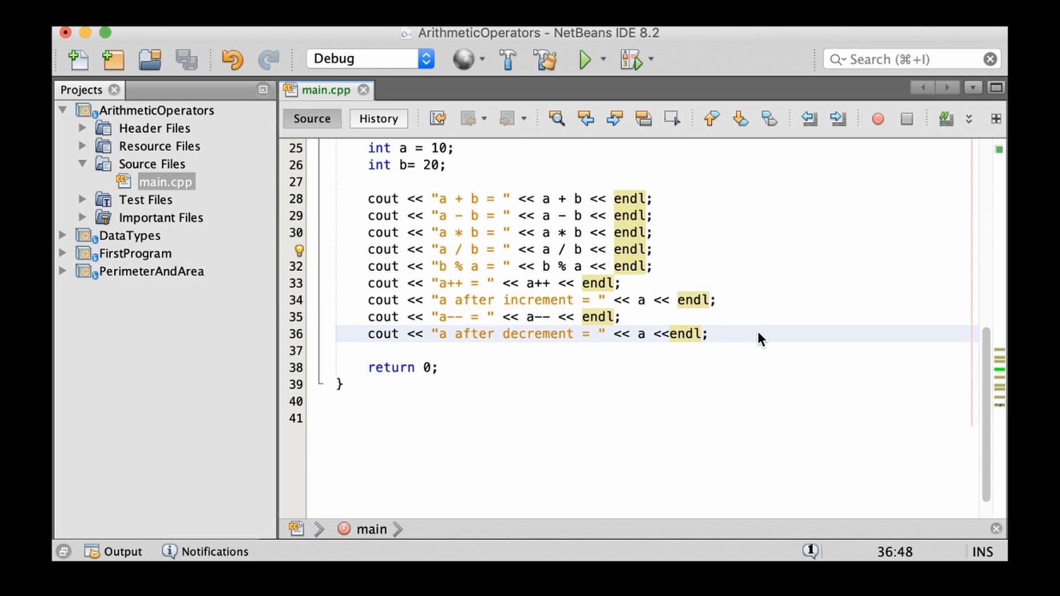
Add line 37: cout << "--a = " << --a << endl; below the decrement statement.
key(enter)
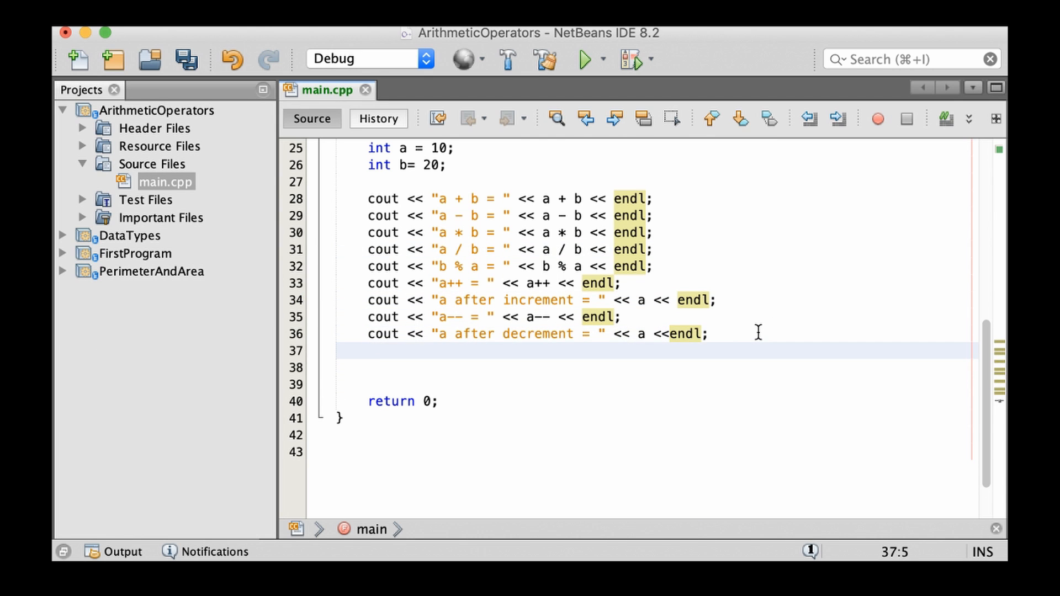
click(369, 350)
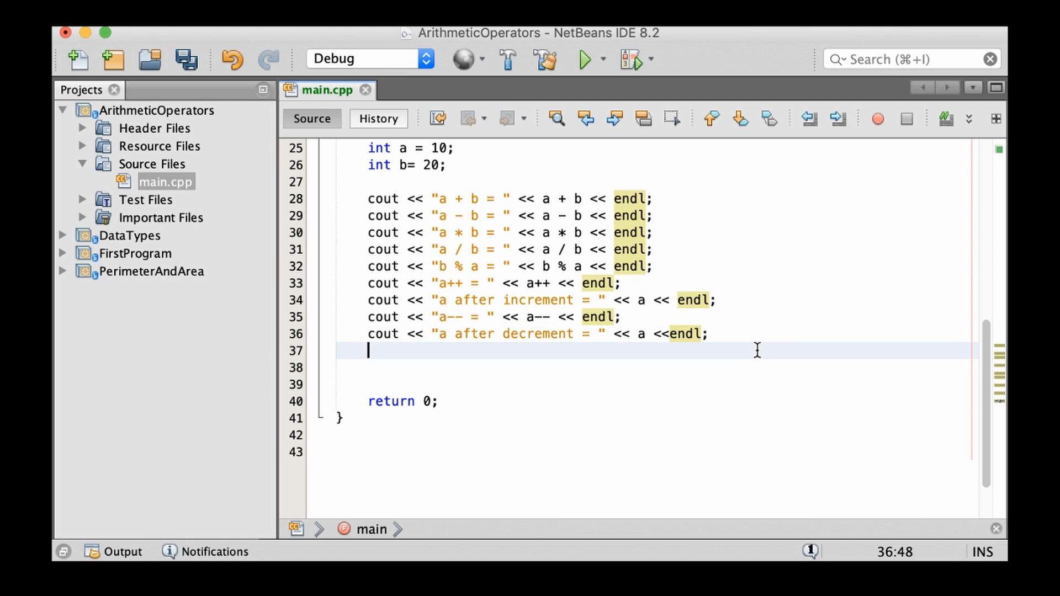
click(368, 350)
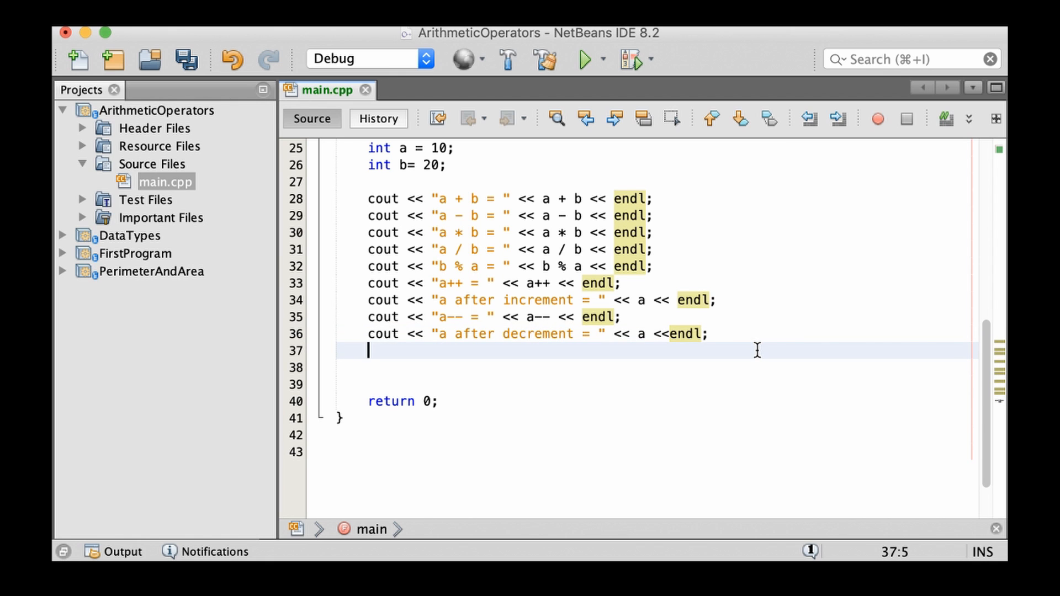
text(coutn)
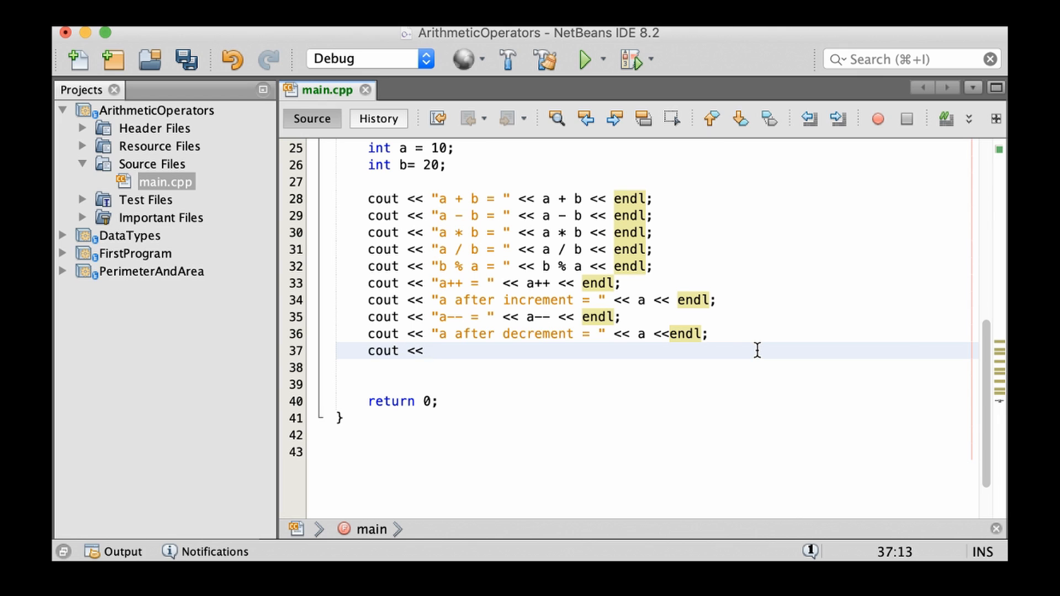
text("a)
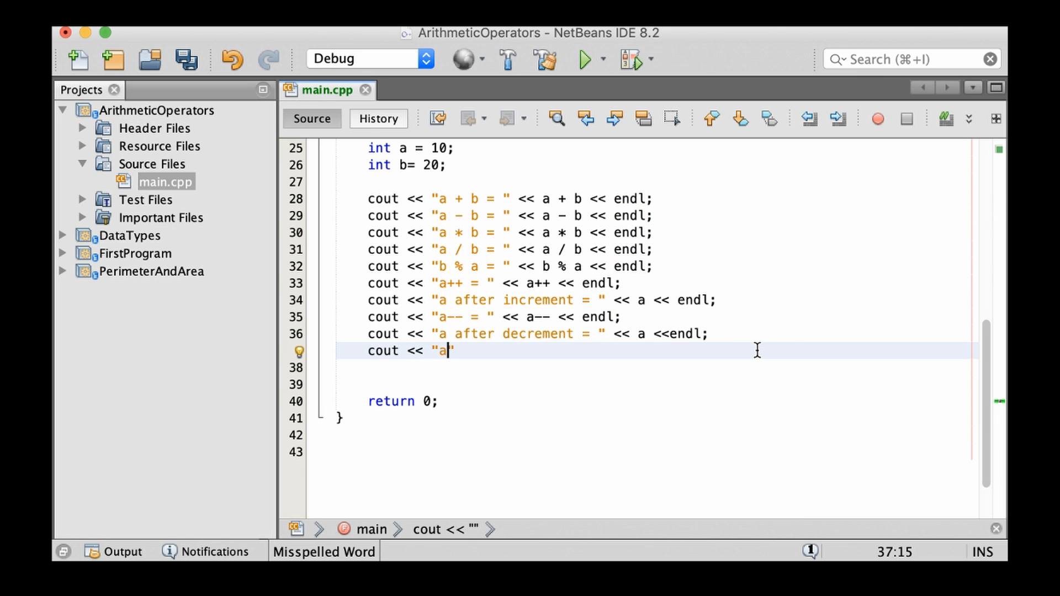
key(Backspace)
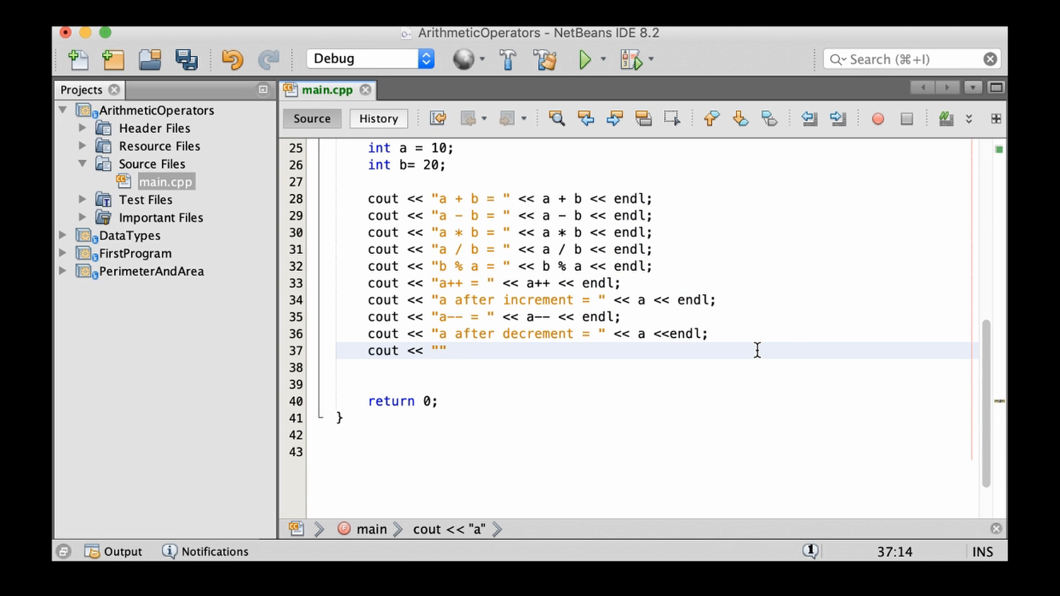
text(--a =)
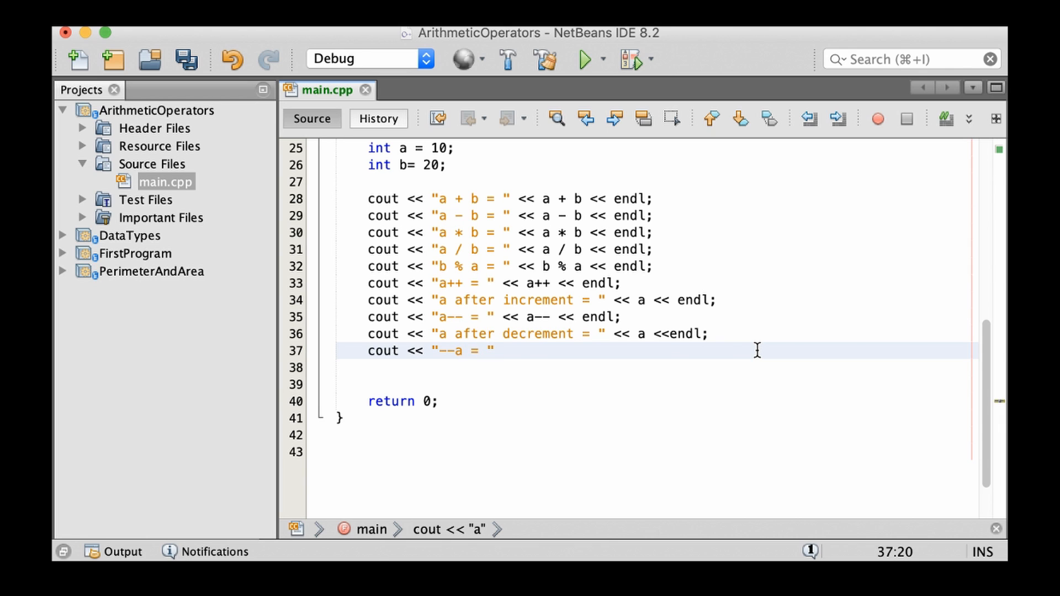
text(<<)
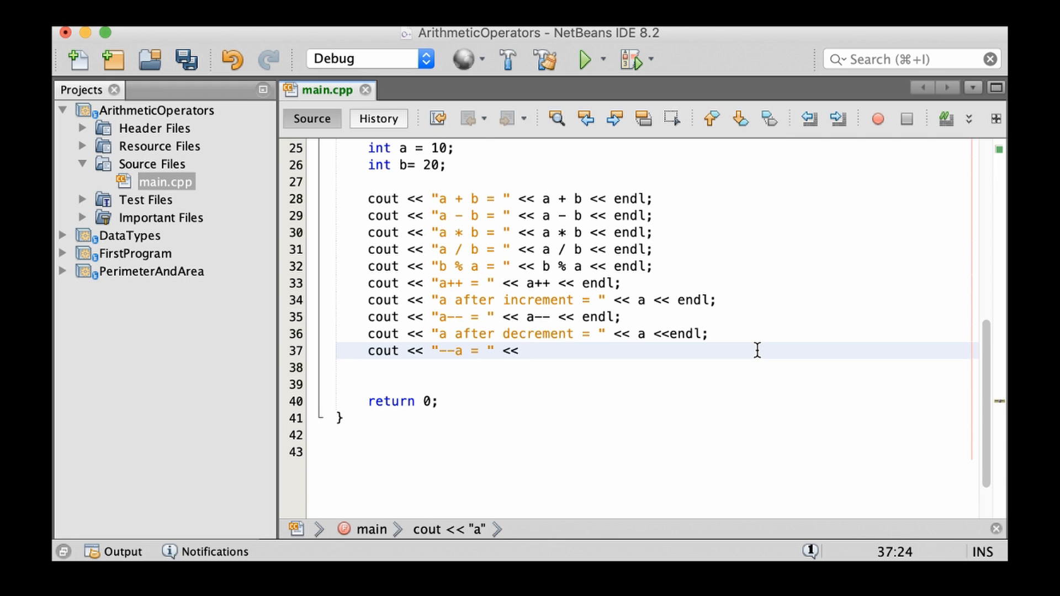
text(--)
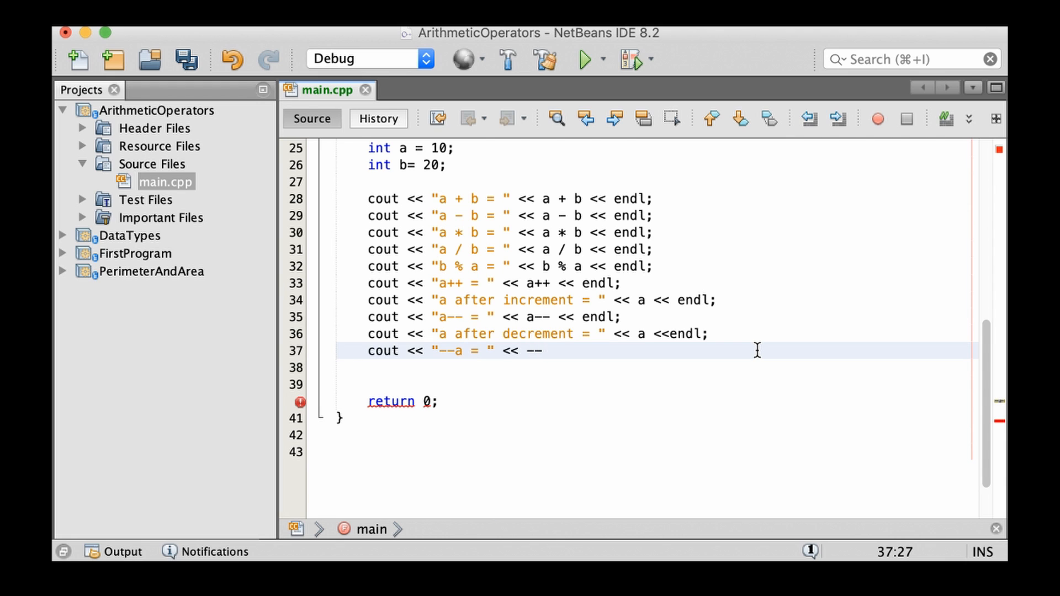
text(a)
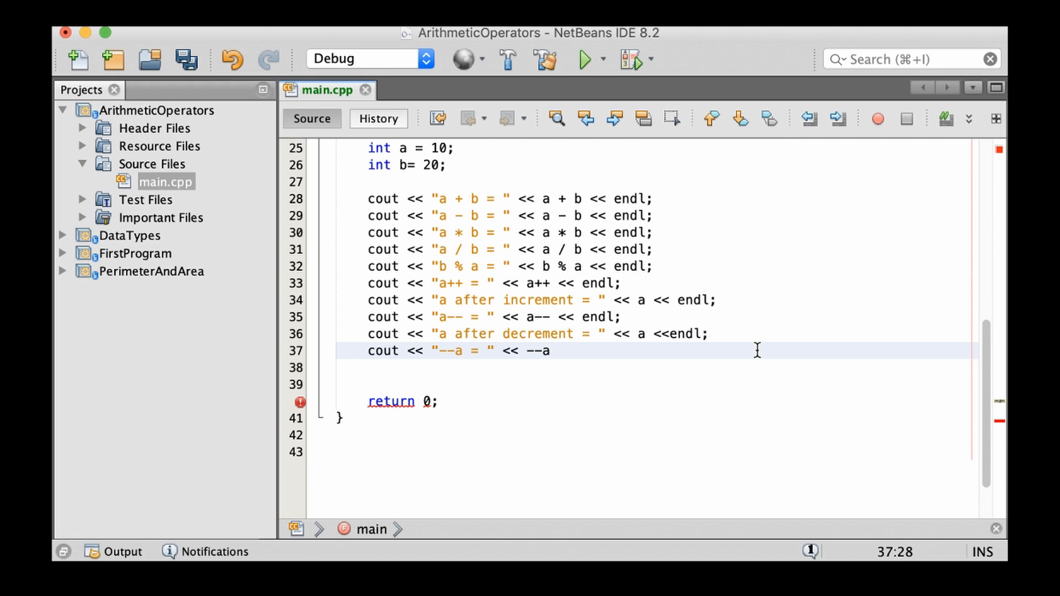
text(<<endl;)
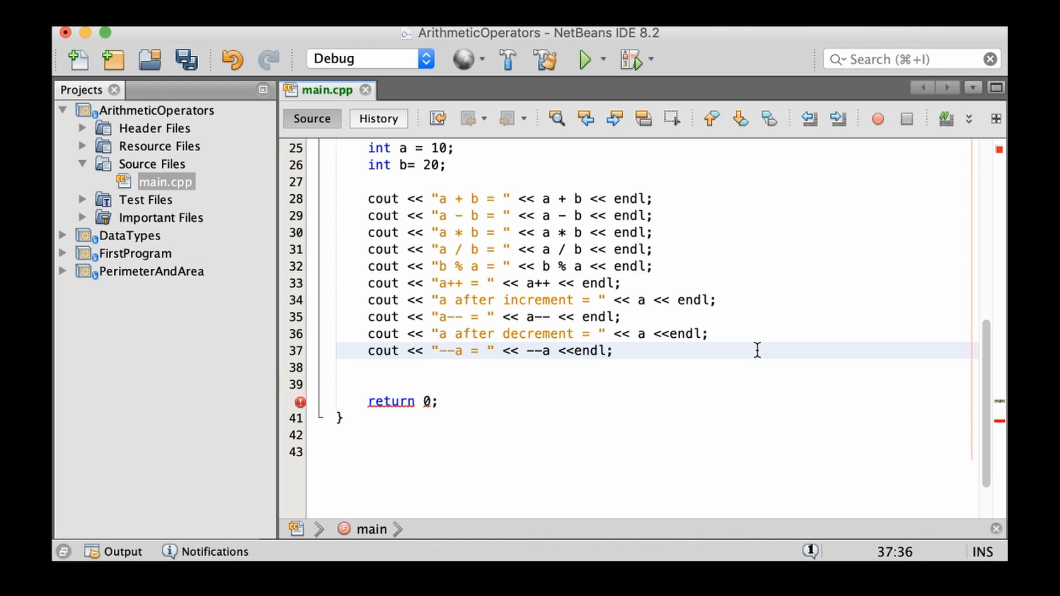
Add cout << "++a = " << ++a << endl;, space out endl, and run the project.
text(cou)
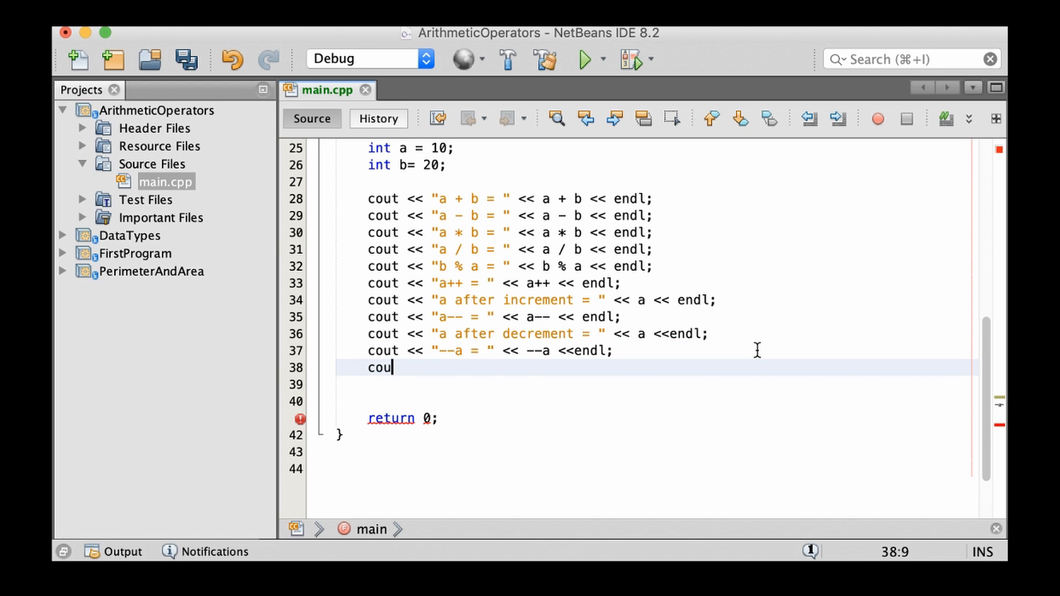
text(t <<)
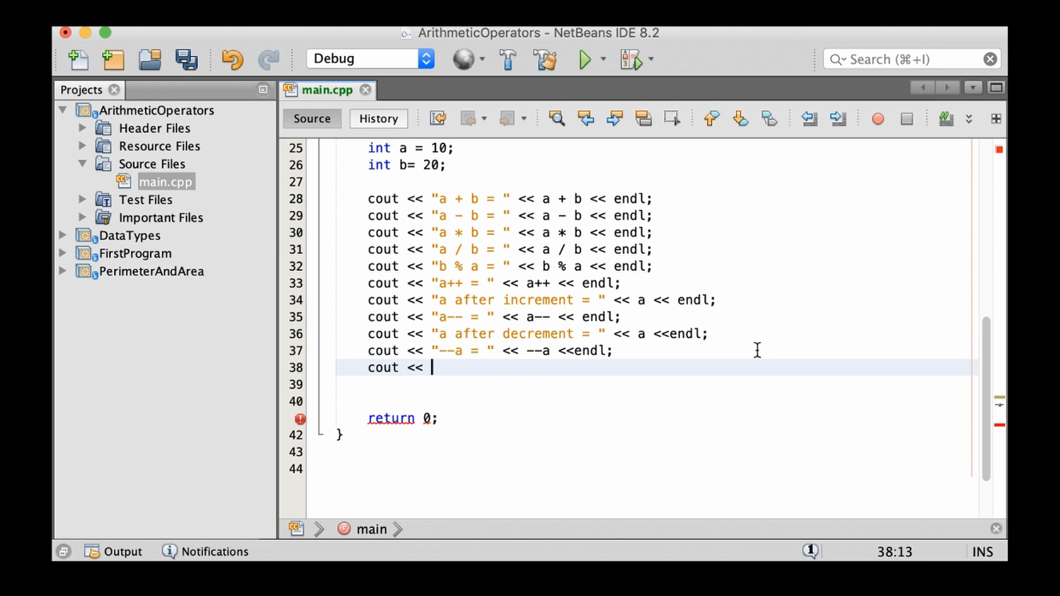
text("++)
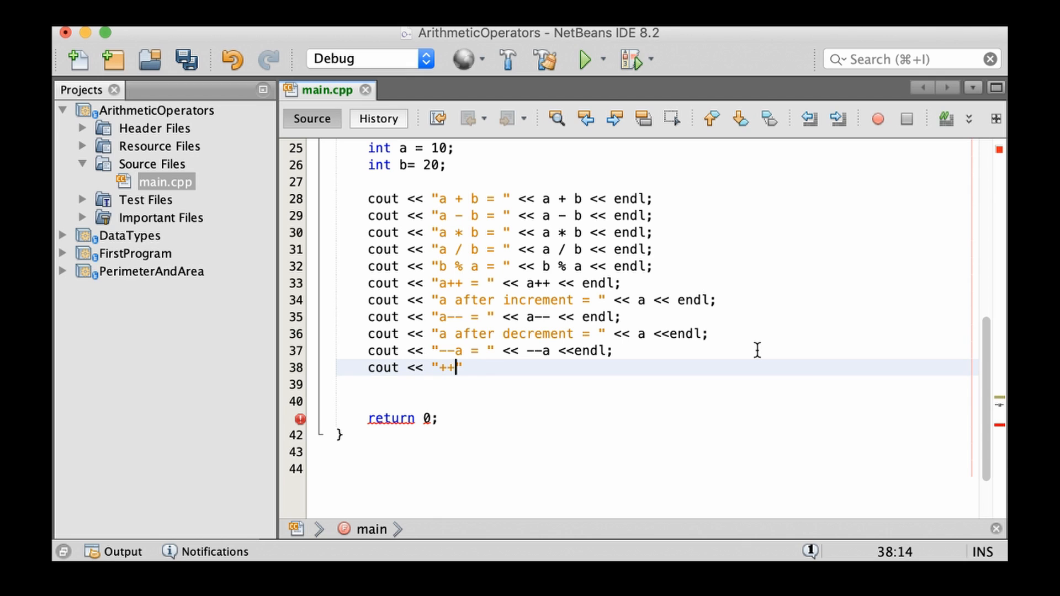
text(a = ")
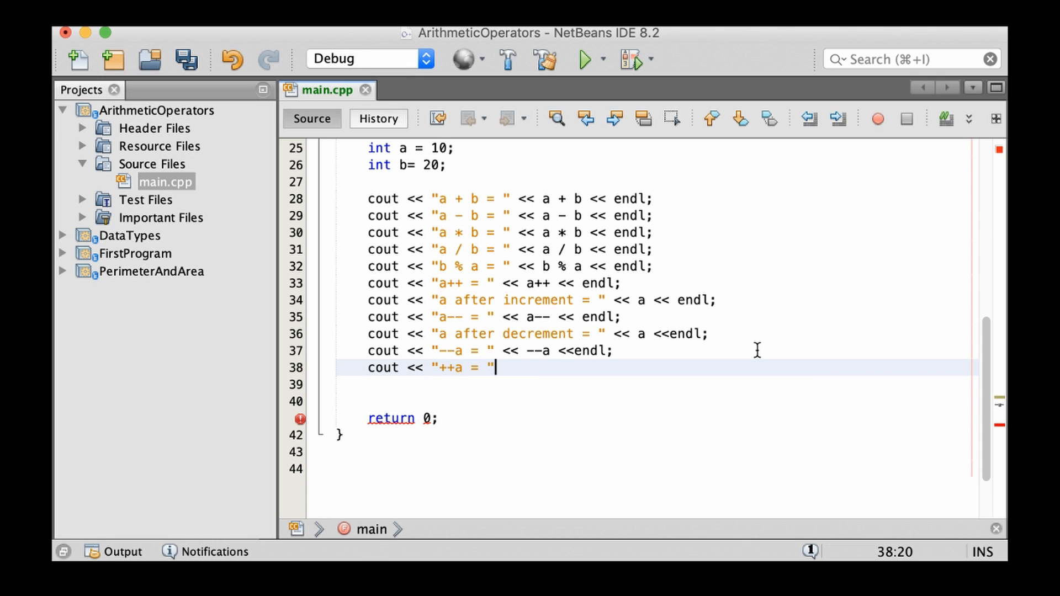
text(<< +)
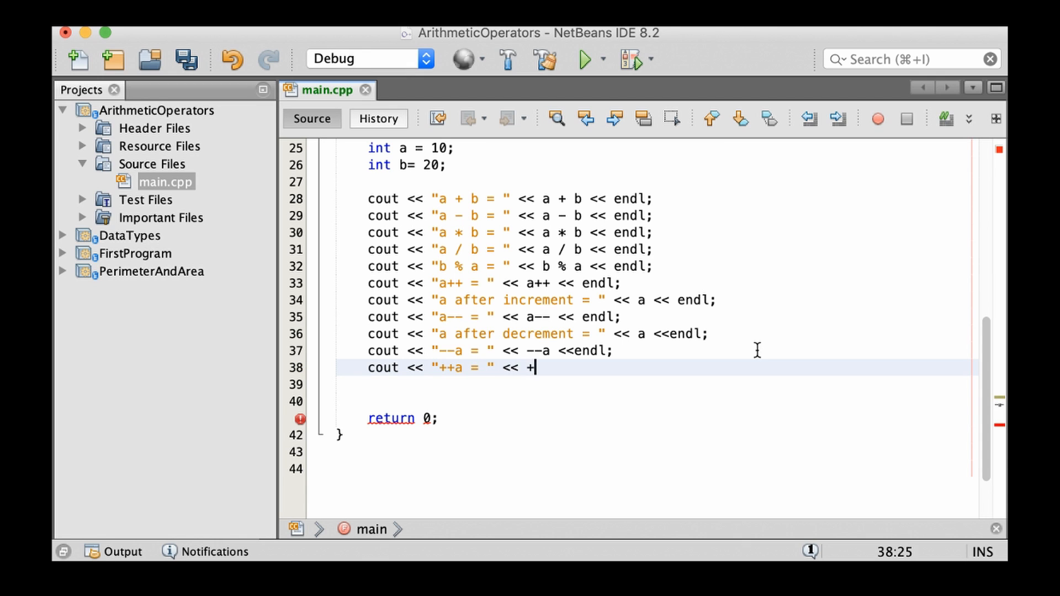
text(+a <<)
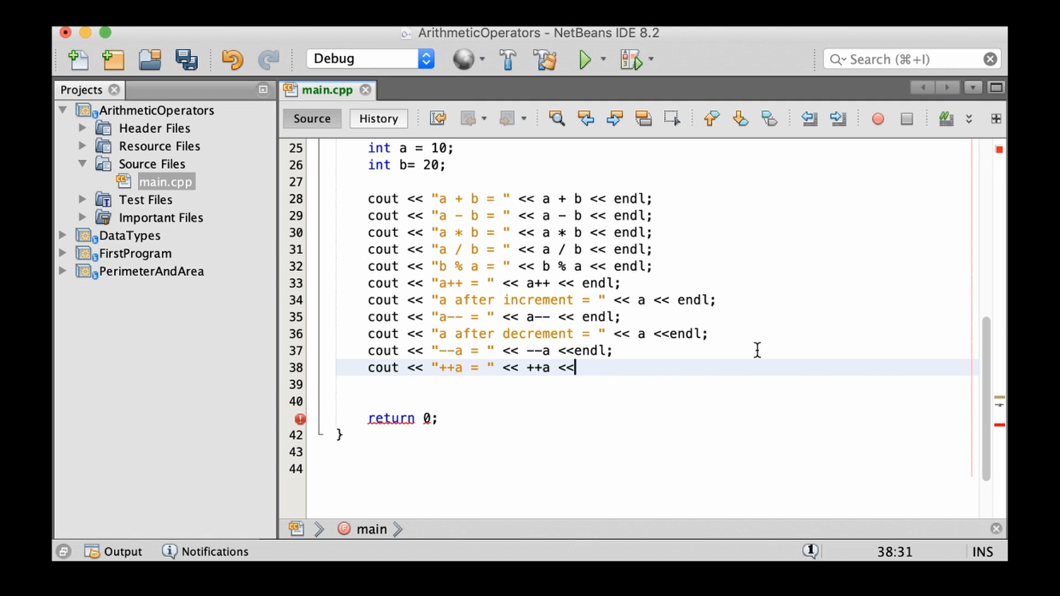
text(endl;)
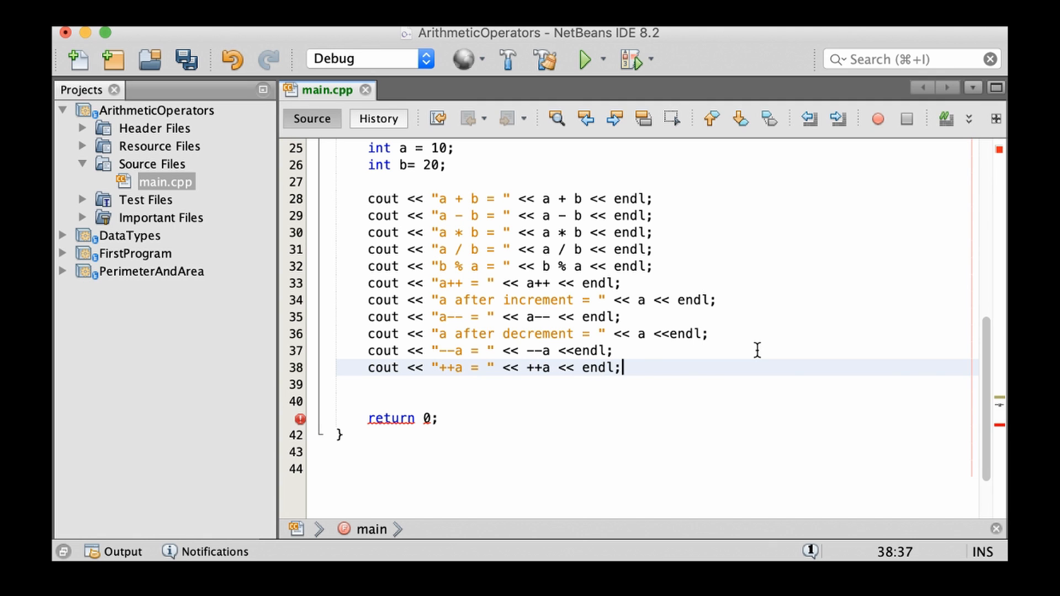
click(679, 350)
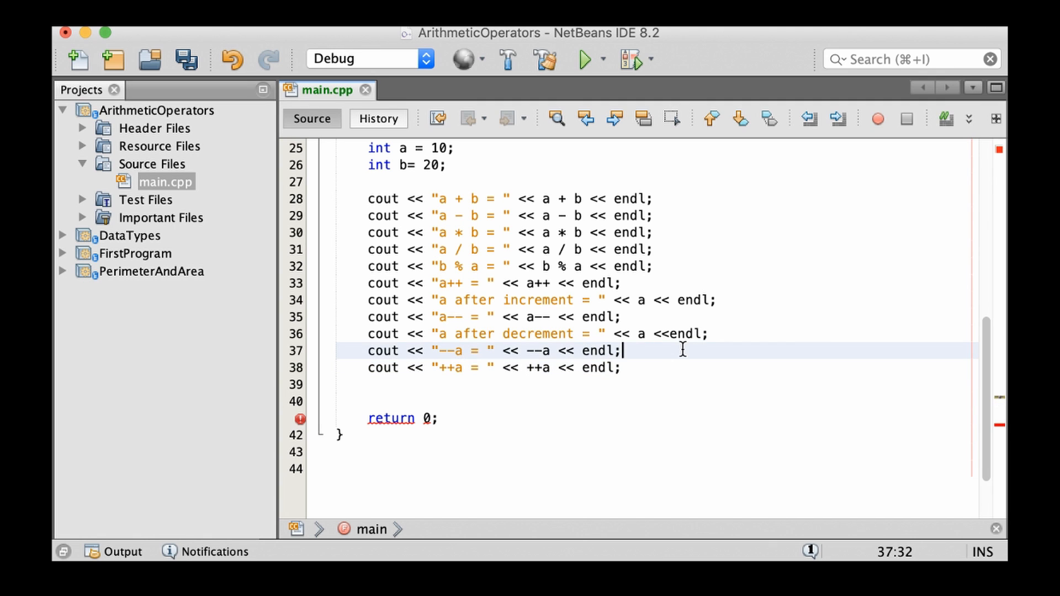
click(585, 60)
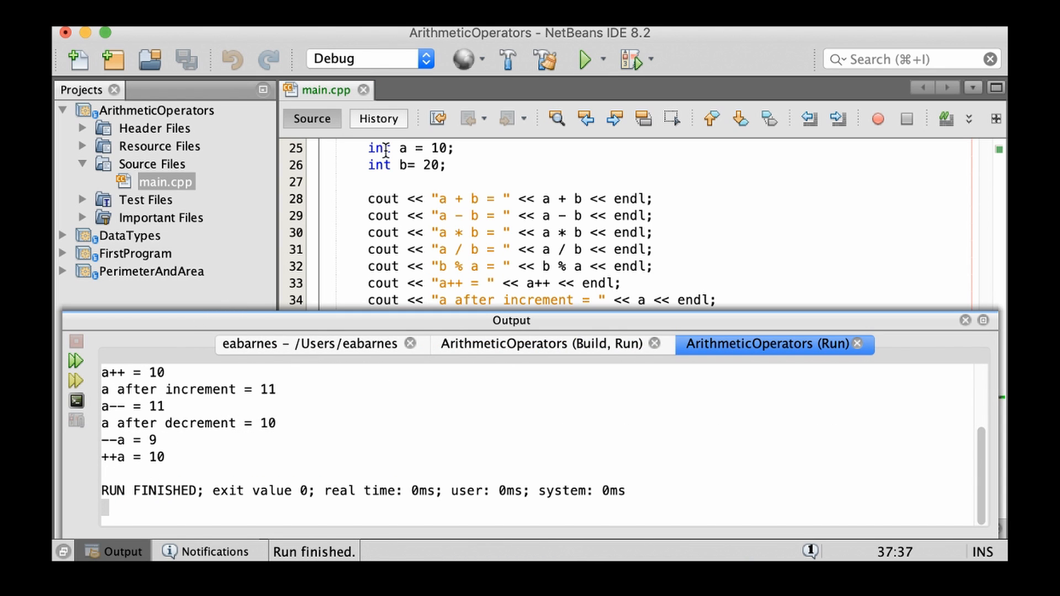
mouse_move(108, 380)
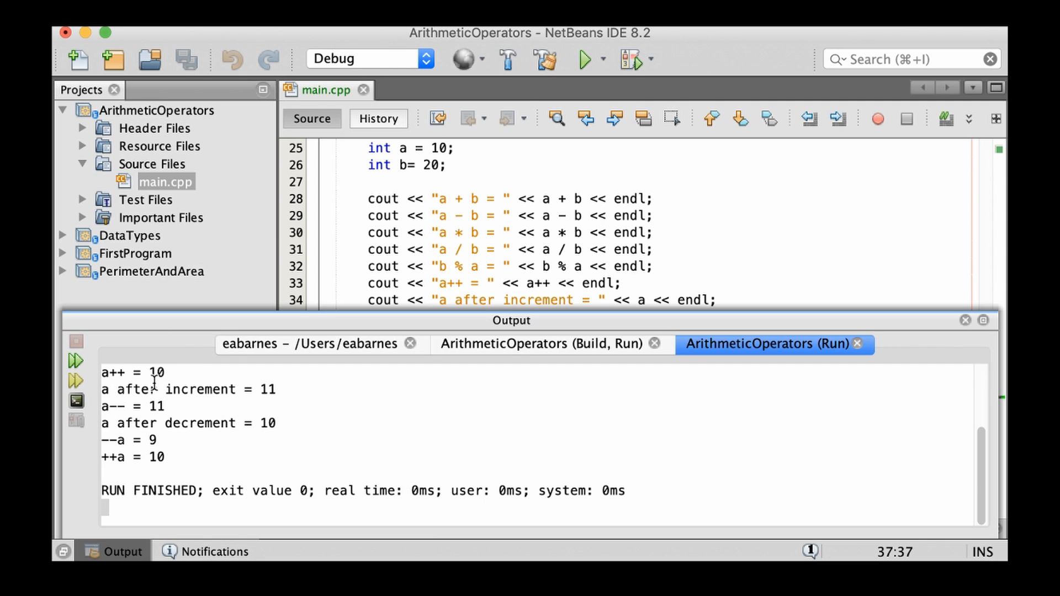
mouse_move(172, 380)
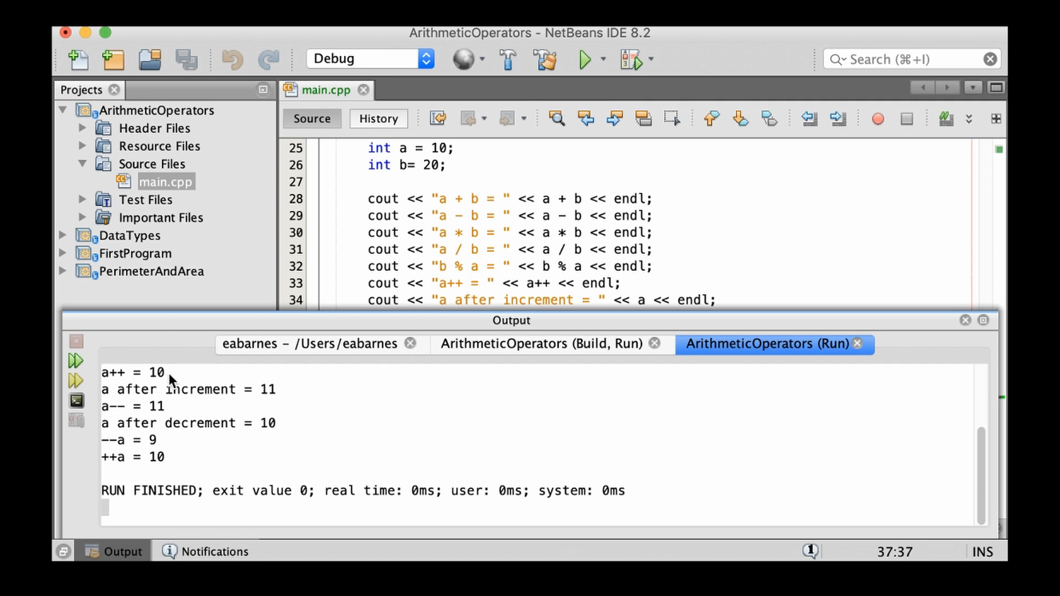
mouse_move(199, 392)
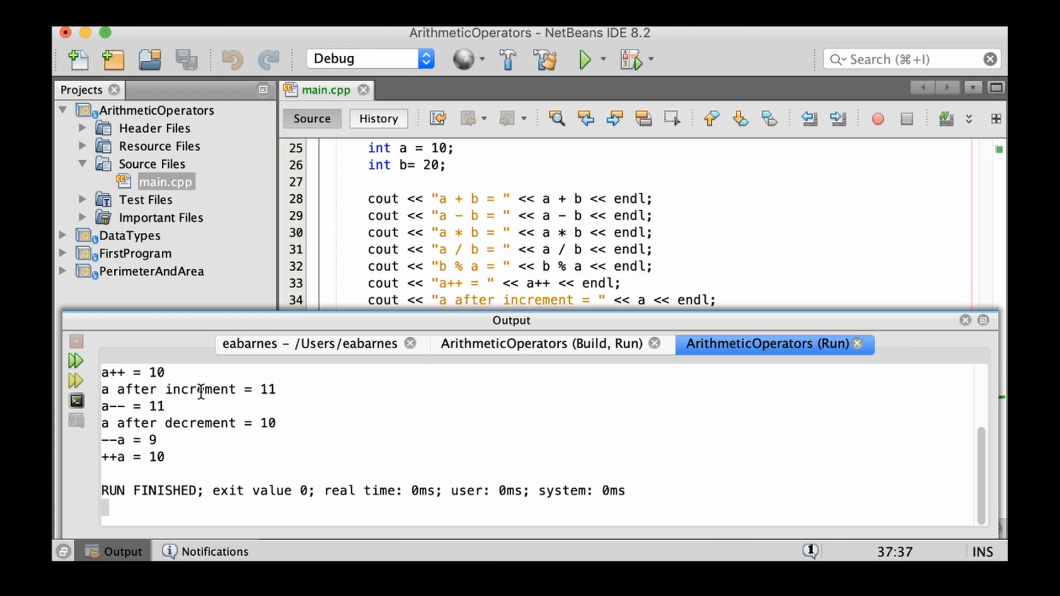
mouse_move(283, 394)
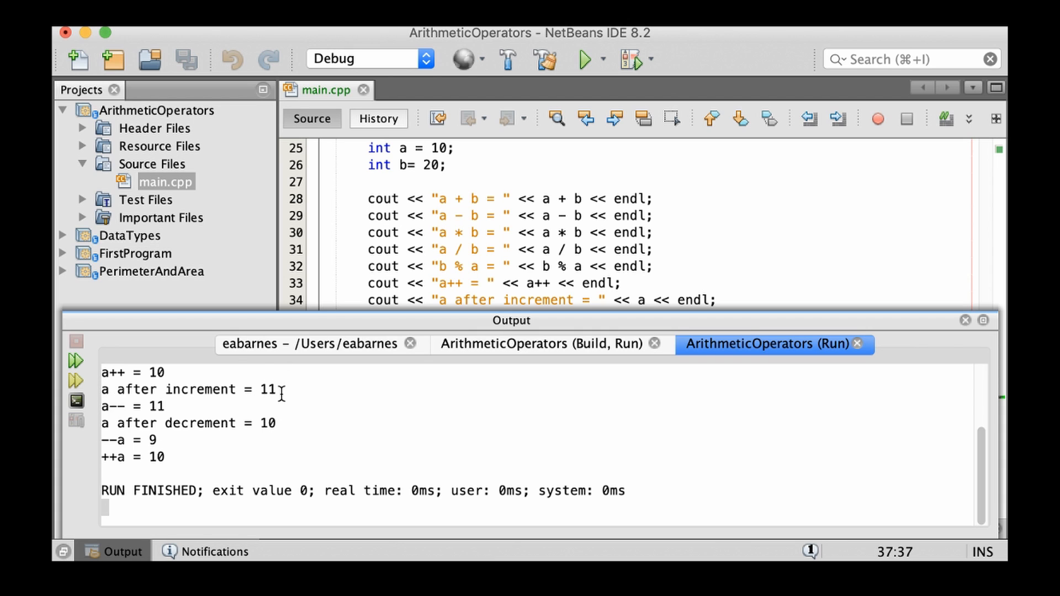
mouse_move(122, 371)
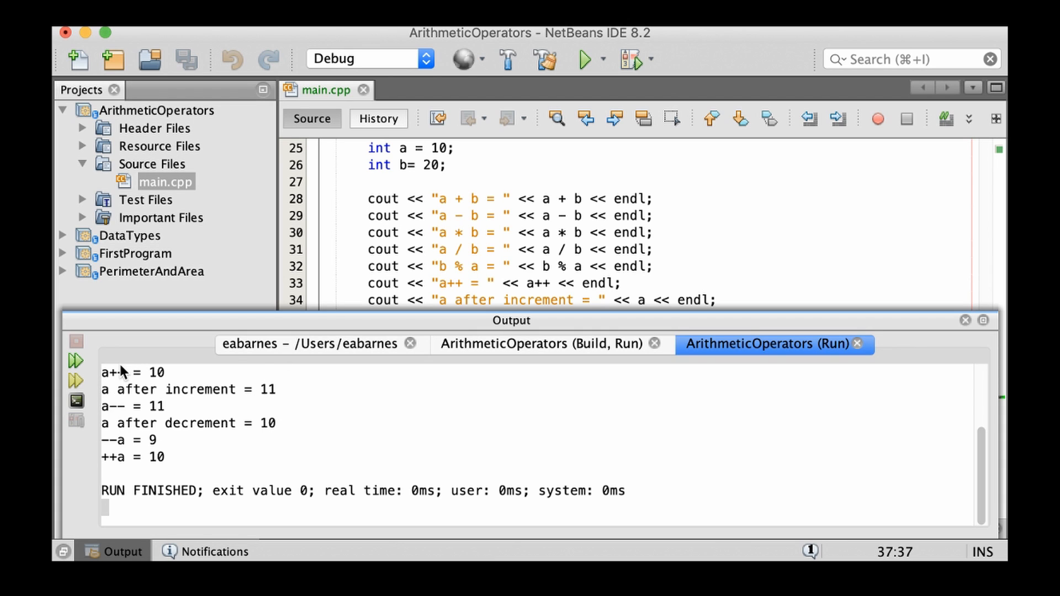
mouse_move(112, 407)
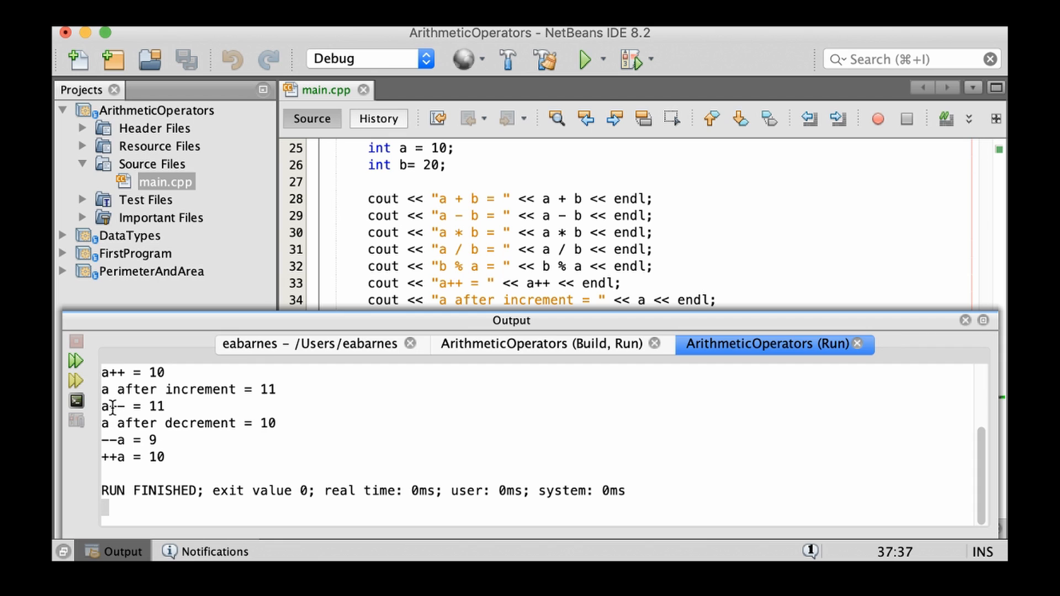
mouse_move(113, 377)
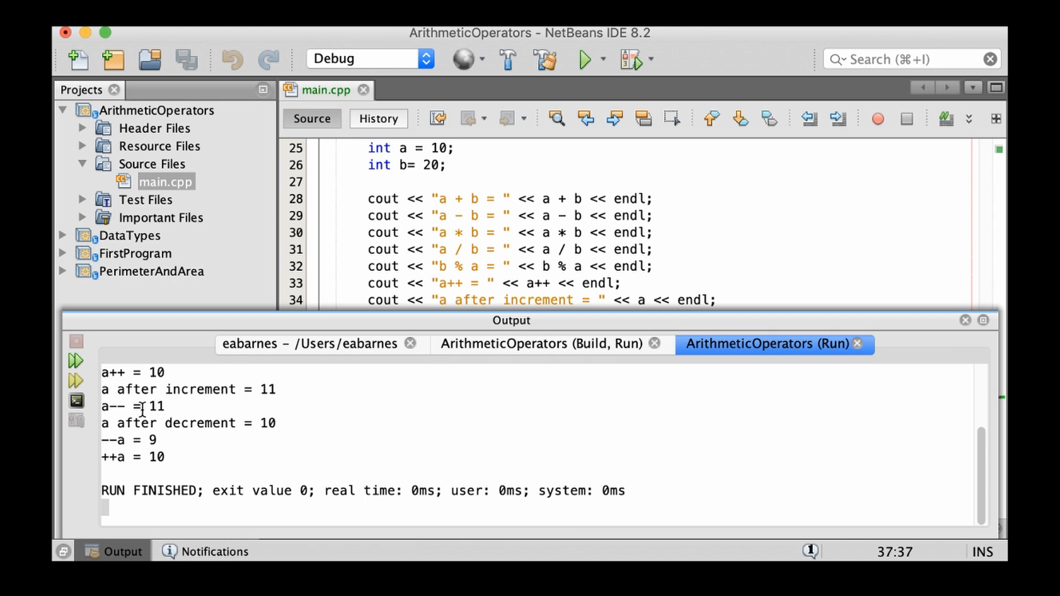
mouse_move(167, 385)
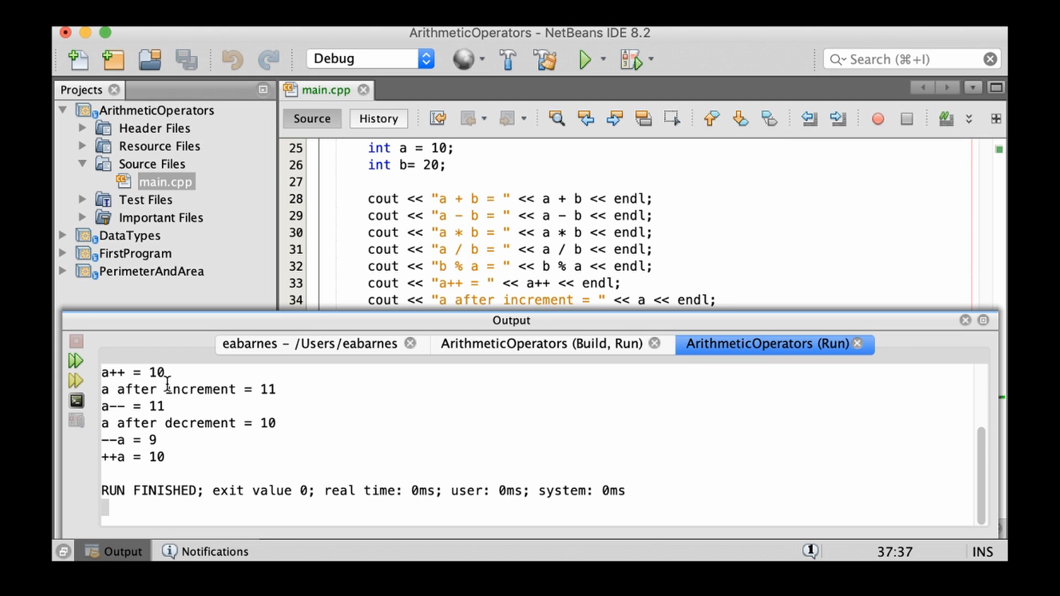
mouse_move(240, 408)
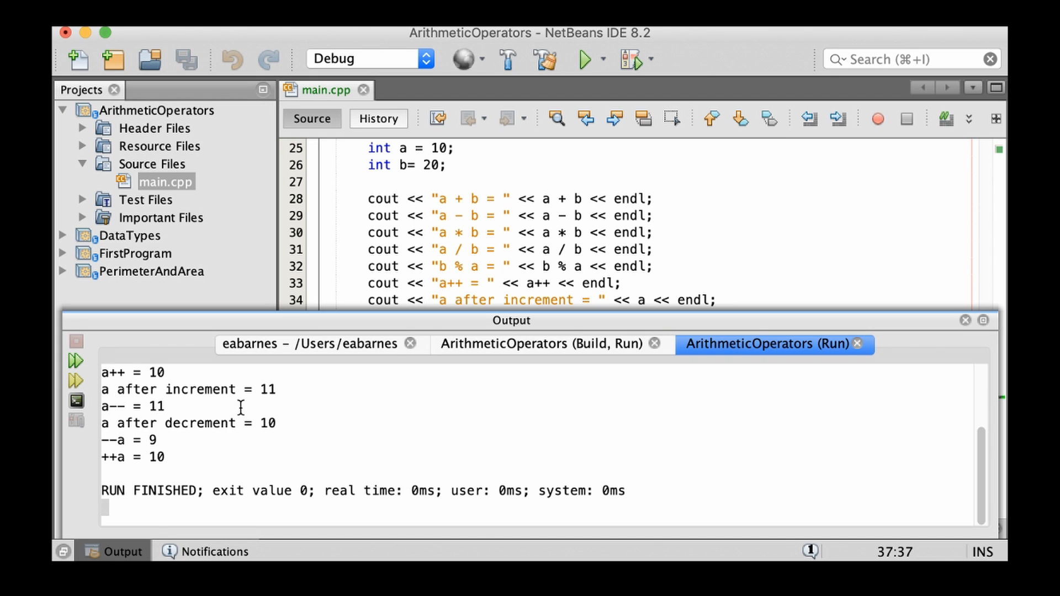
mouse_move(232, 426)
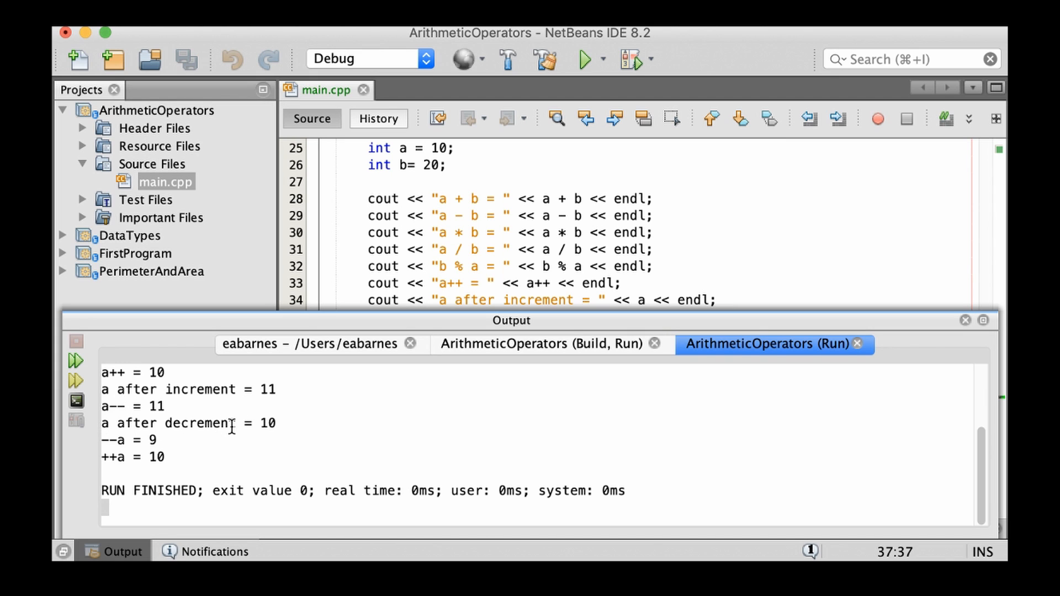
mouse_move(114, 432)
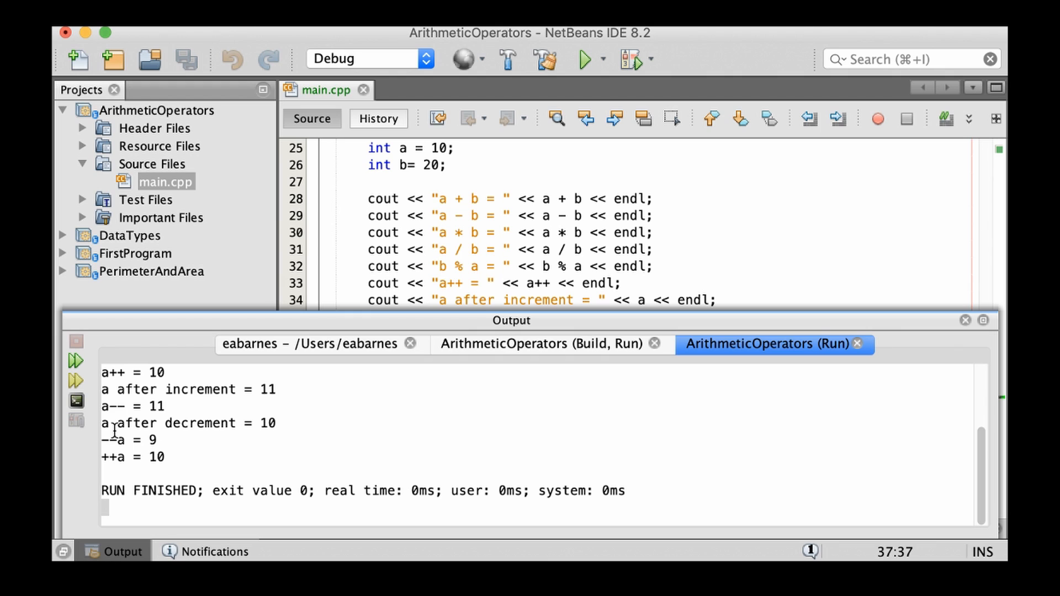
mouse_move(120, 440)
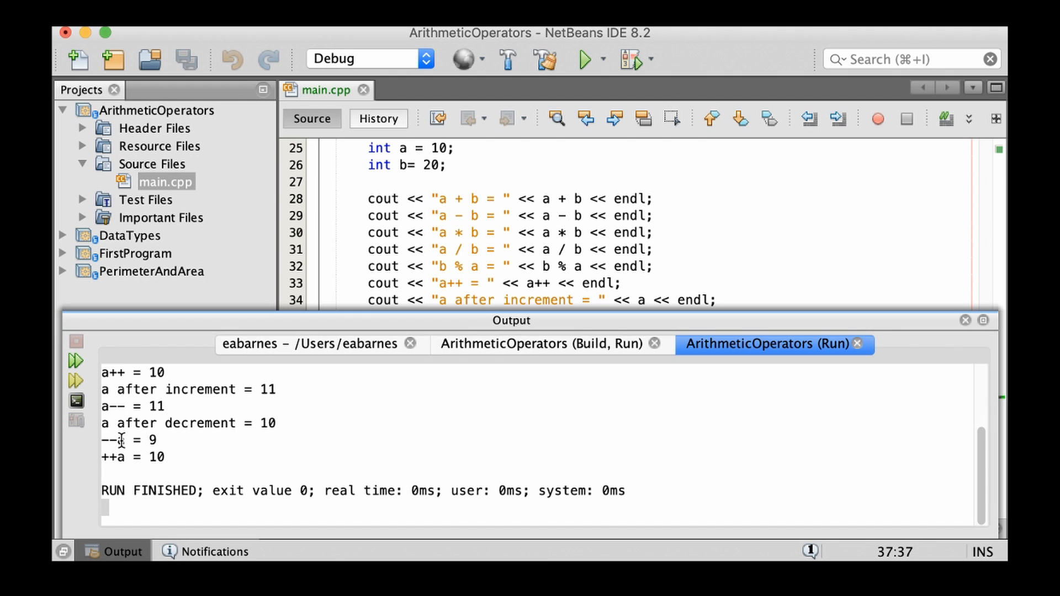
mouse_move(150, 439)
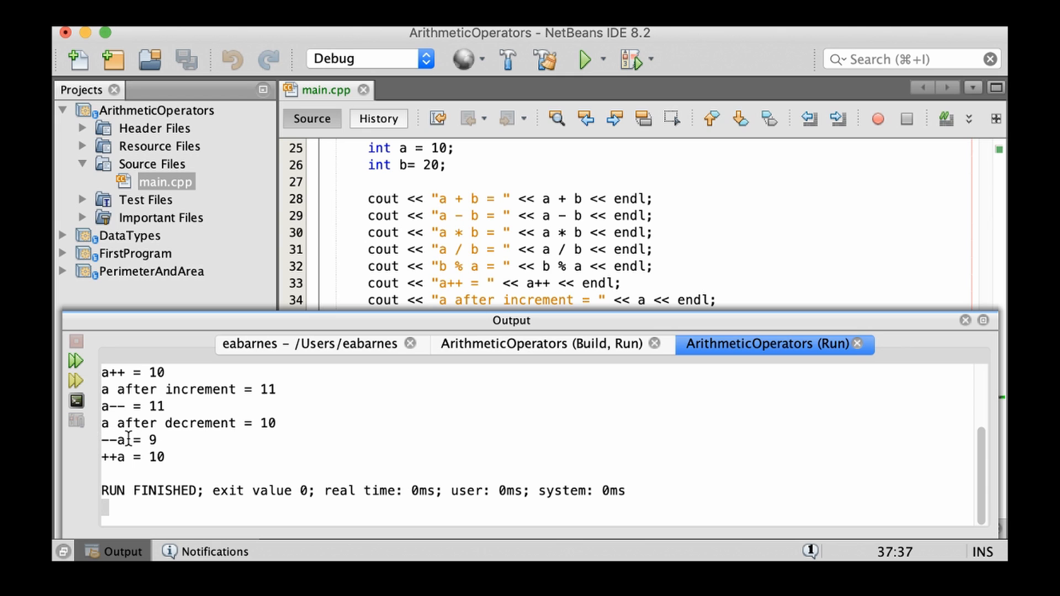
mouse_move(123, 440)
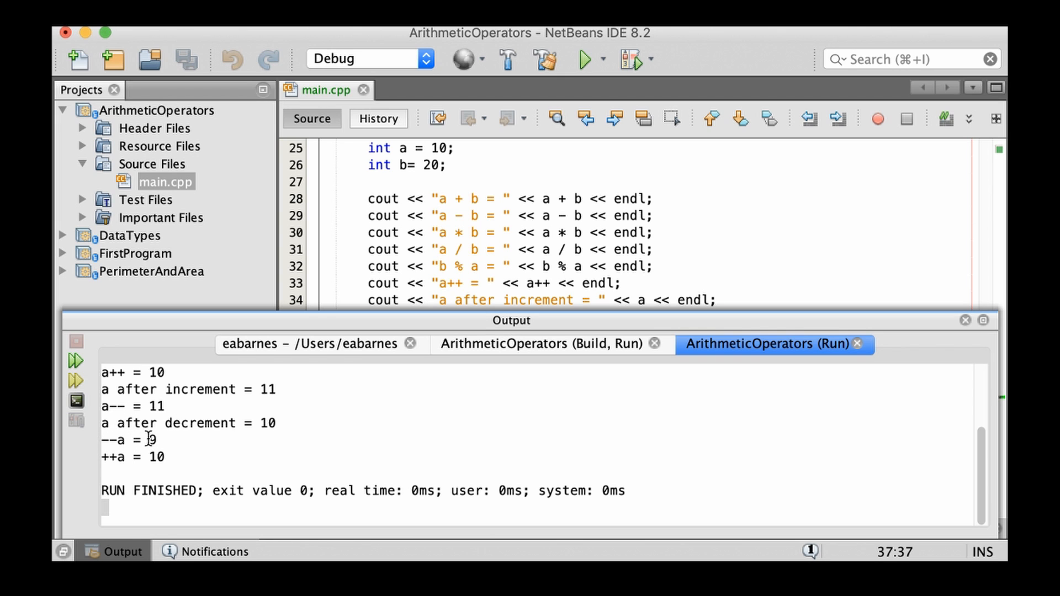
mouse_move(111, 459)
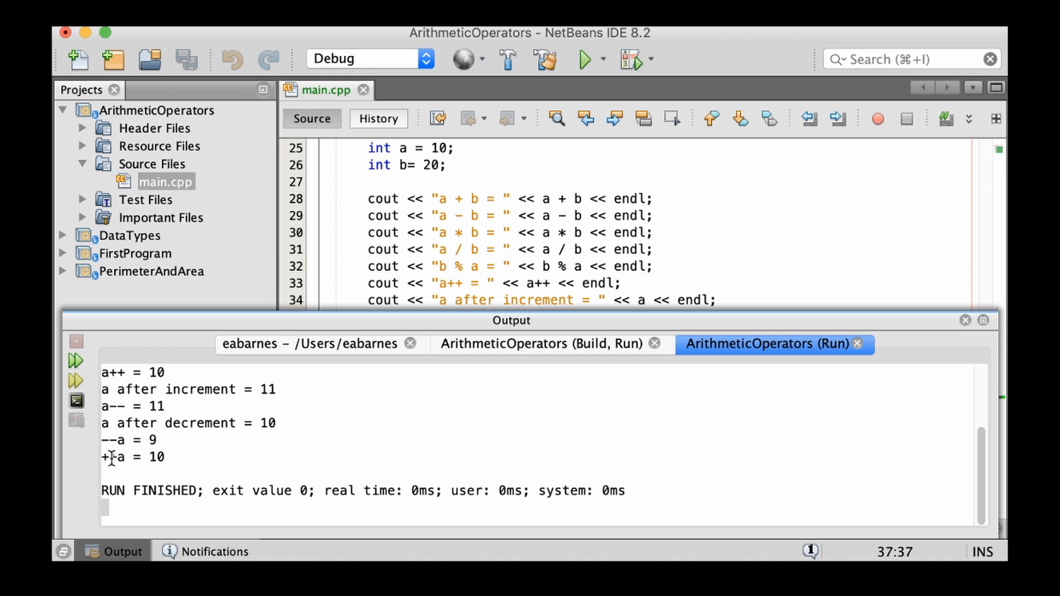
mouse_move(115, 457)
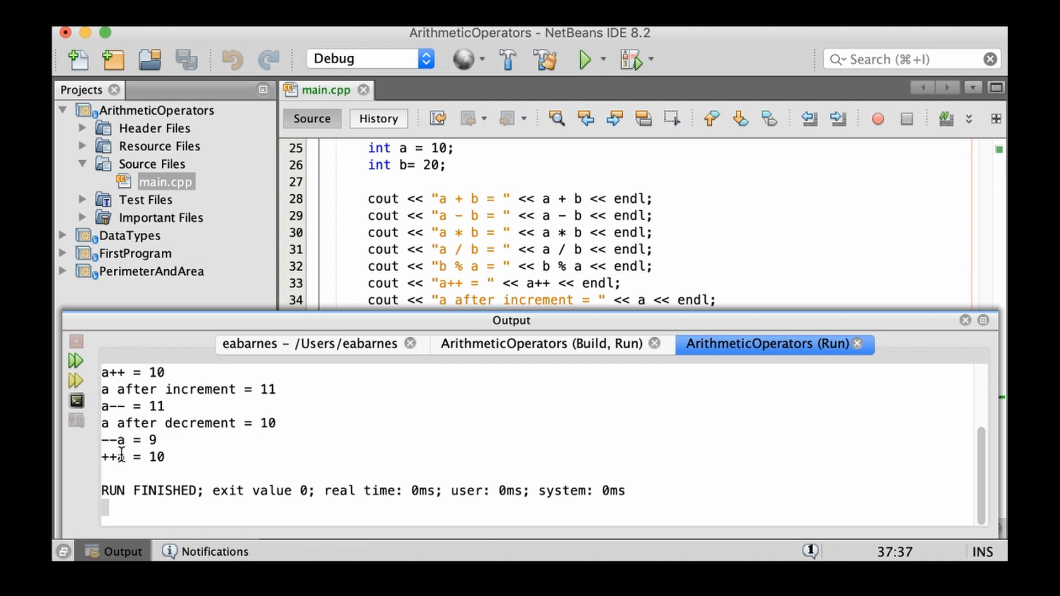
mouse_move(95, 471)
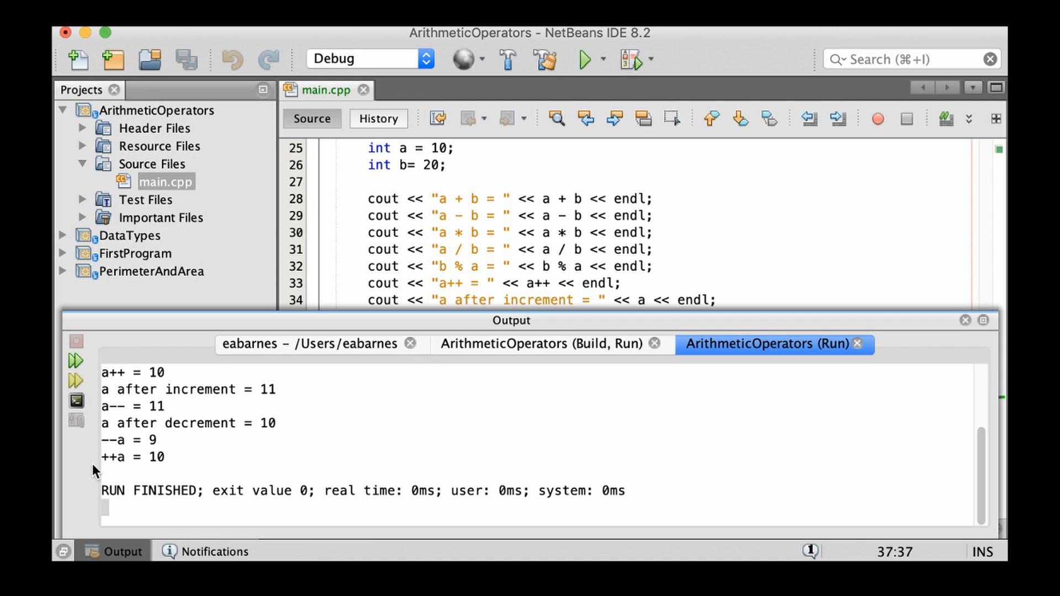
mouse_move(178, 465)
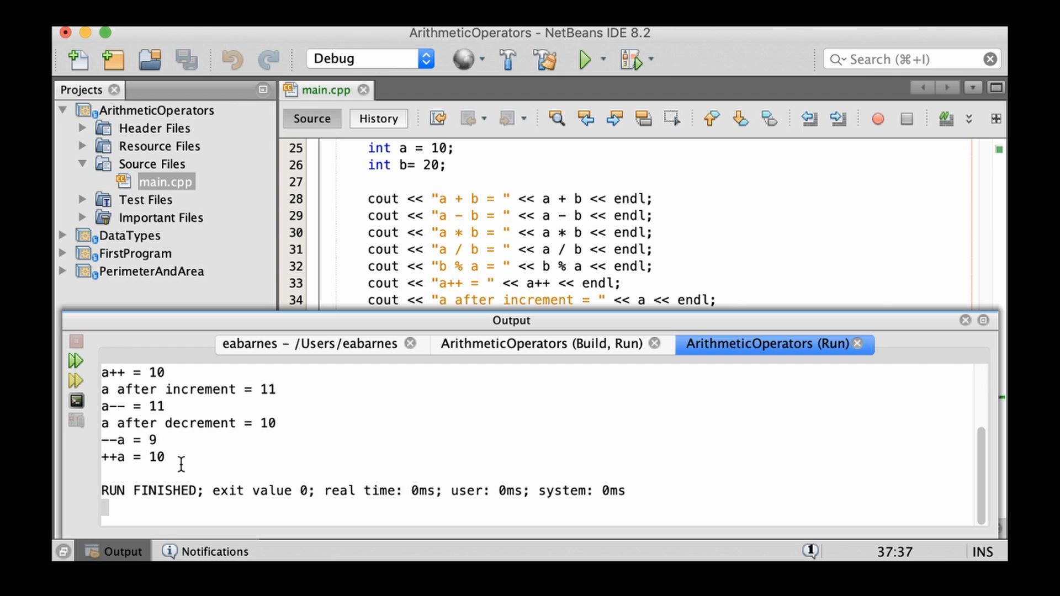
mouse_move(672, 264)
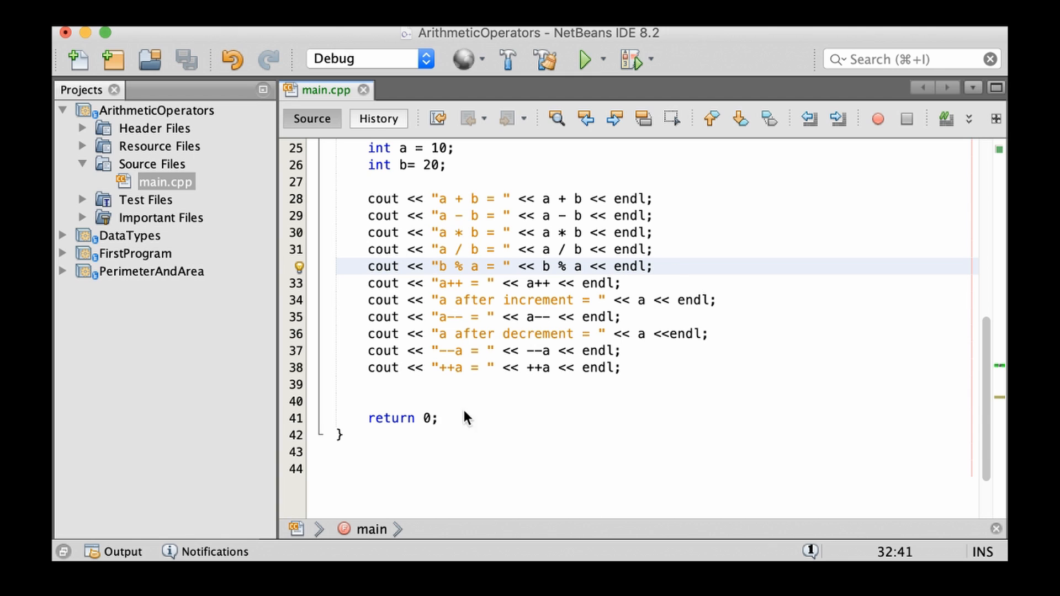
Highlight the % operator in the b % a line and the * in a * b.
click(462, 266)
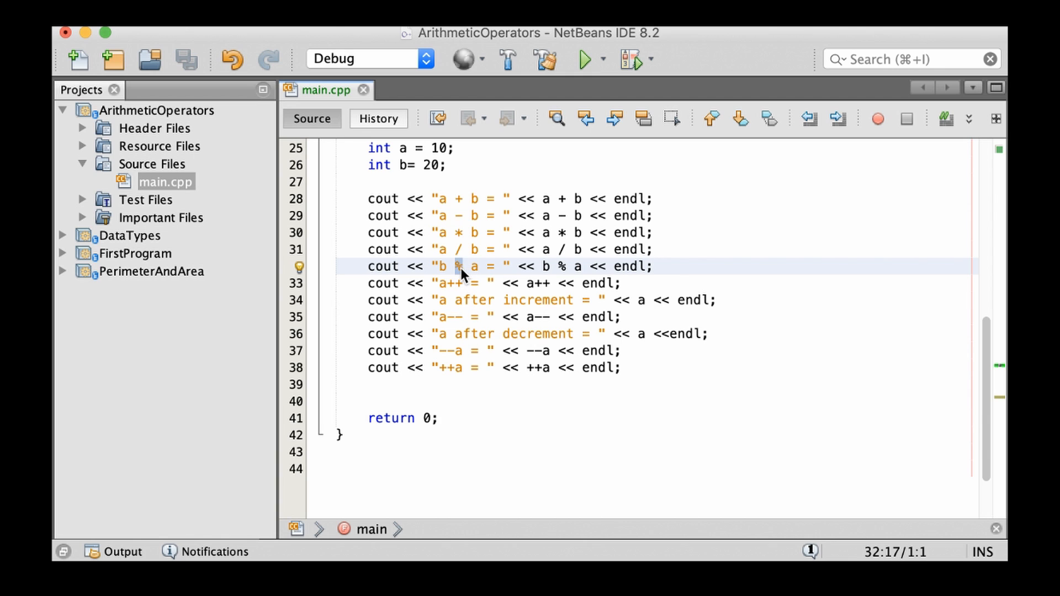
double_click(440, 266)
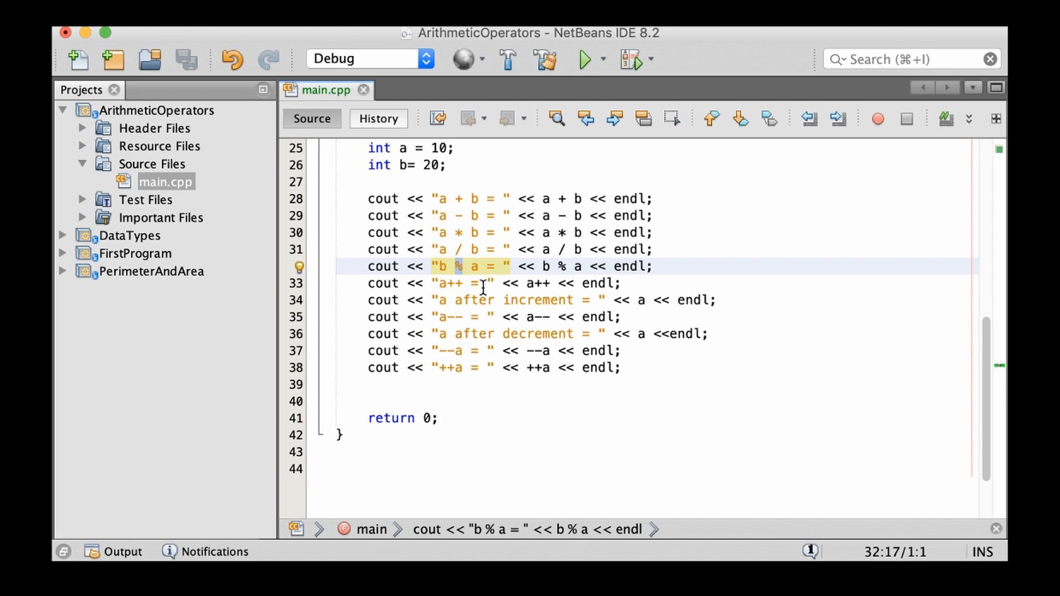
click(463, 231)
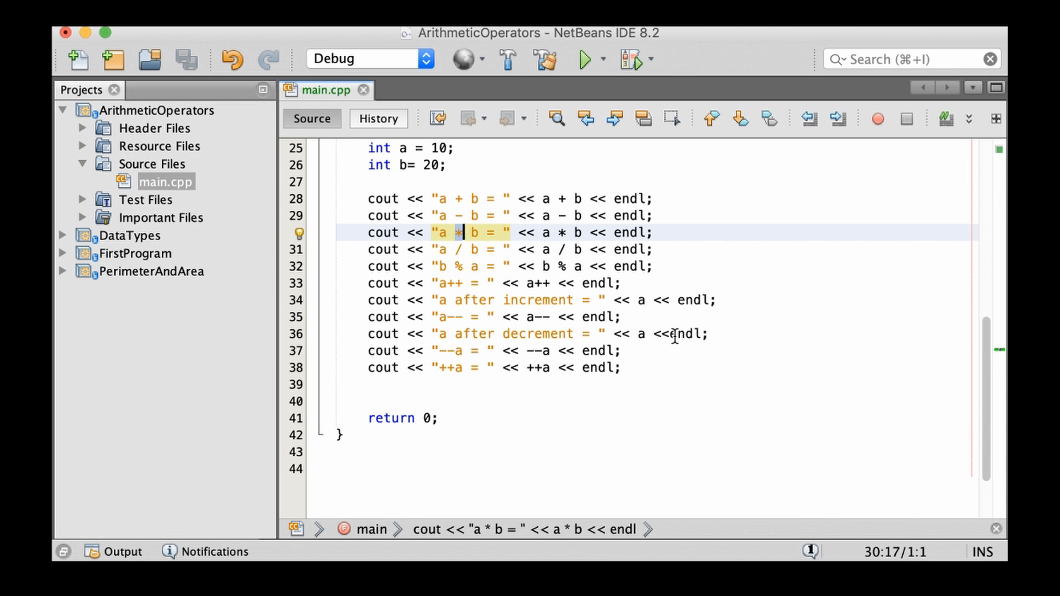